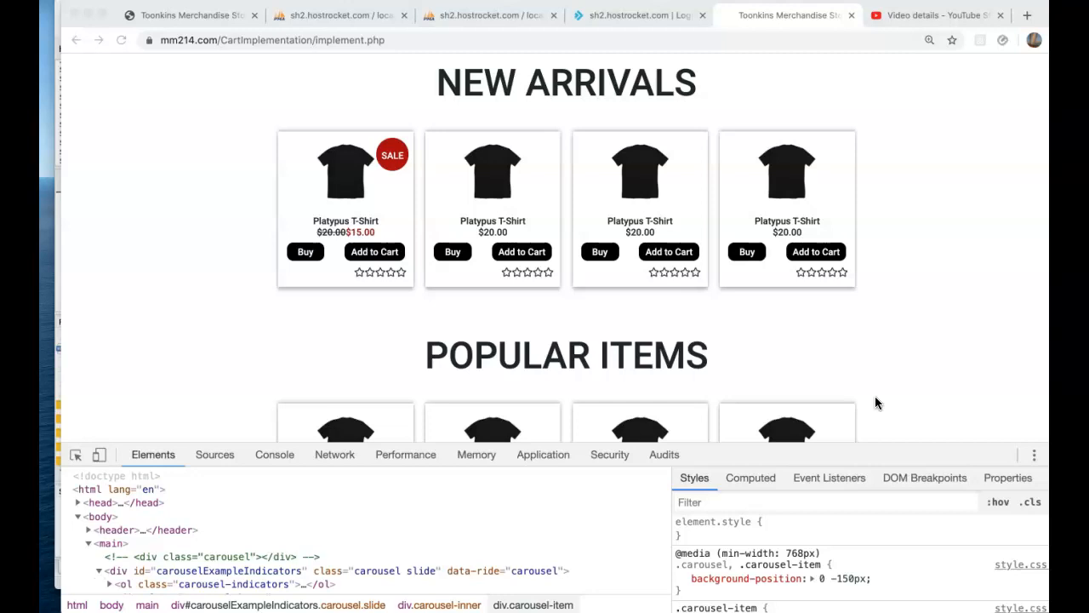
# Step: Review the nine product rows in phpMyAdmin, then return to the store's New Arrivals page
pyautogui.click(488, 15)
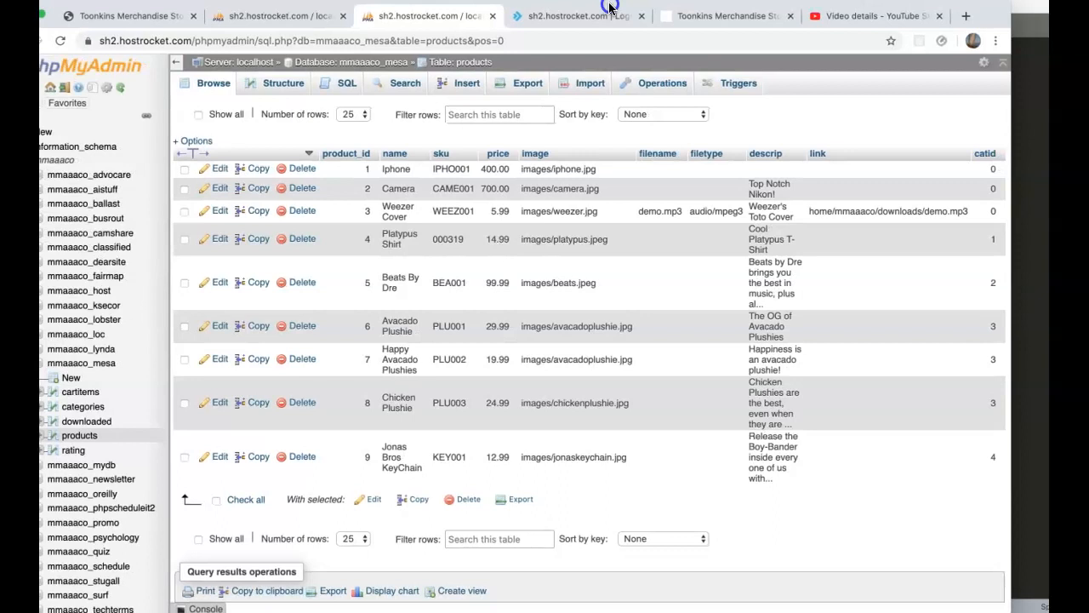
pyautogui.moveTo(585, 123)
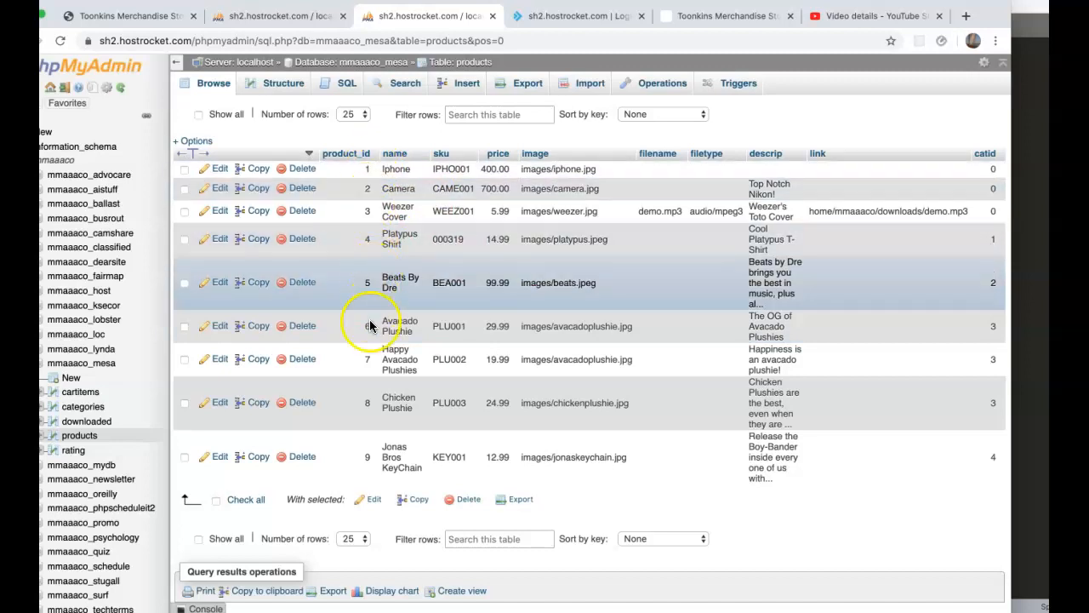
pyautogui.moveTo(375, 469)
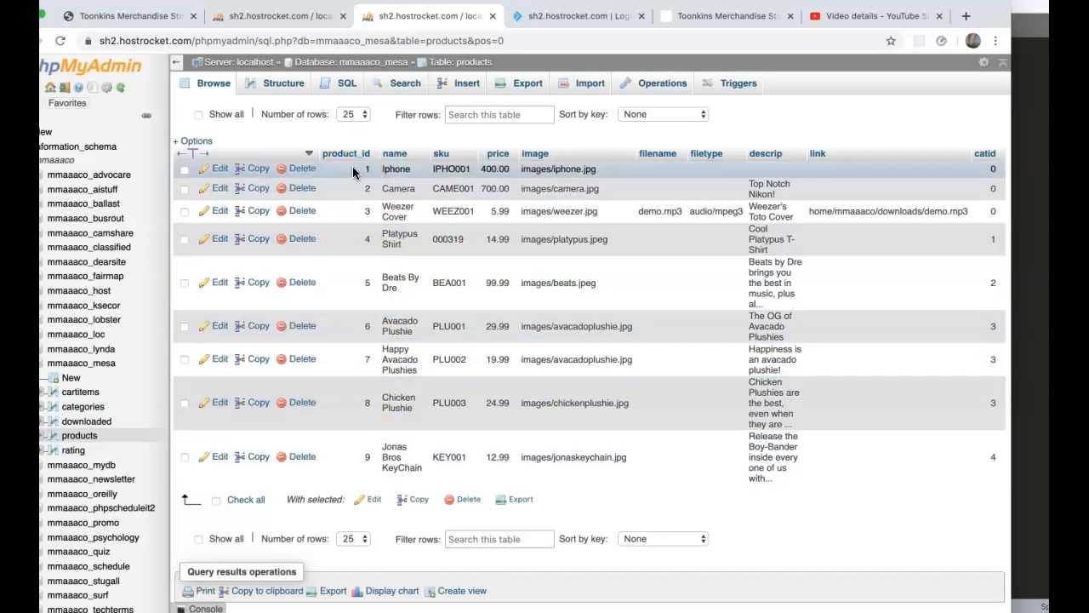
pyautogui.moveTo(368, 326)
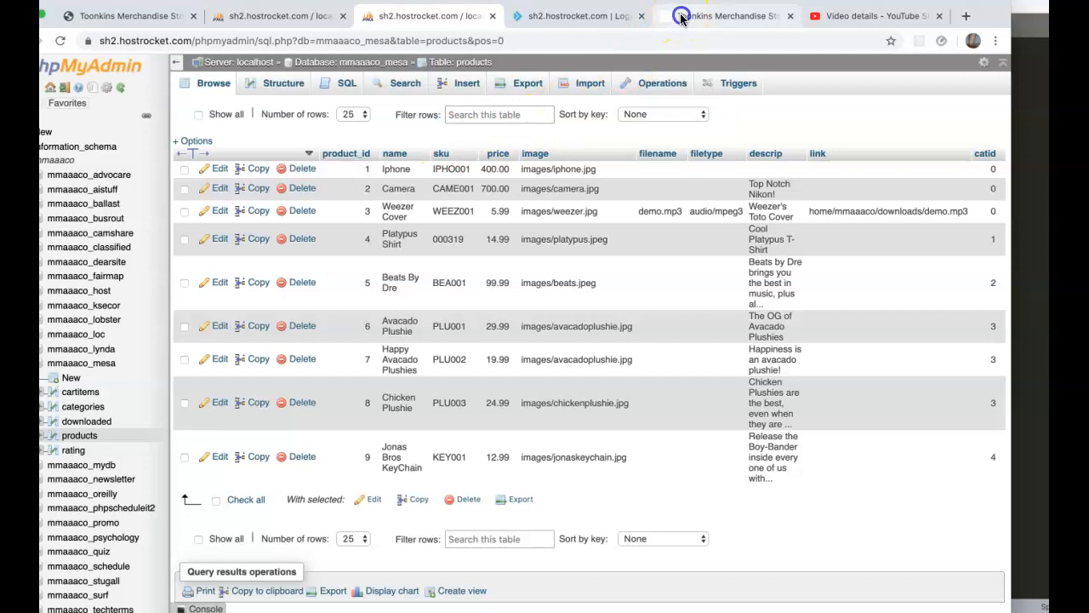
pyautogui.click(727, 15)
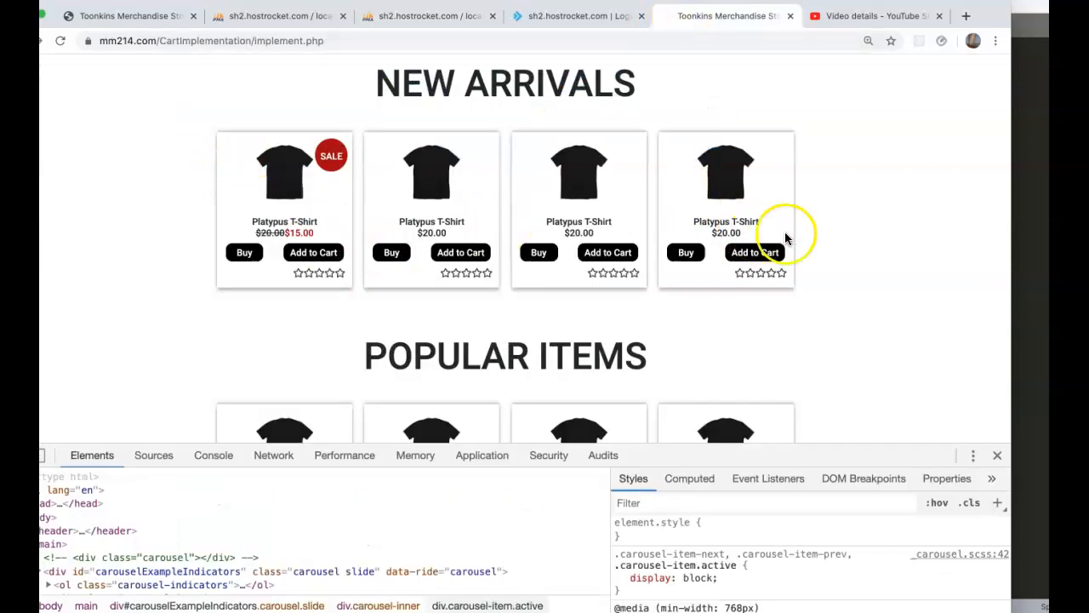
pyautogui.moveTo(311, 166)
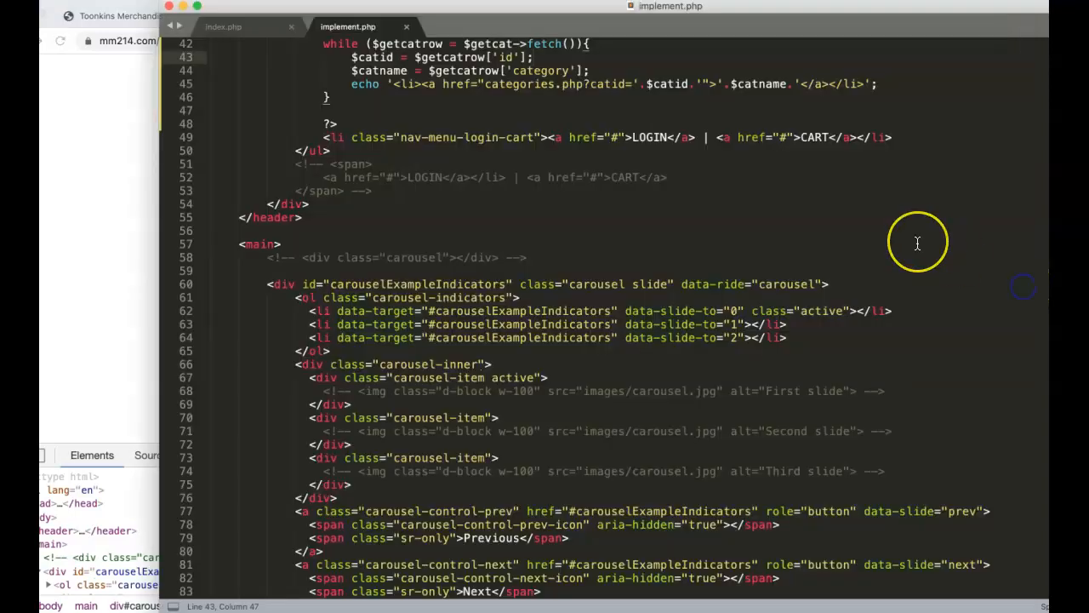
# Step: Delete the three duplicate T-shirt item cards in container-arrivals, keeping one sample card
pyautogui.scroll(-3)
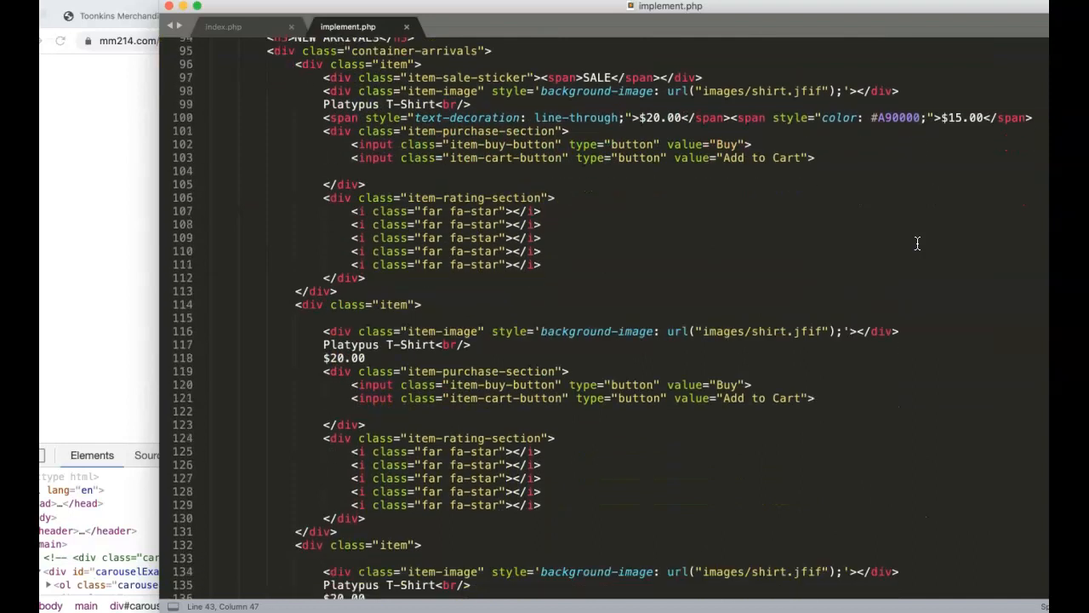
pyautogui.moveTo(728, 246)
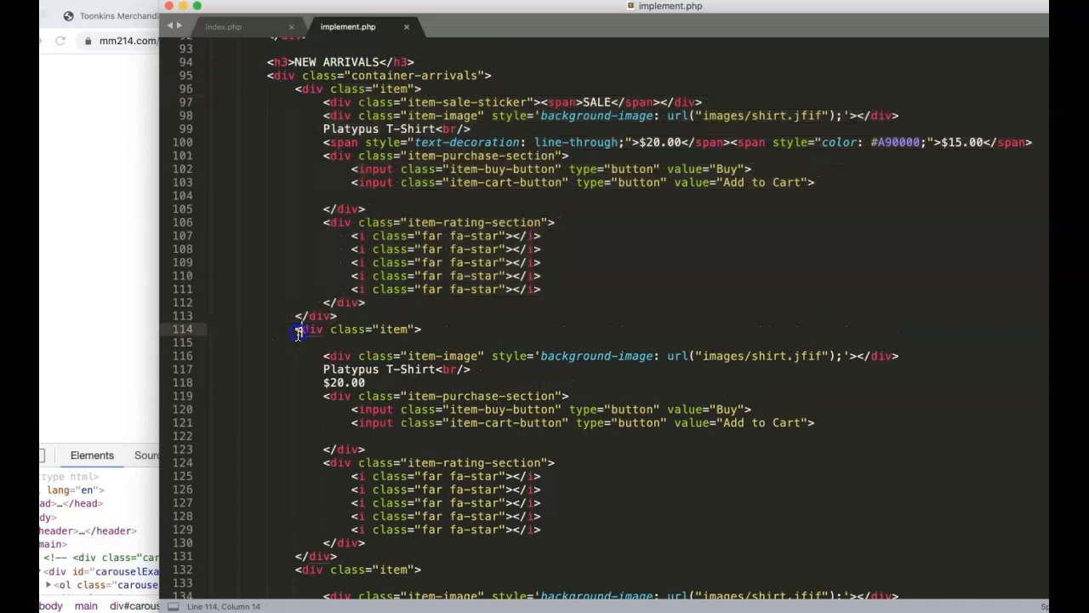
pyautogui.moveTo(296, 329); pyautogui.dragTo(432, 549)
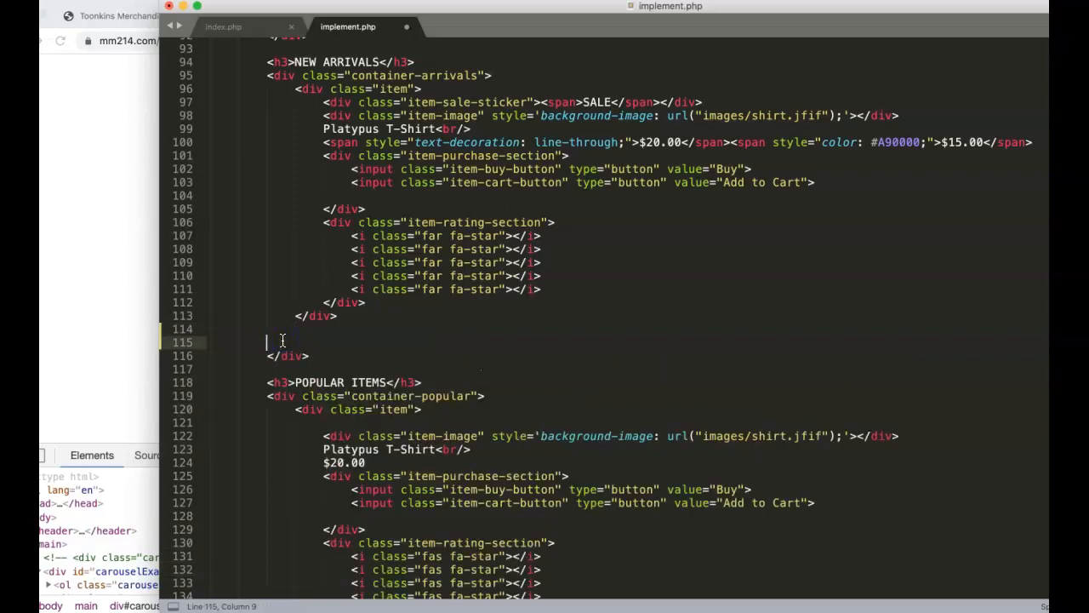
pyautogui.scroll(3)
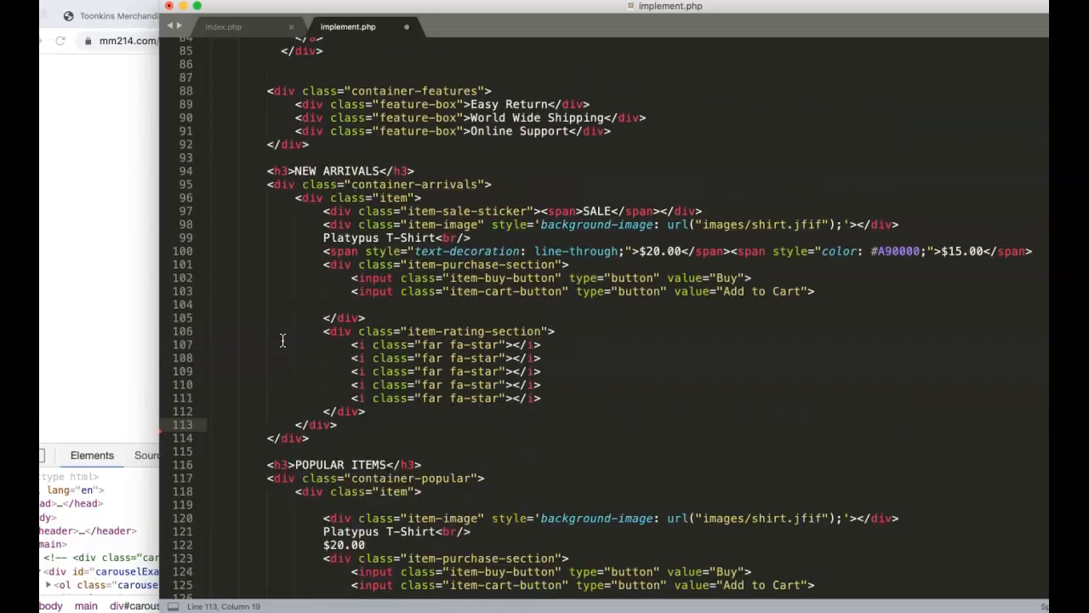
pyautogui.scroll(3)
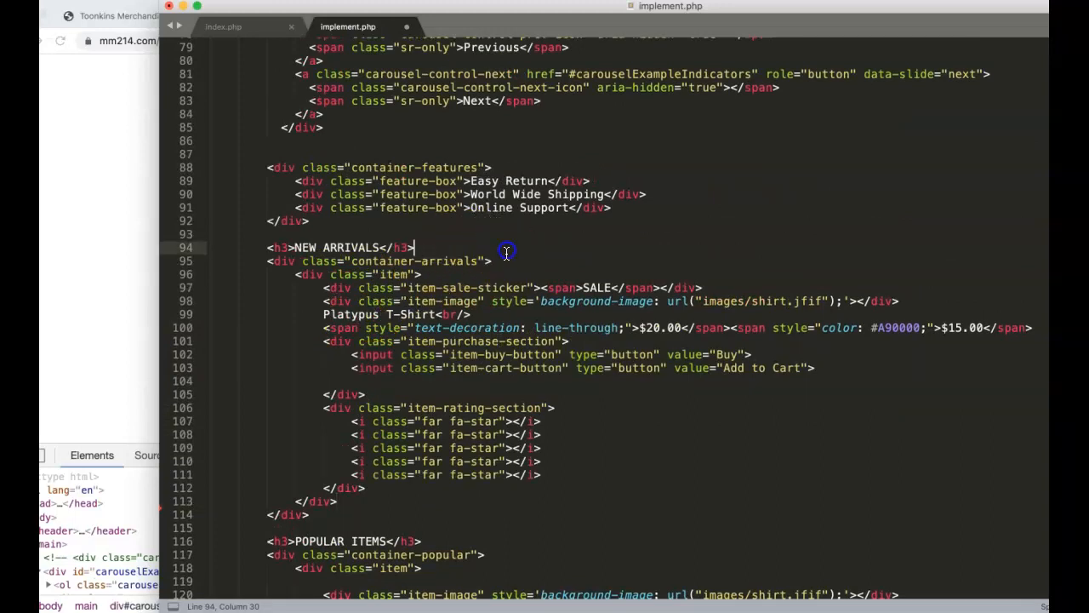
# Step: Insert an empty <?php ?> block at the top of the container-arrivals div
pyautogui.press('enter')
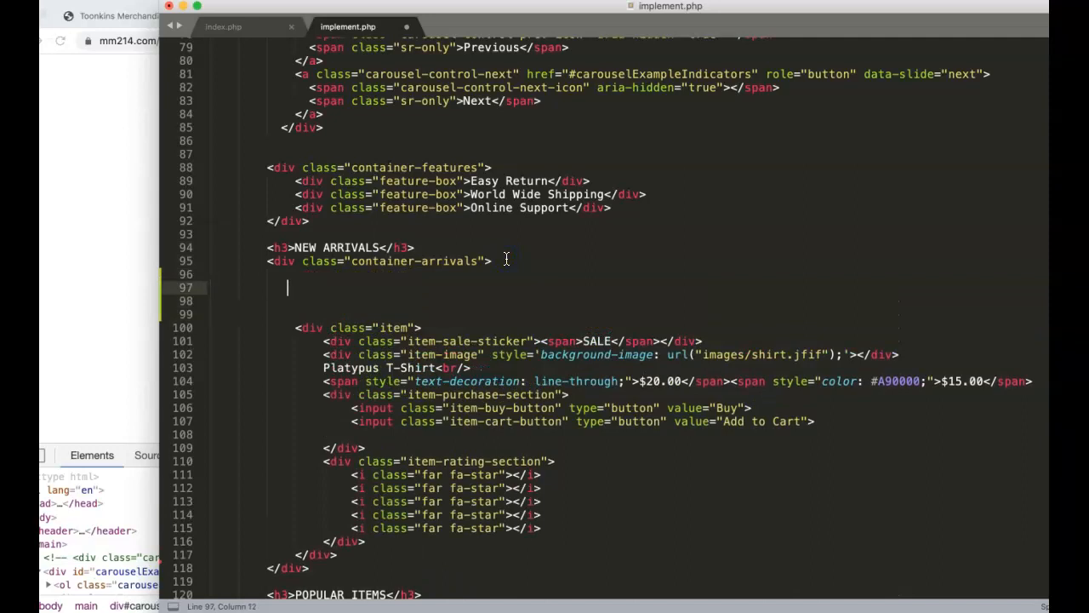
pyautogui.write('<?php')
pyautogui.write('?>')
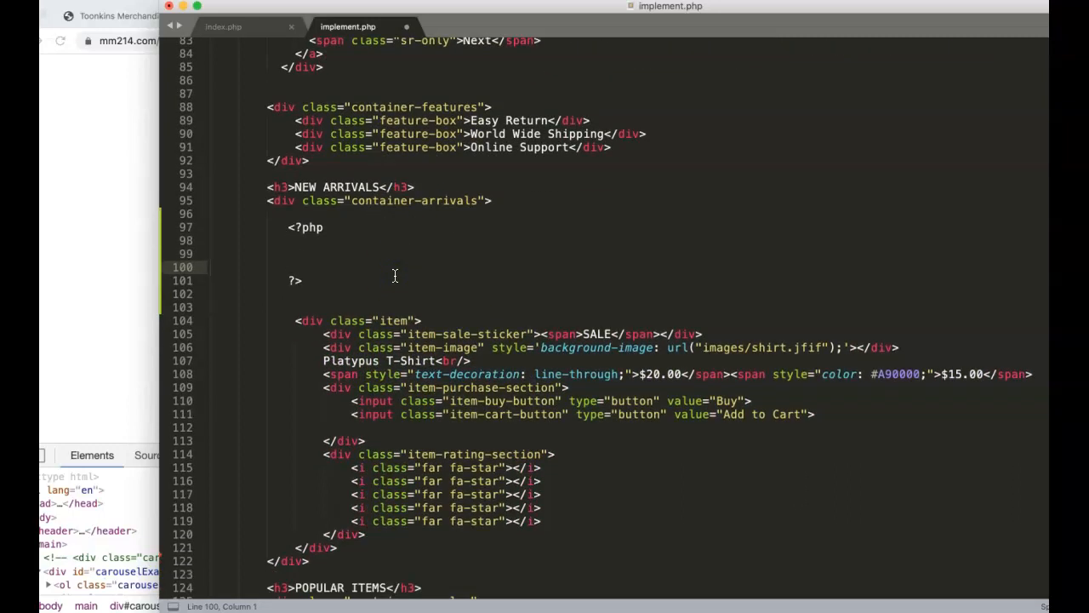
pyautogui.click(340, 505)
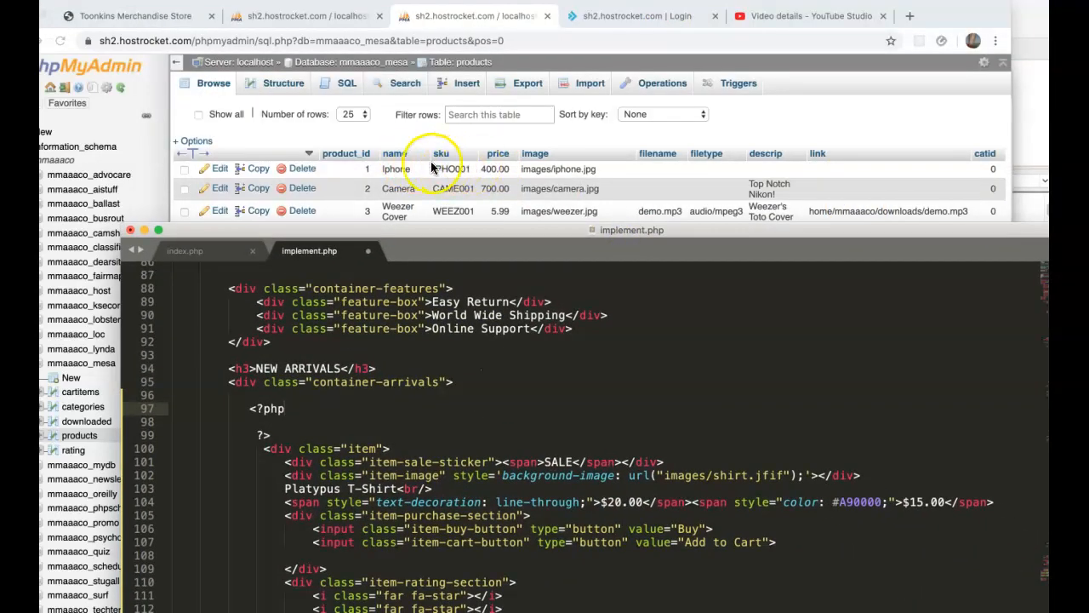
pyautogui.moveTo(568, 171)
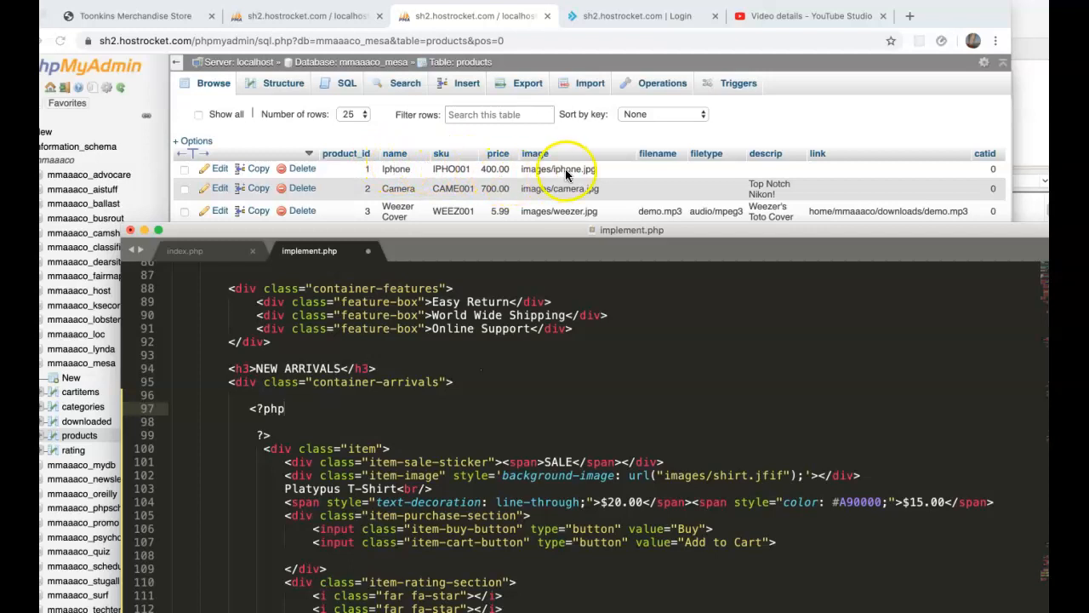
pyautogui.moveTo(630, 176)
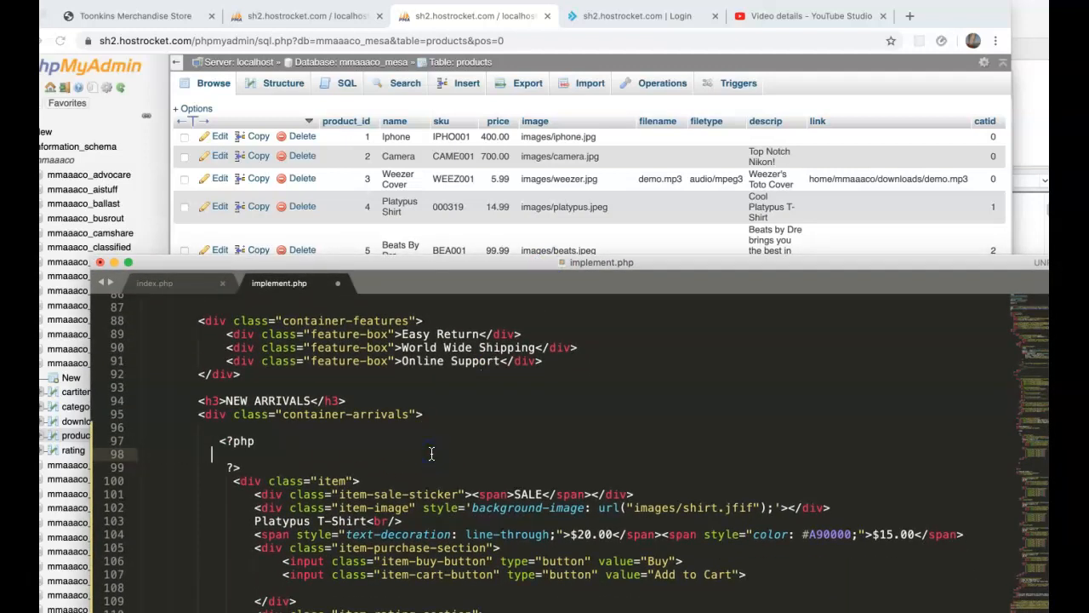
# Step: Write 'select product_id,name,price,image from products order by product_id desc limit 4' in the PHP block
pyautogui.write('select p')
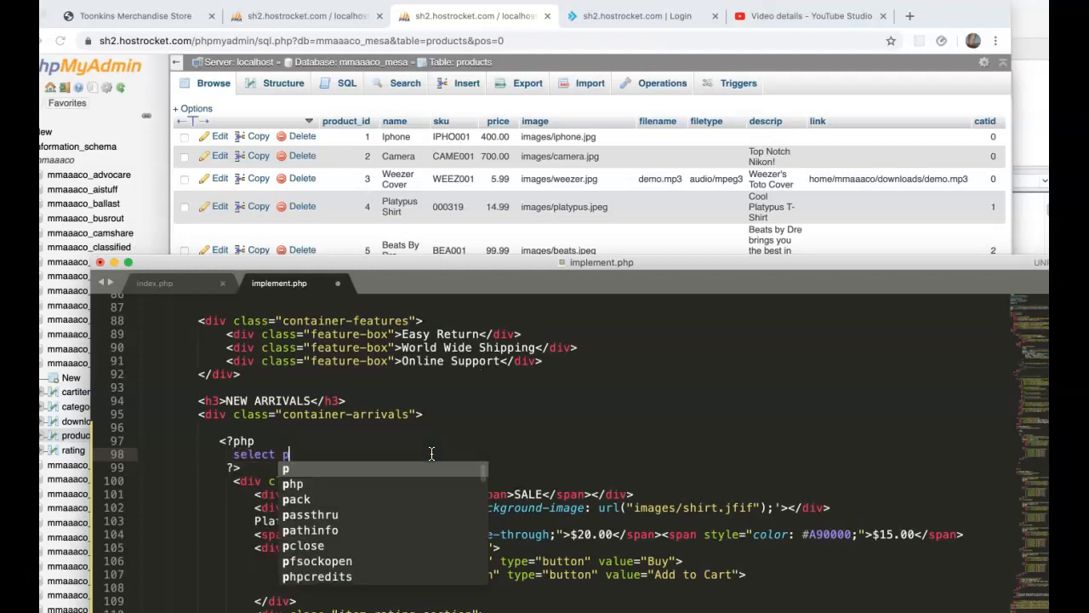
pyautogui.write('roduct_')
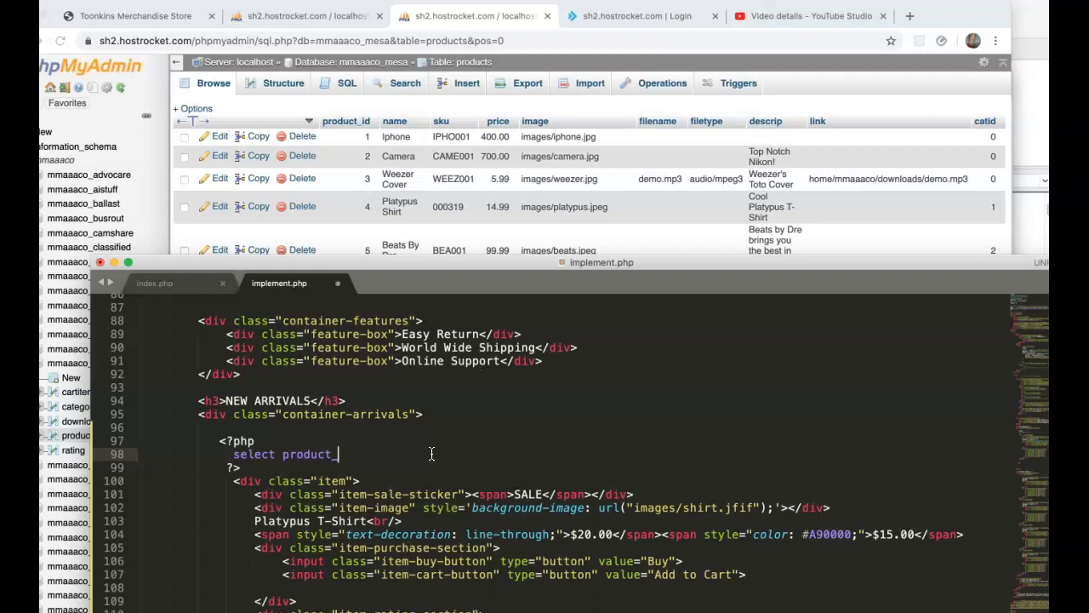
pyautogui.write('id')
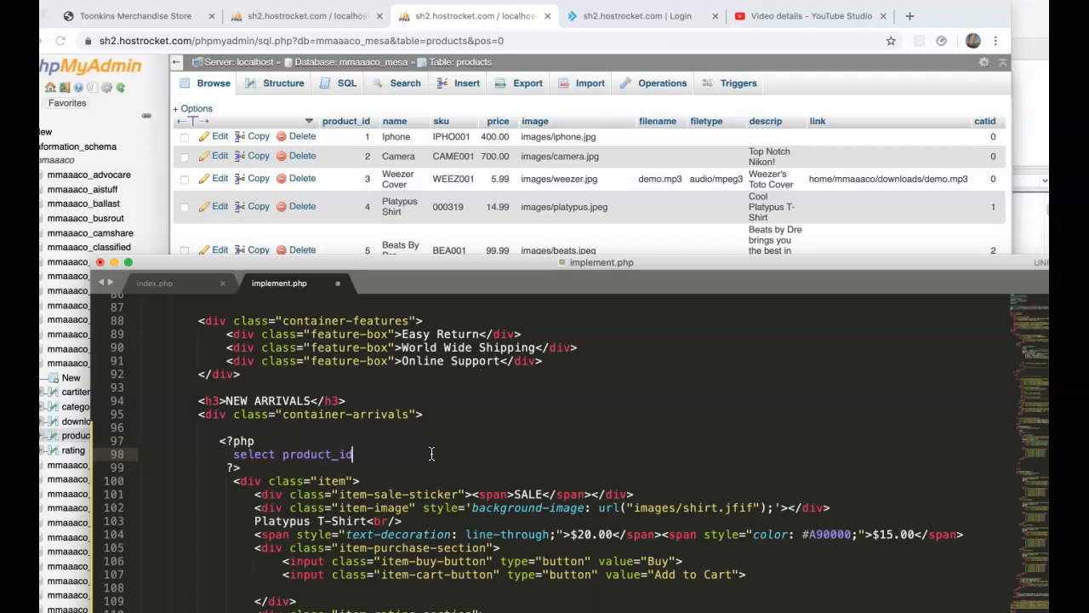
pyautogui.write(',')
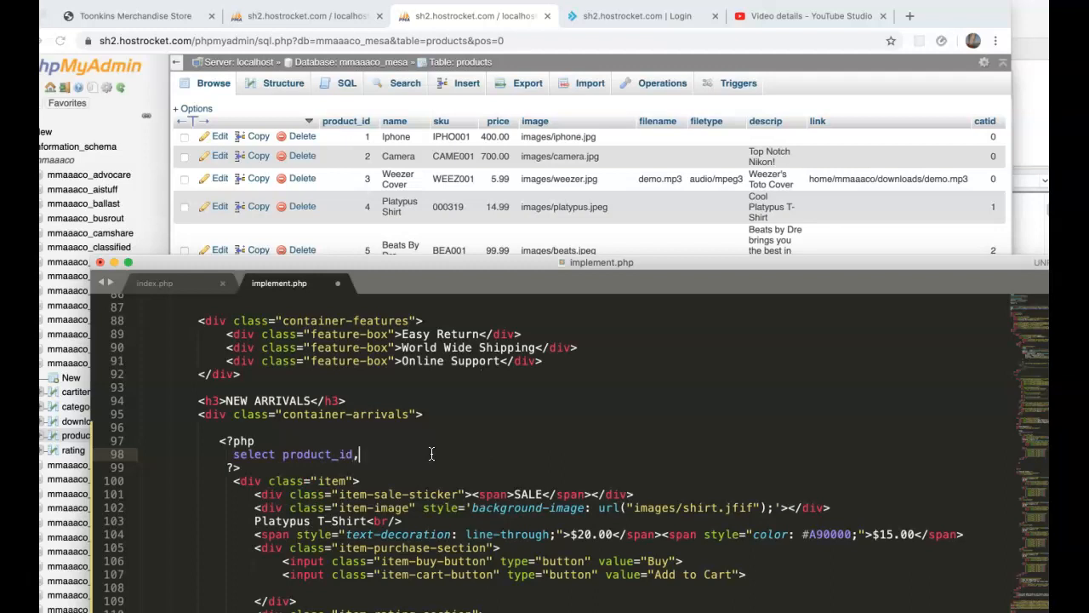
pyautogui.write('I')
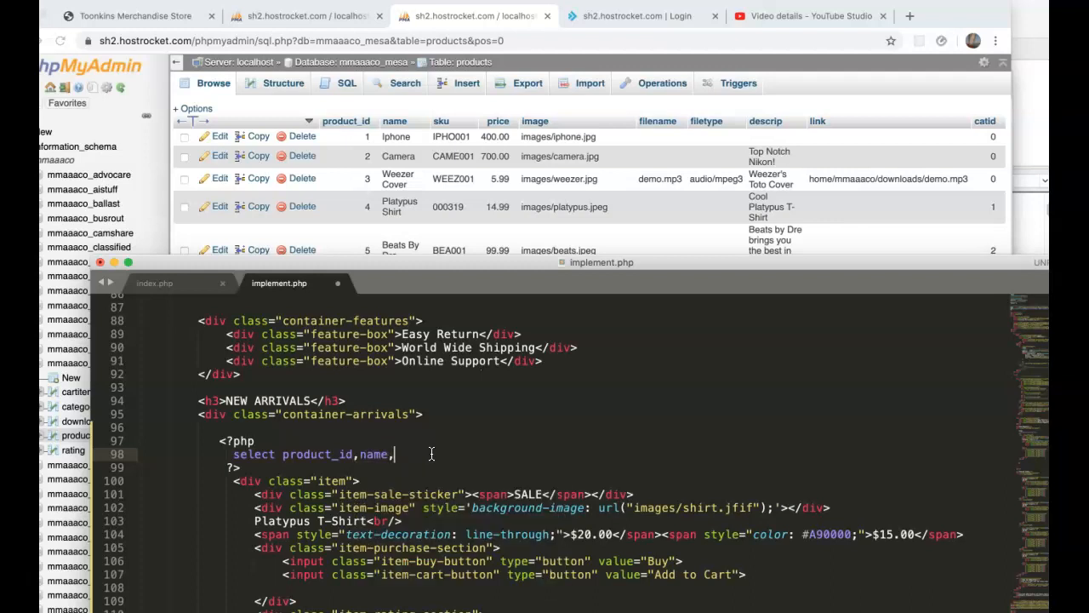
pyautogui.write('price,')
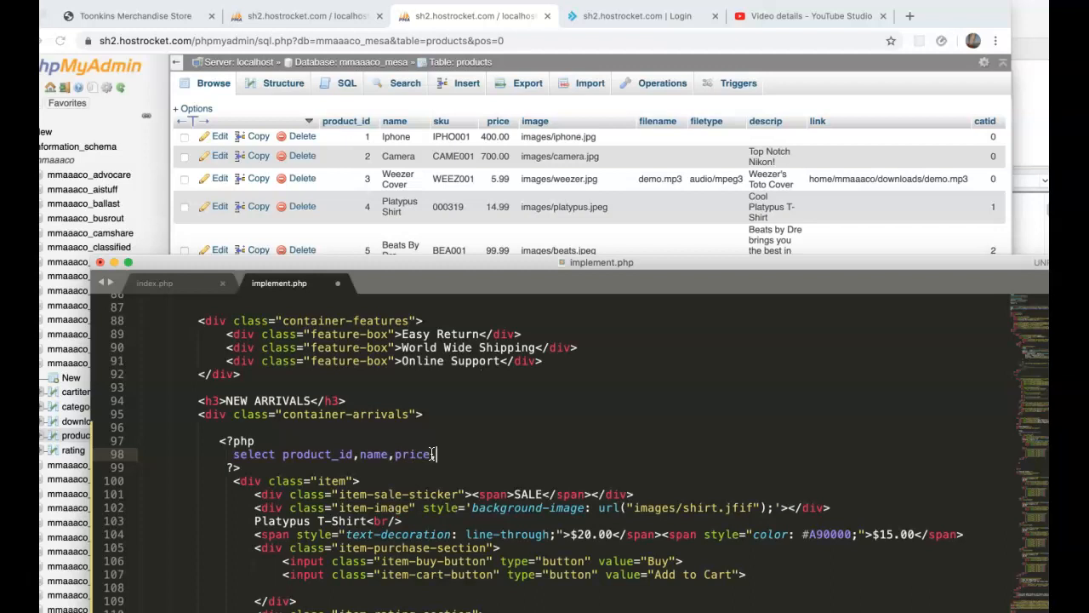
pyautogui.write('image')
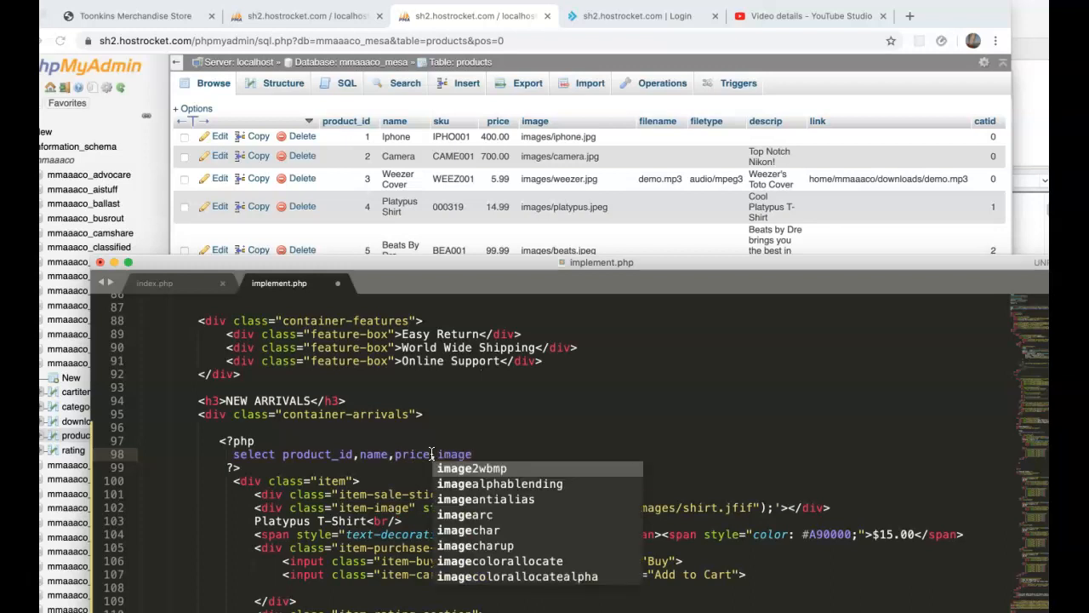
pyautogui.write('from products order by')
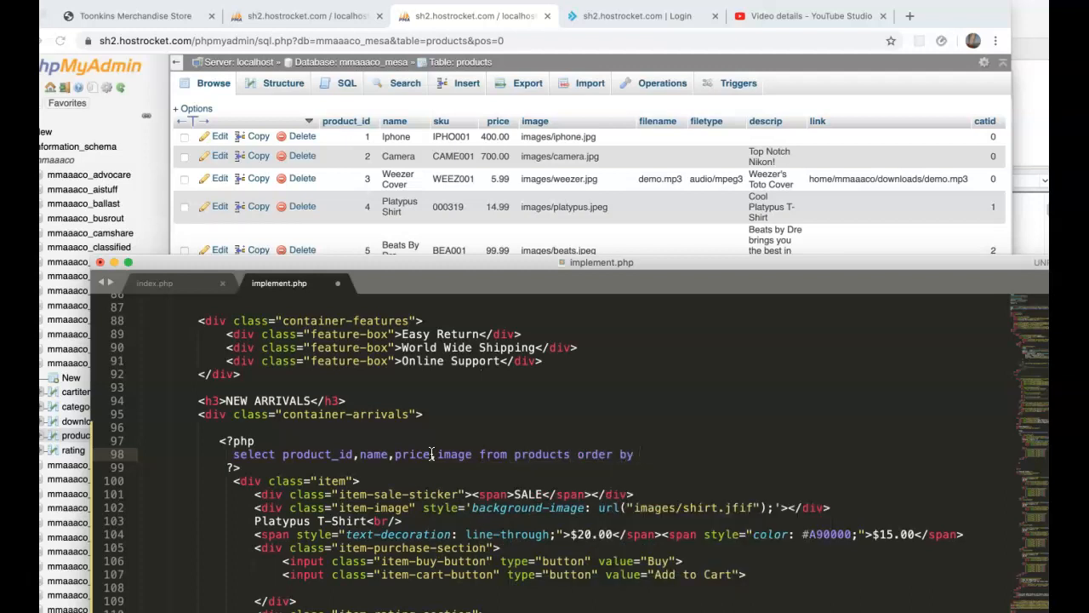
pyautogui.write('product_id desc limit')
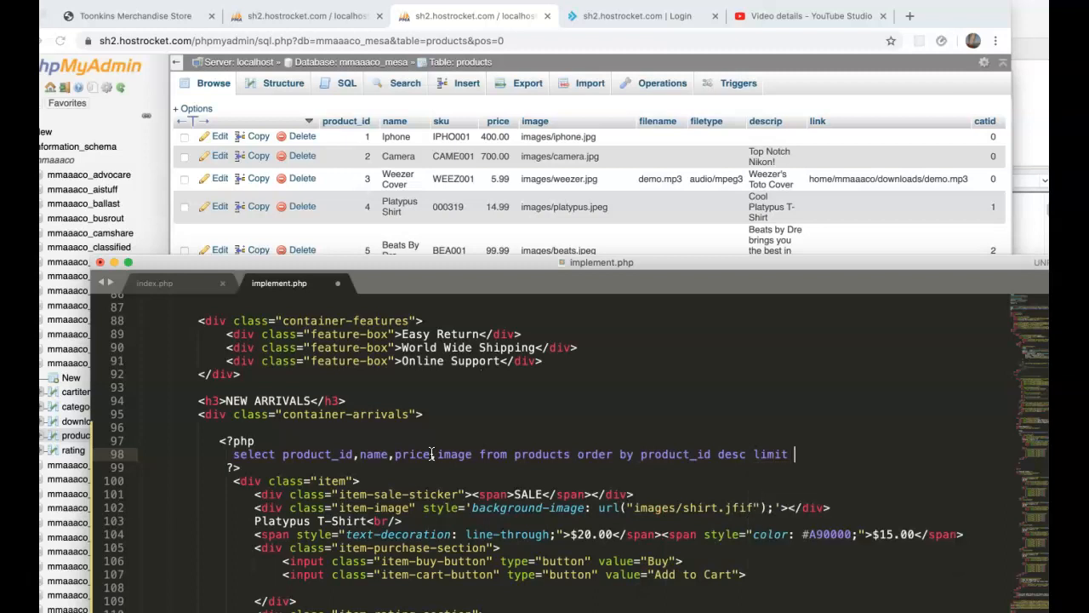
pyautogui.write('4')
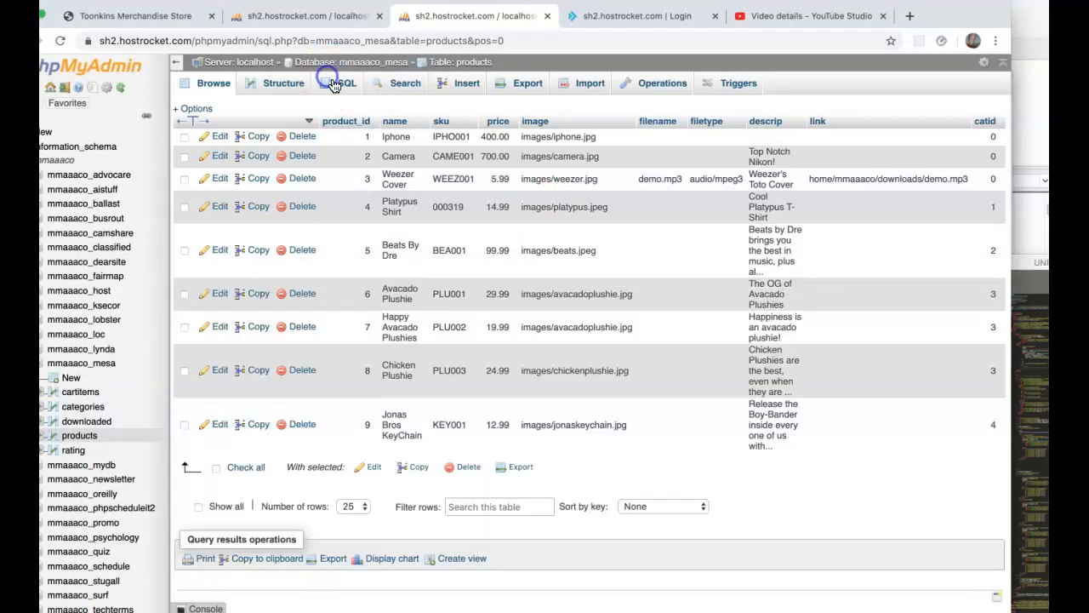
# Step: Prefix the query line with $get and run the select query in phpMyAdmin's SQL tab
pyautogui.click(338, 82)
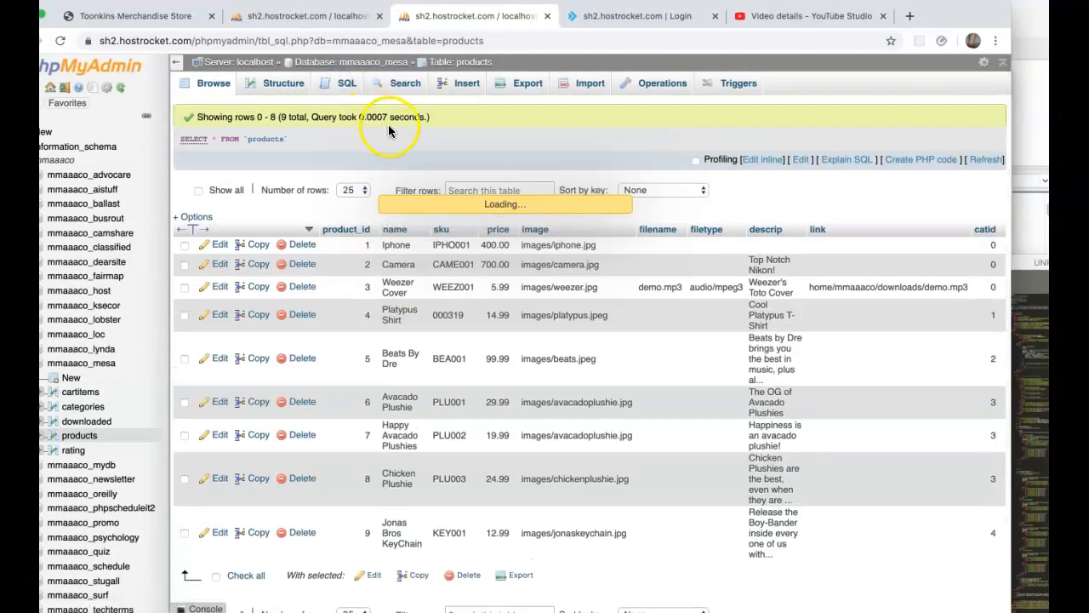
pyautogui.moveTo(453, 141)
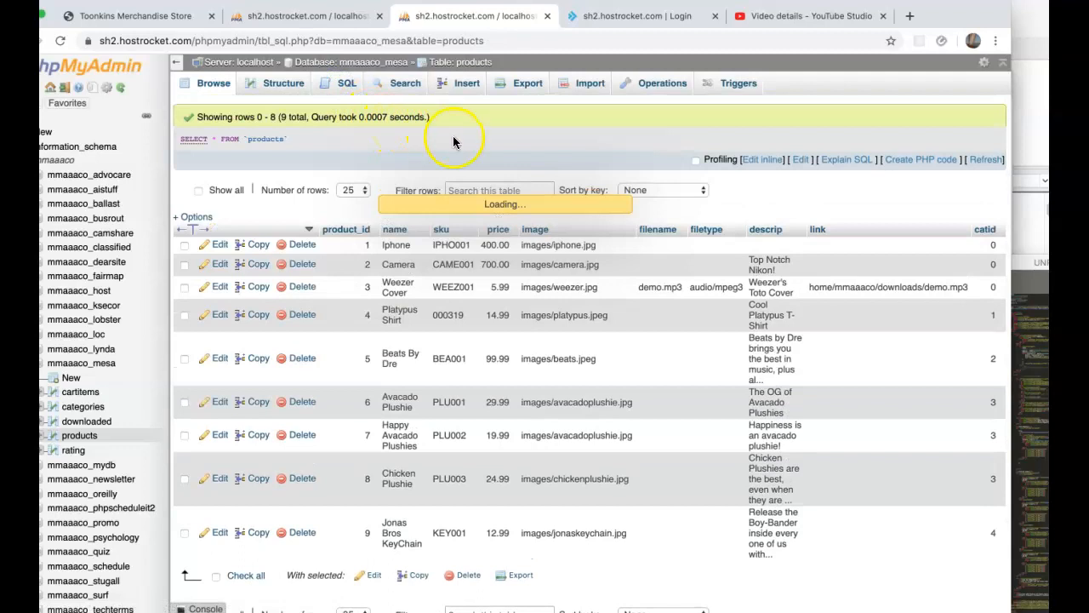
pyautogui.moveTo(408, 128)
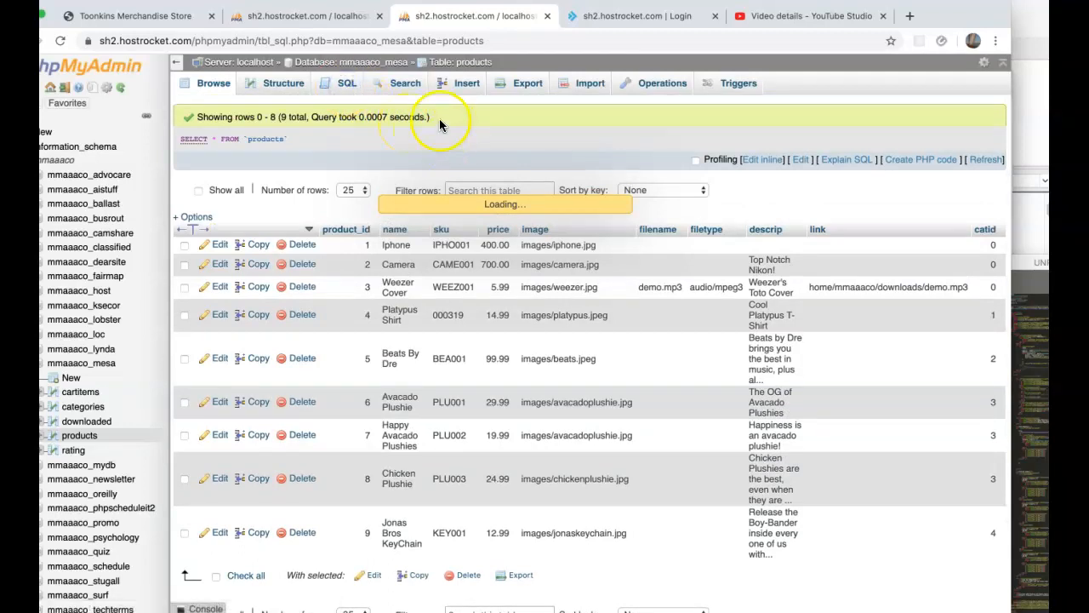
pyautogui.moveTo(353, 82)
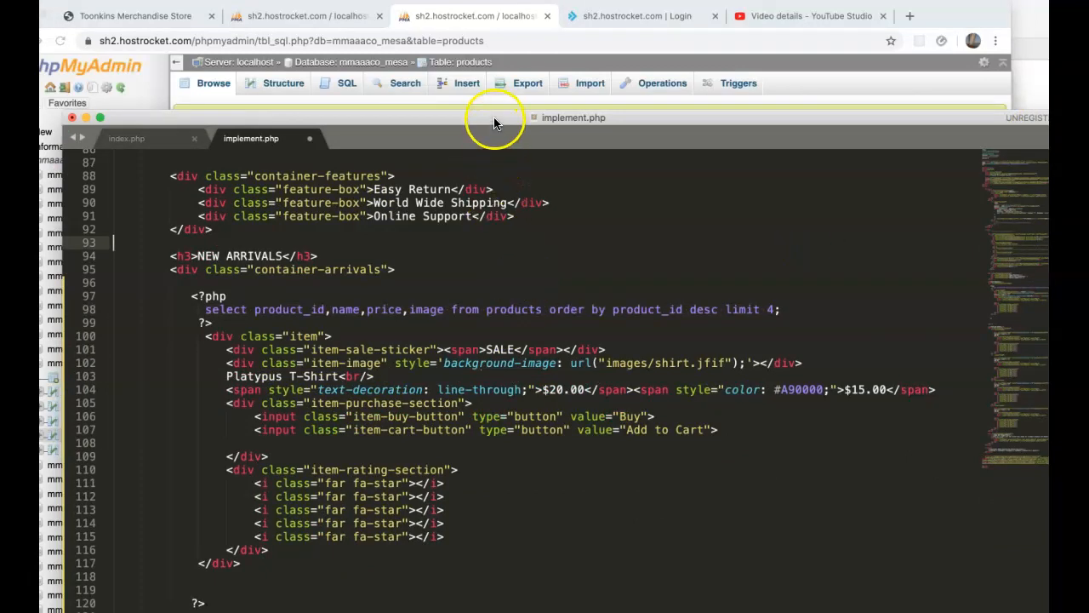
pyautogui.click(213, 83)
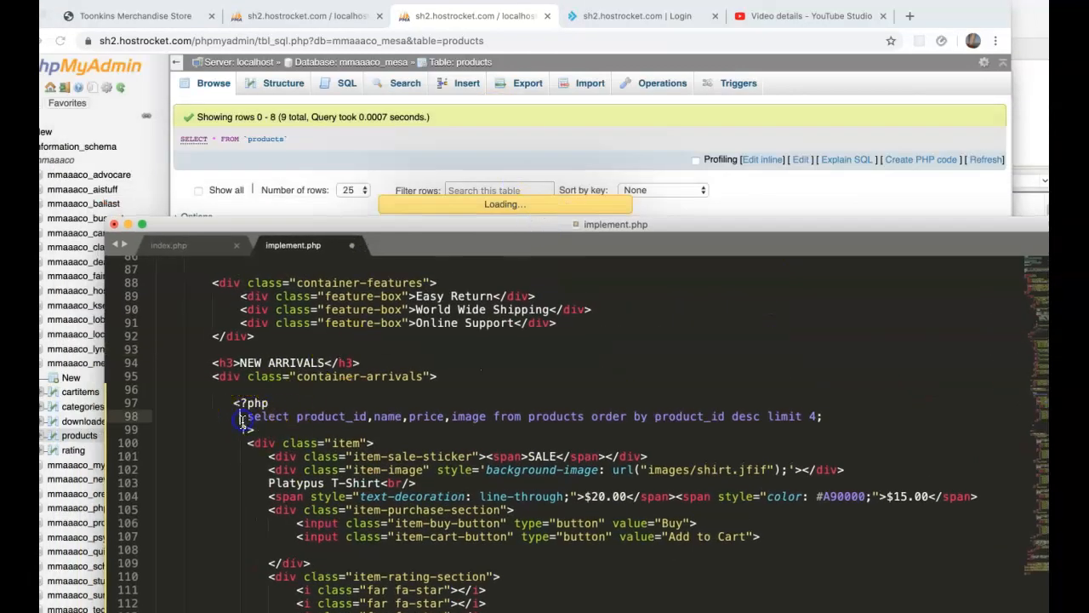
pyautogui.write('get')
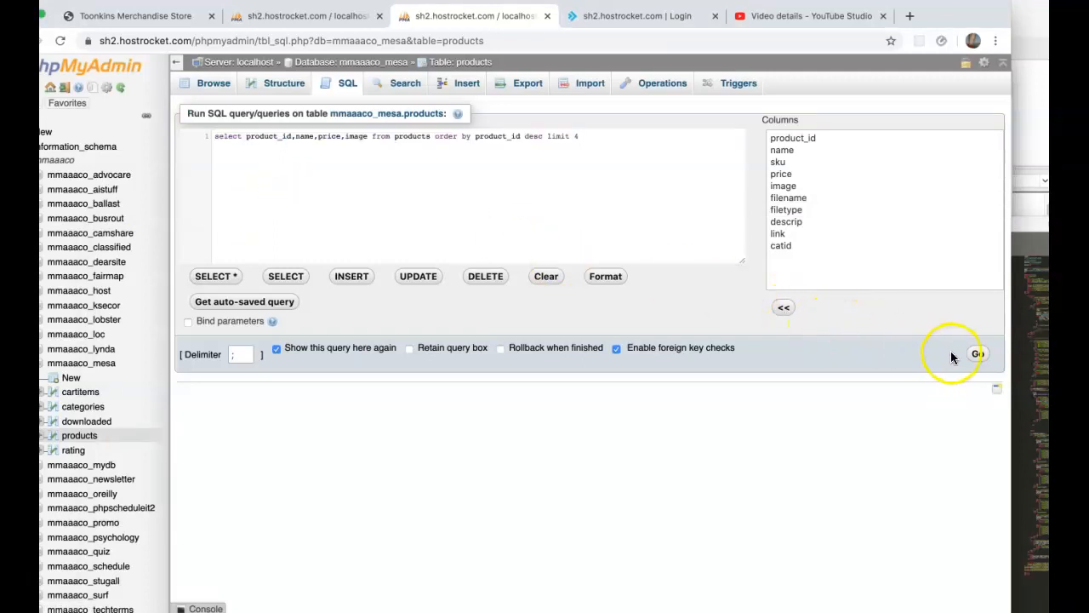
pyautogui.click(977, 353)
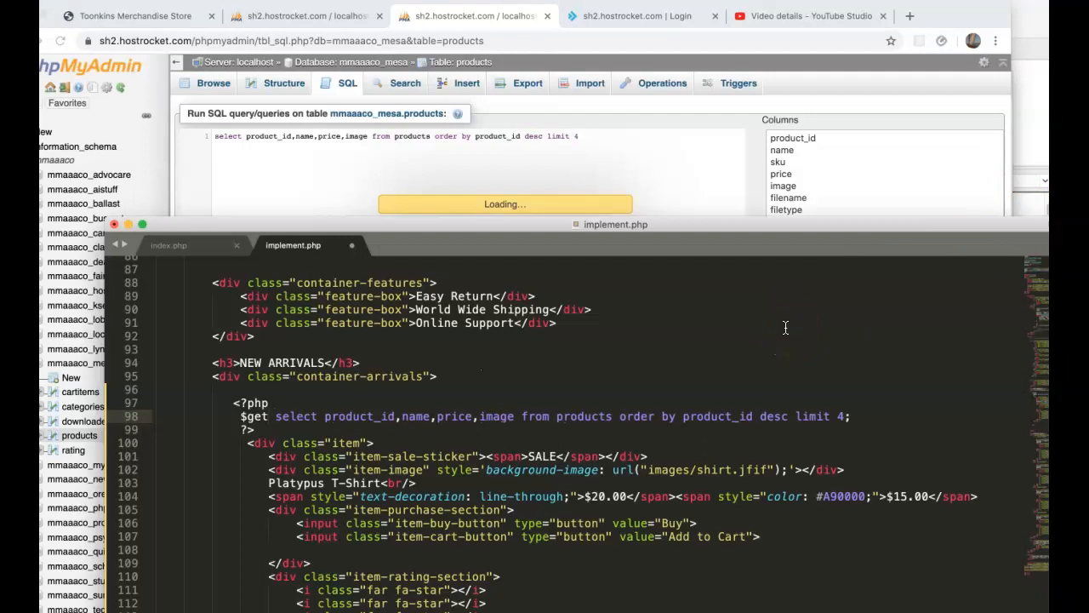
# Step: Prepare the query with $getlatest = $dbh->prepare(...) and call $getlatest->execute()
pyautogui.write('latest =')
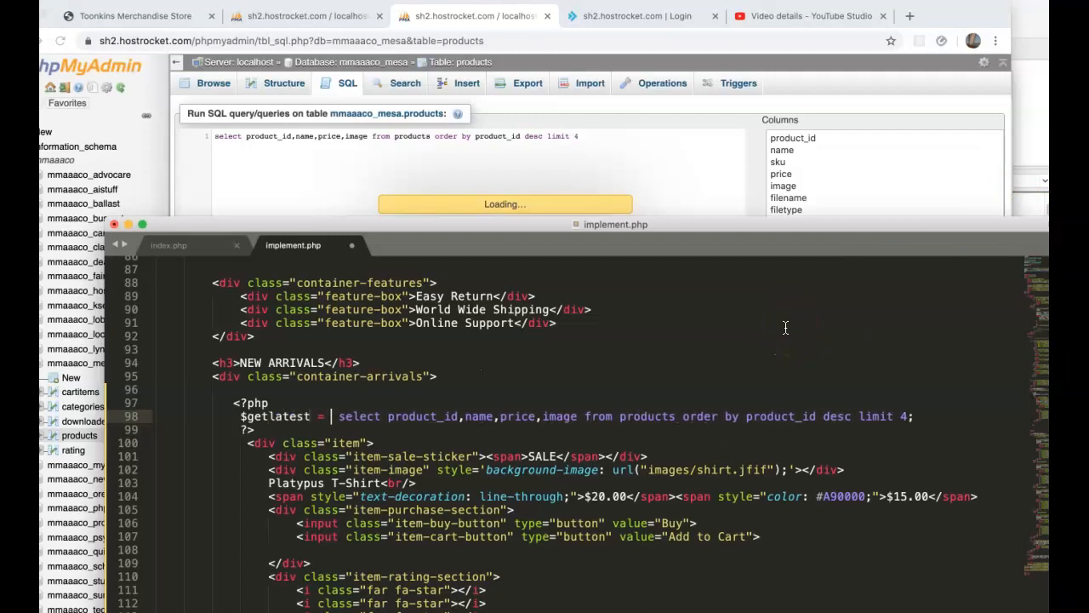
pyautogui.write('$dbh->prepare("')
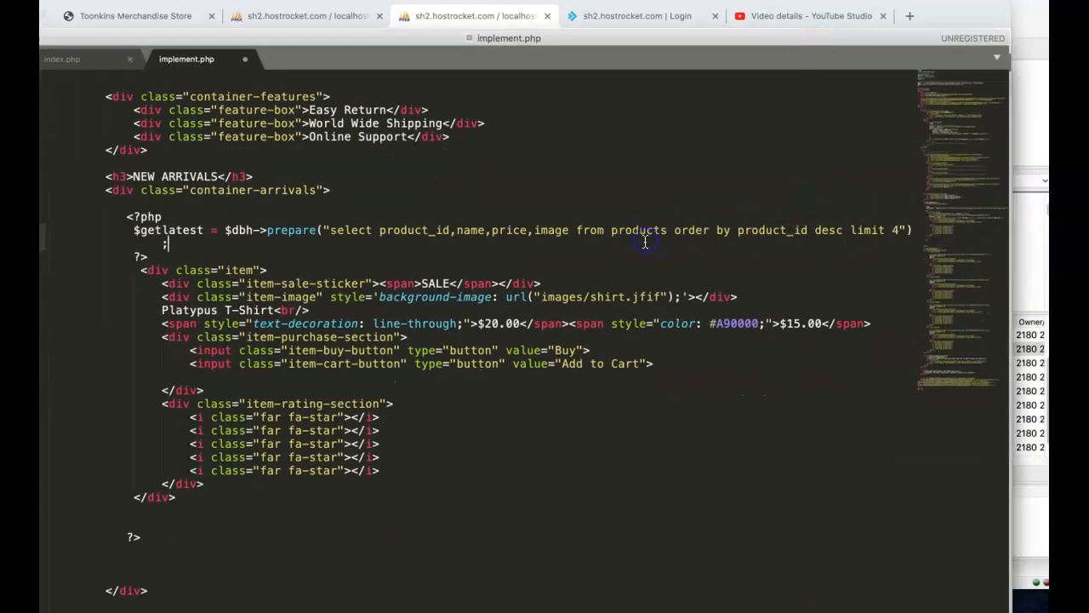
pyautogui.write('$')
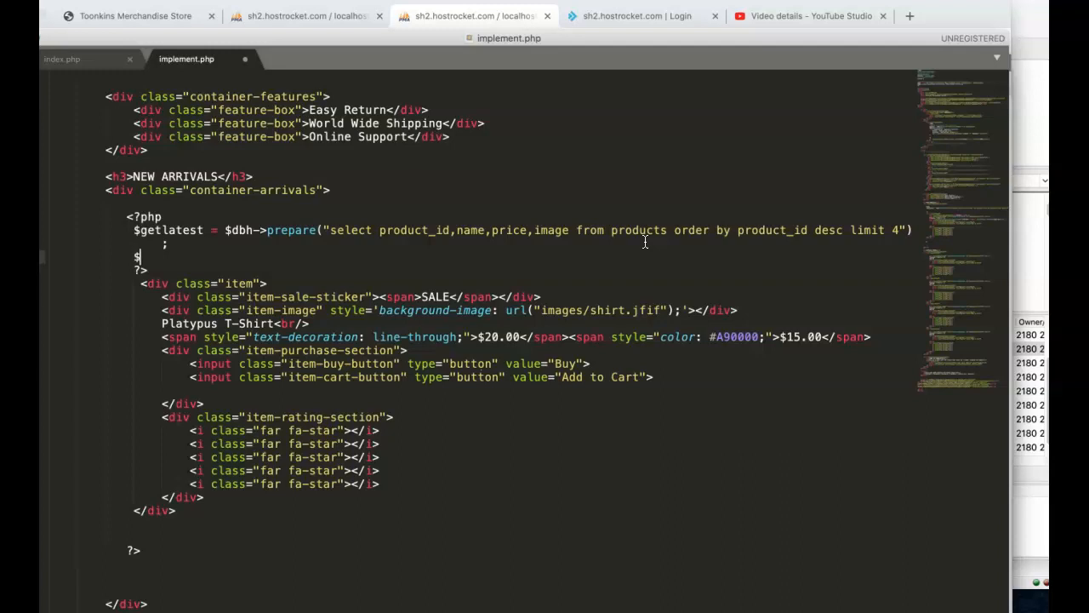
pyautogui.write('$getlatest->execute')
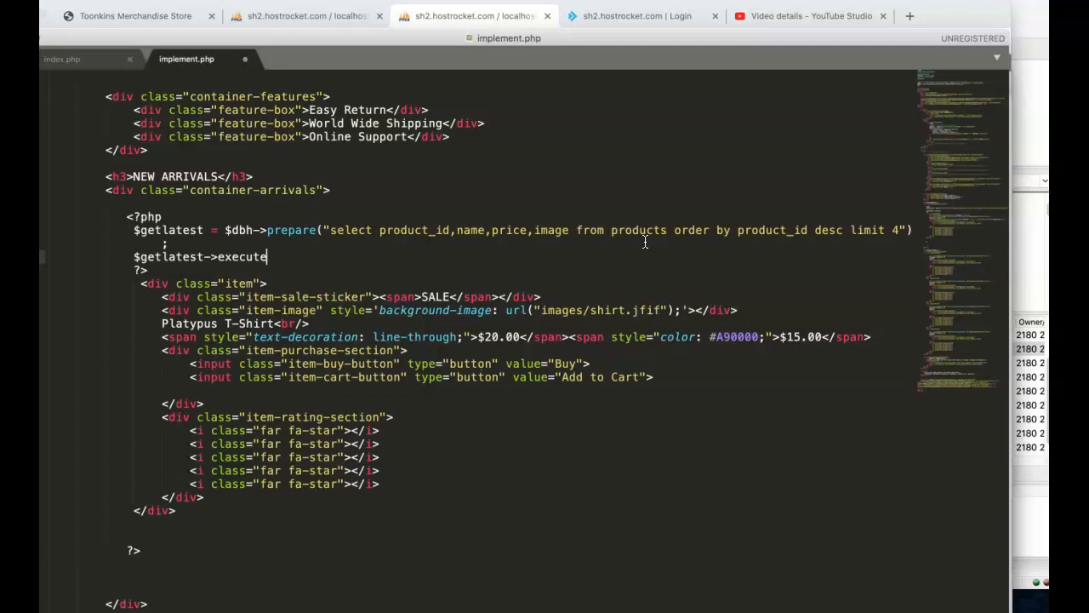
pyautogui.write('();')
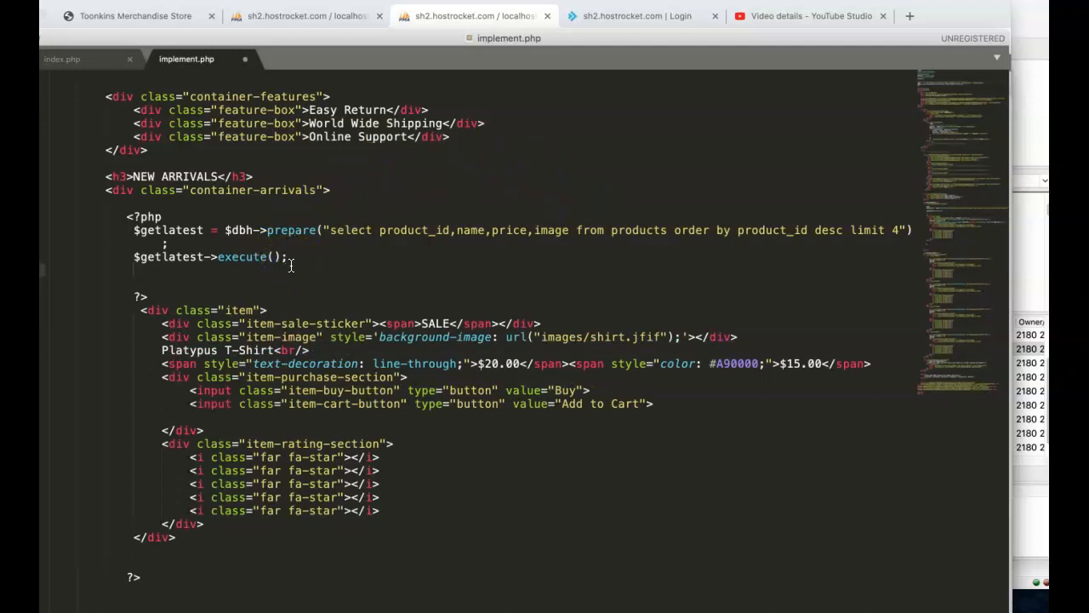
# Step: Wrap the item card in while ($getlatestrow = $getlatest->fetch()) { ... }
pyautogui.write('while ($getlate')
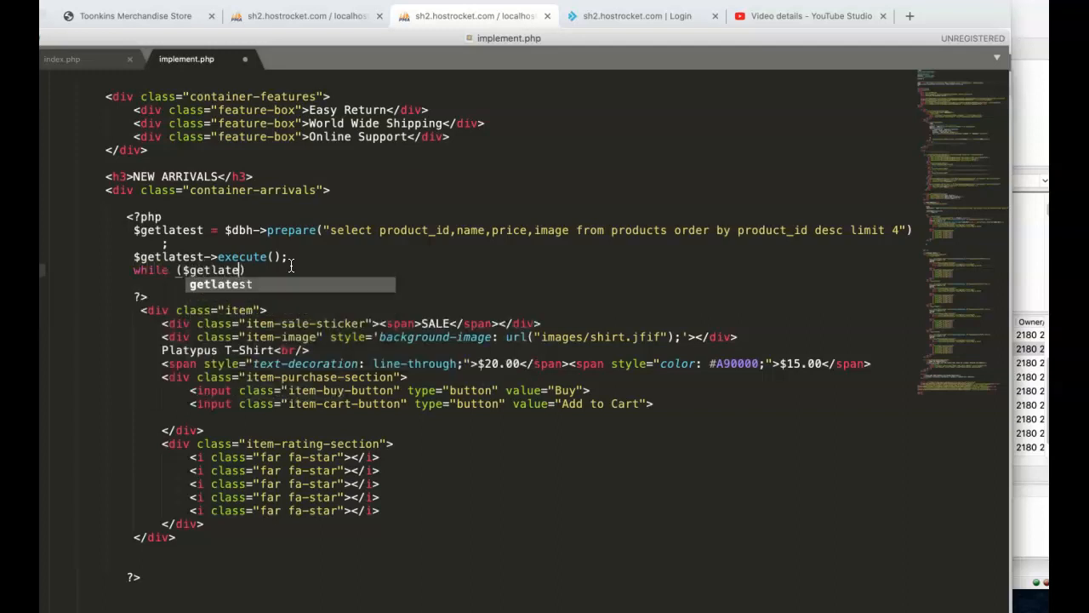
pyautogui.write('strow = $getlatest')
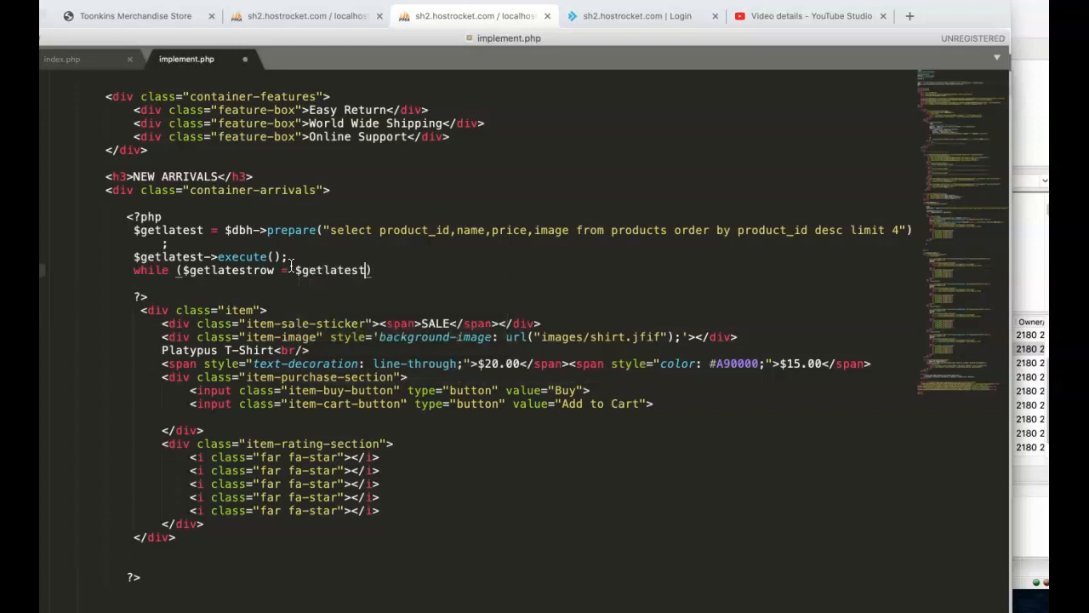
pyautogui.write('->')
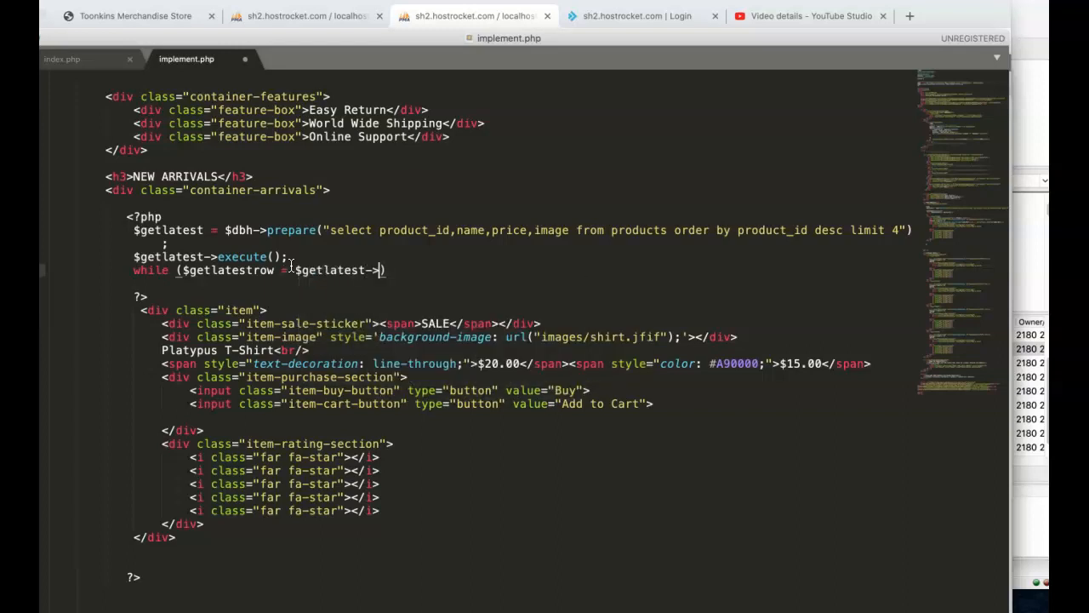
pyautogui.write('fetch())')
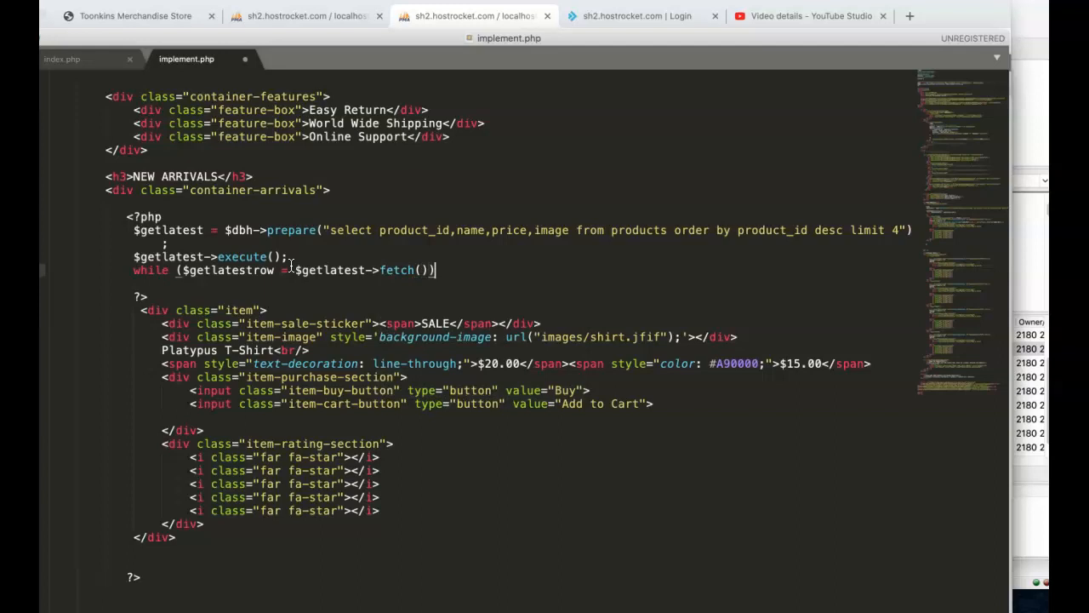
pyautogui.write('{')
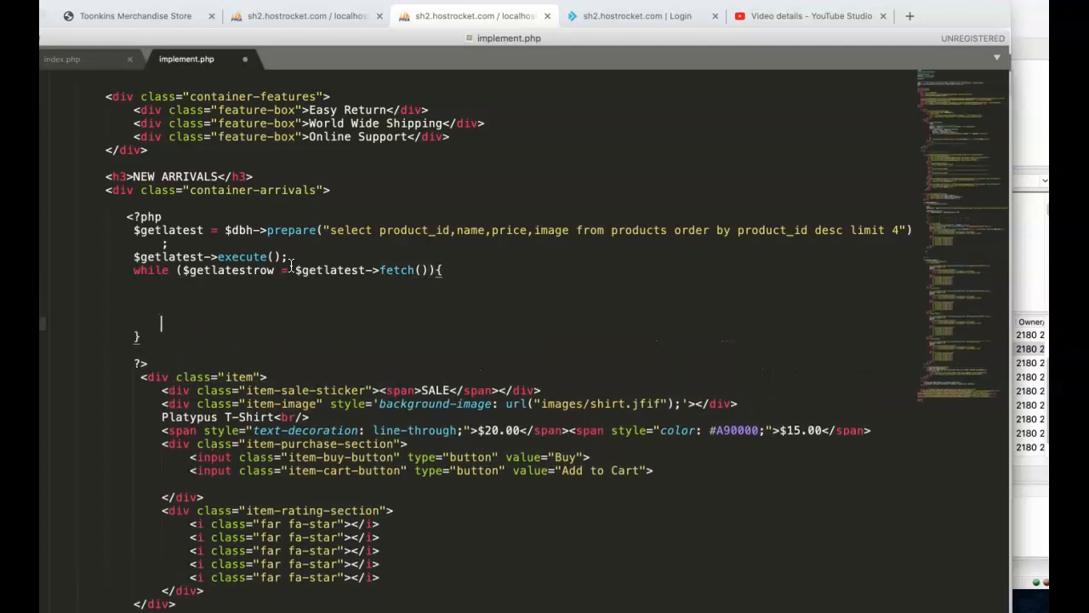
pyautogui.scroll(-3)
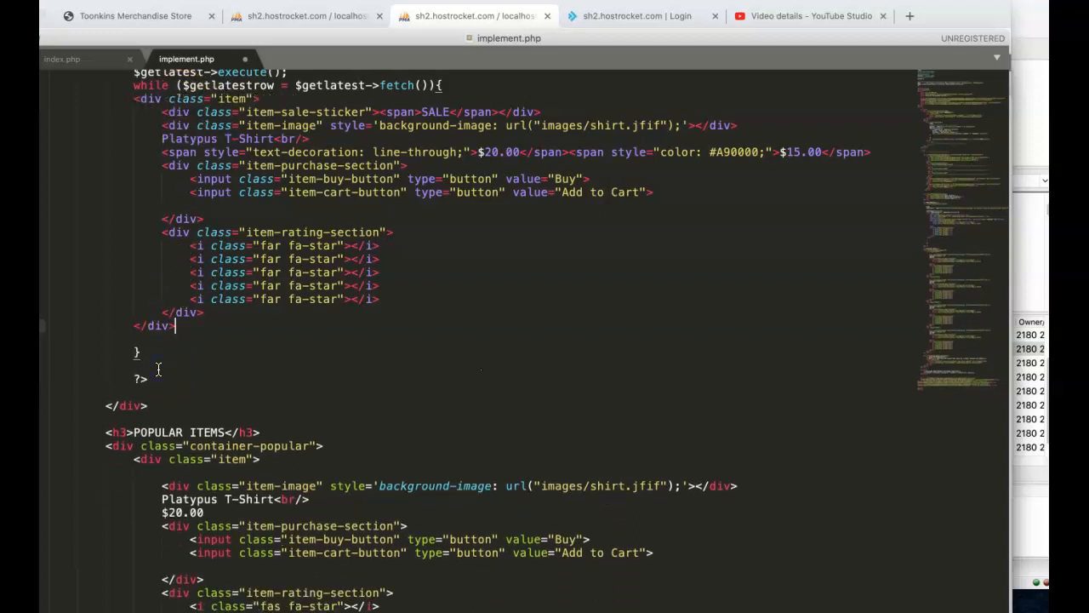
pyautogui.moveTo(355, 152)
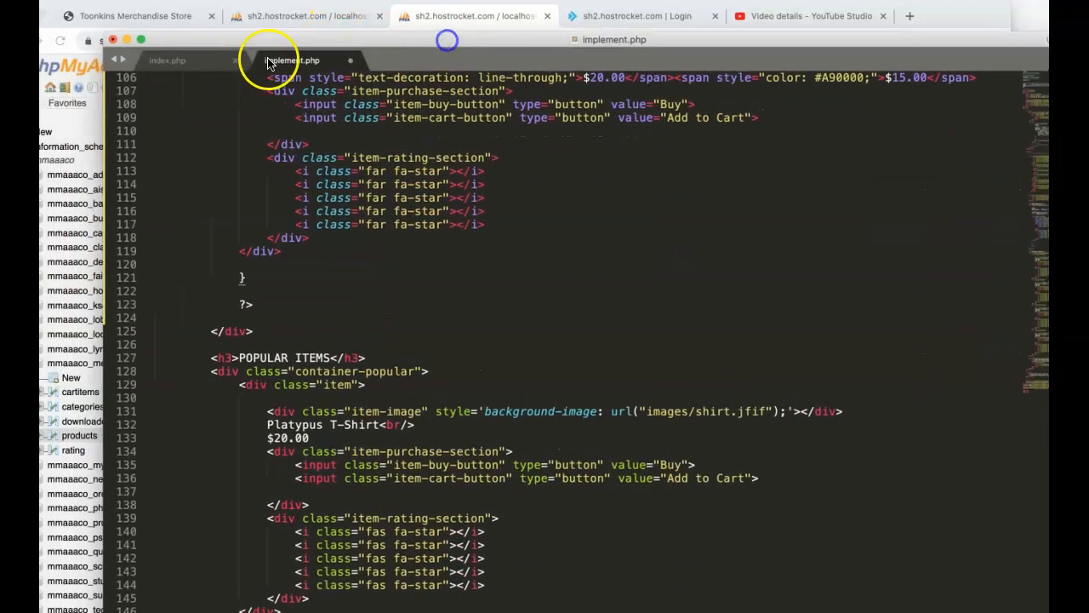
pyautogui.click(167, 60)
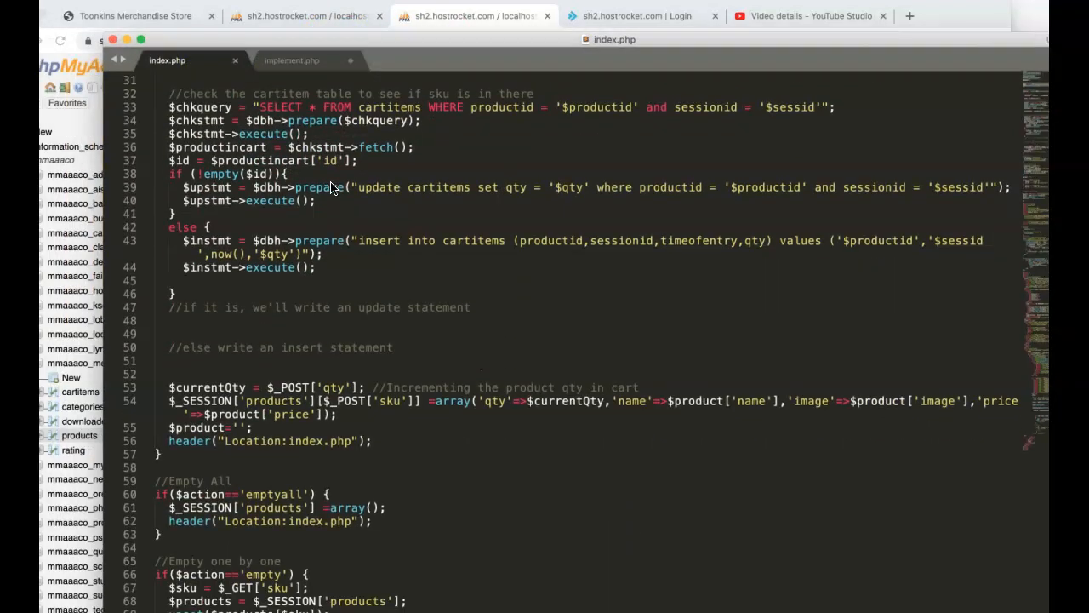
pyautogui.scroll(-3)
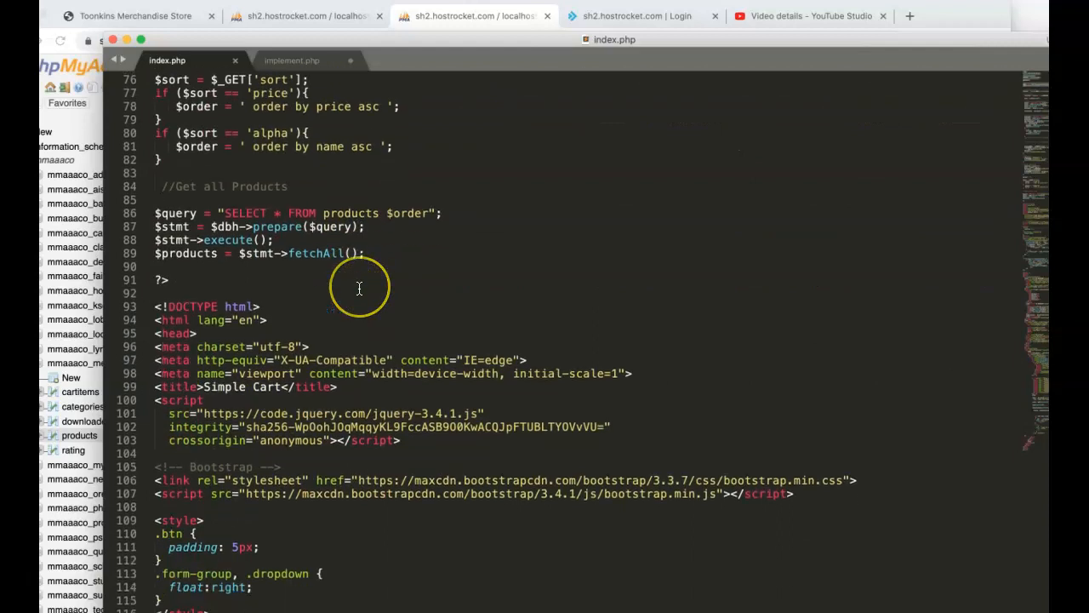
pyautogui.scroll(-3)
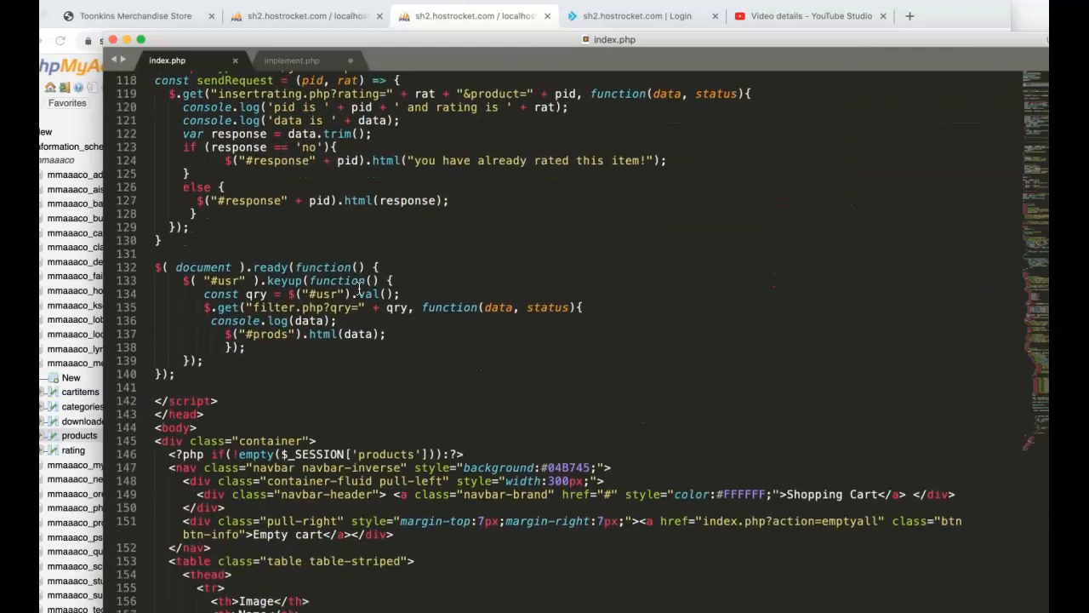
pyautogui.scroll(-3)
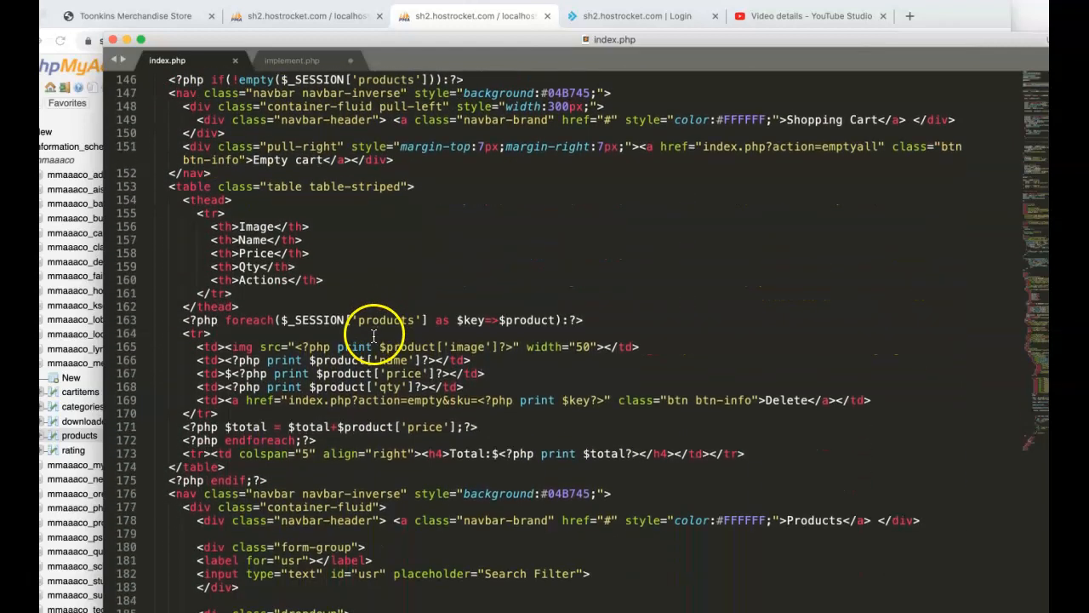
pyautogui.scroll(-3)
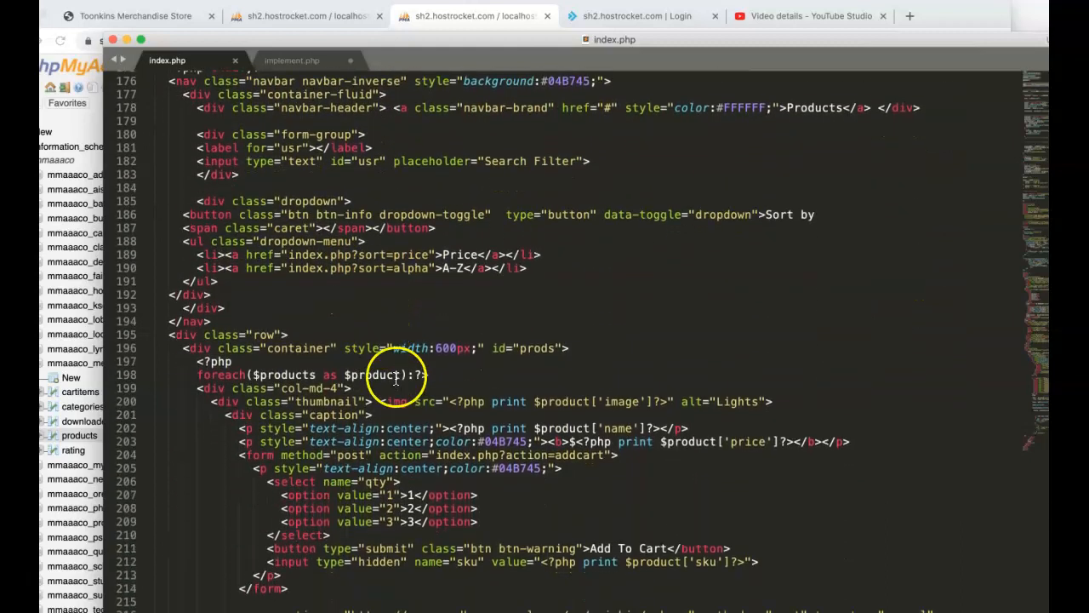
pyautogui.scroll(3)
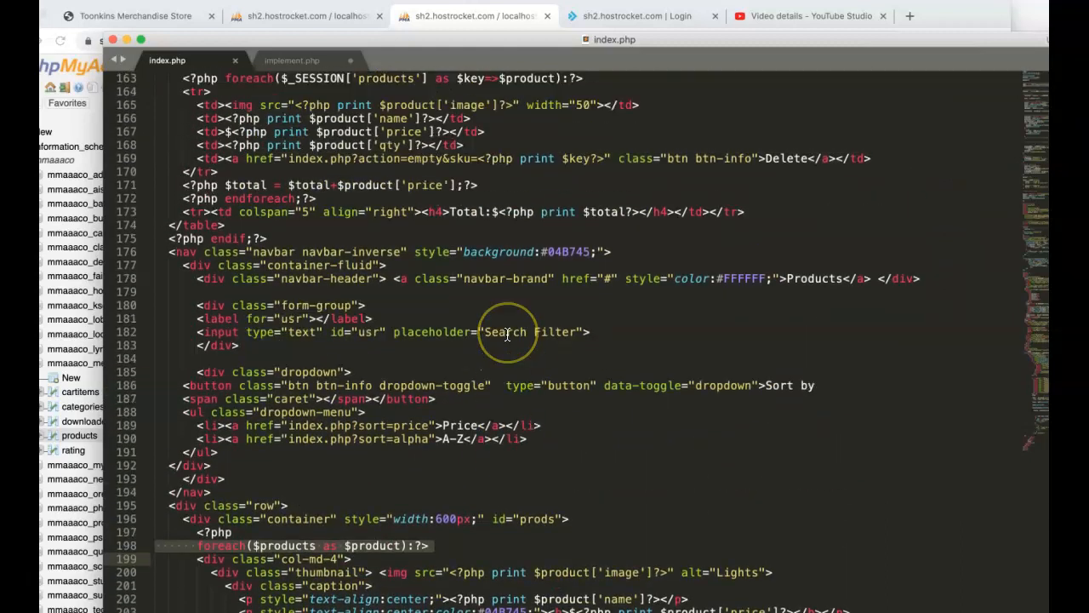
pyautogui.scroll(3)
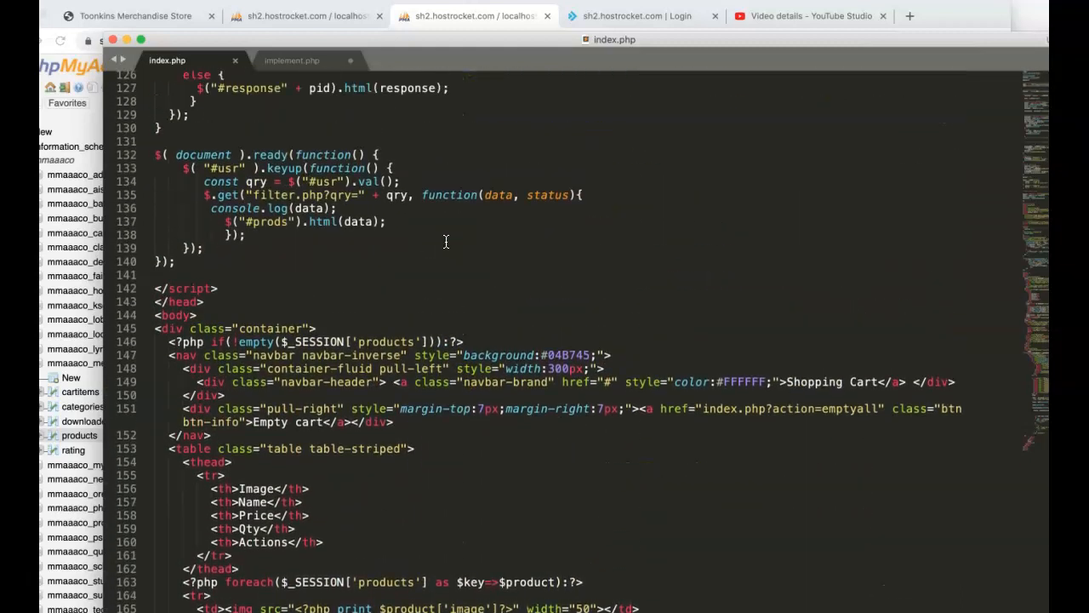
pyautogui.scroll(3)
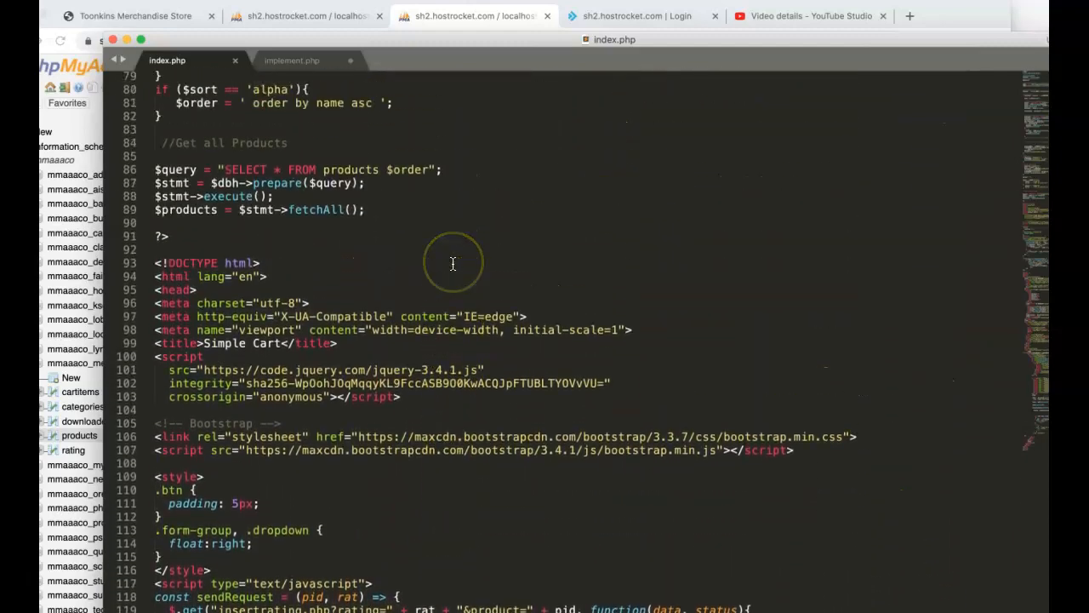
pyautogui.scroll(-3)
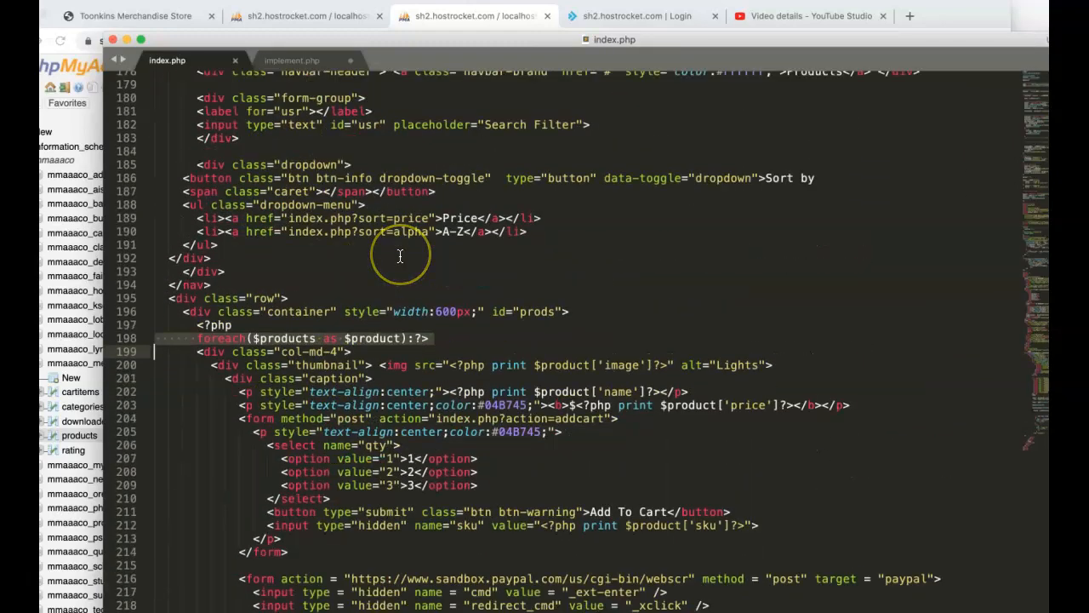
pyautogui.scroll(3)
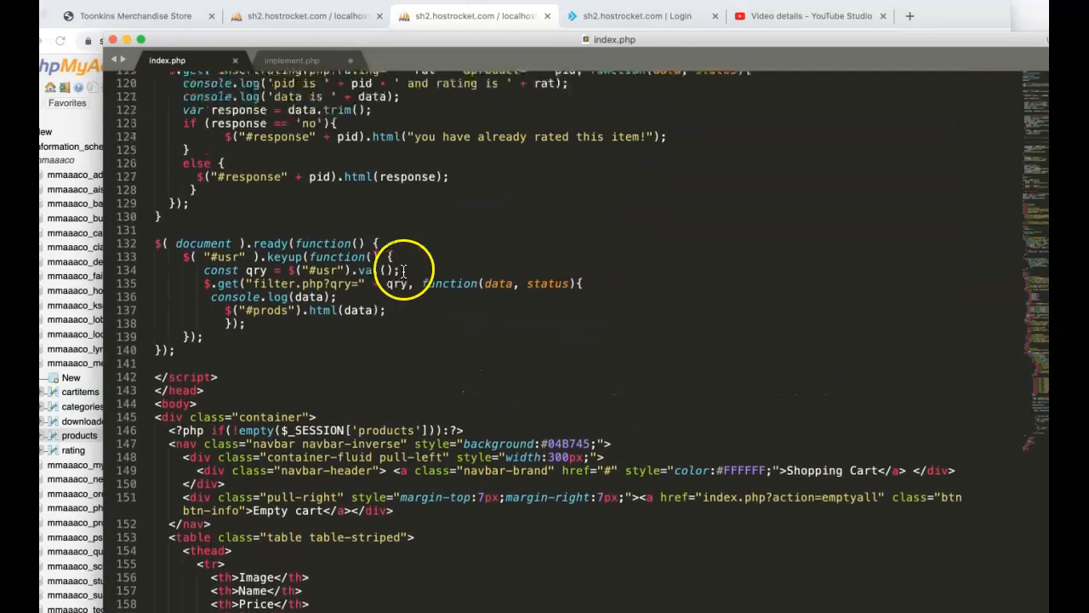
pyautogui.scroll(-3)
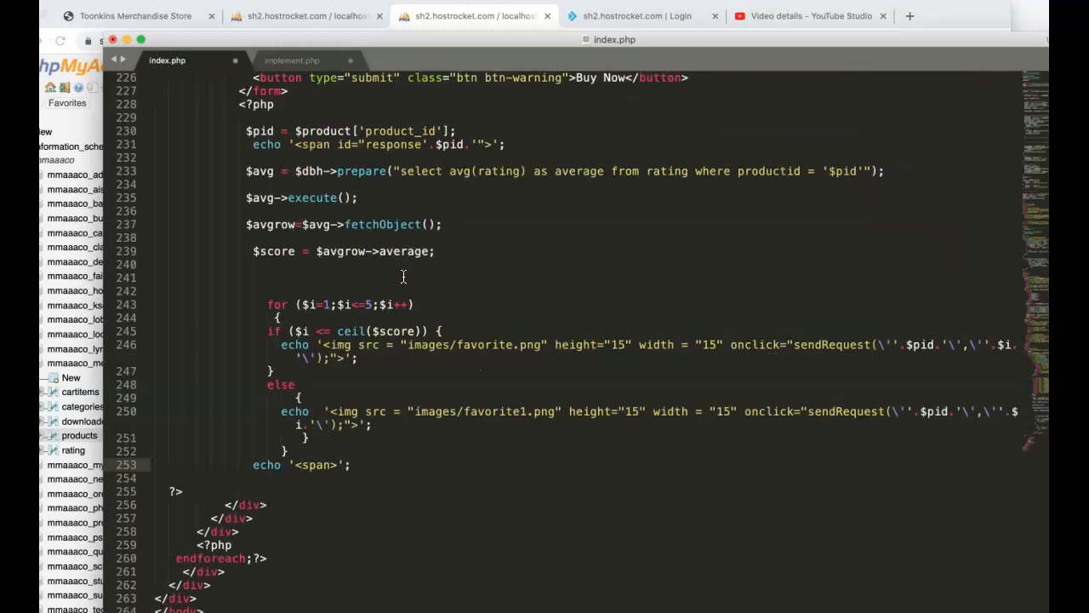
pyautogui.scroll(3)
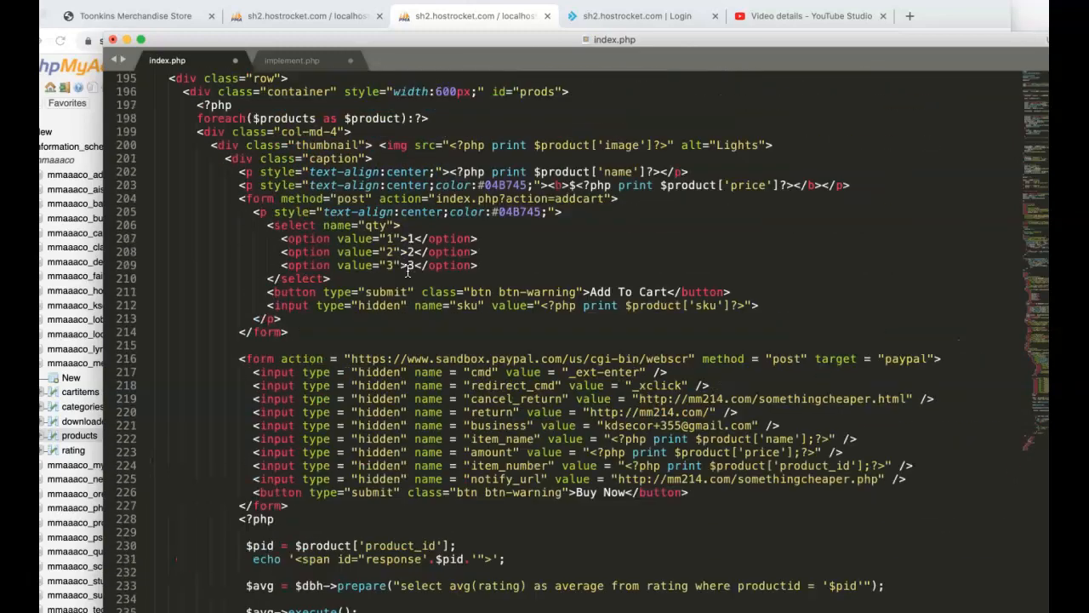
pyautogui.scroll(3)
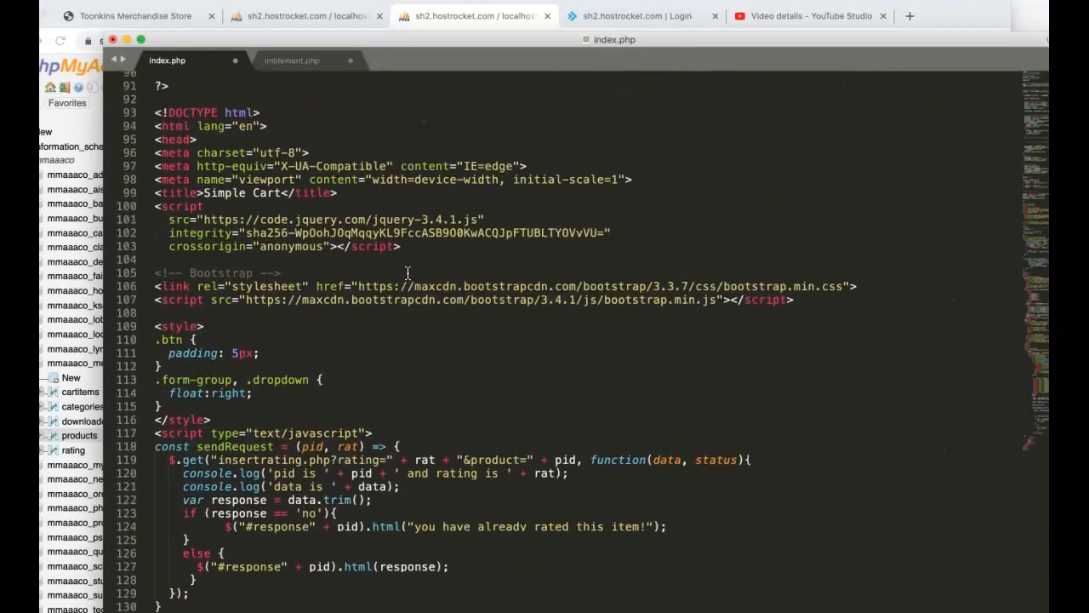
pyautogui.scroll(3)
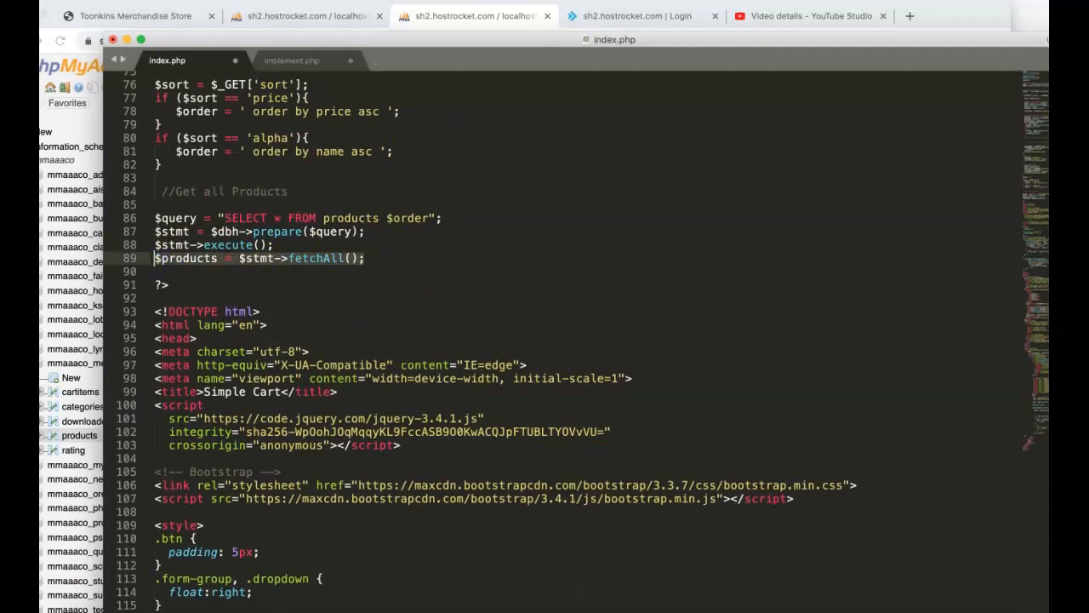
pyautogui.click(292, 60)
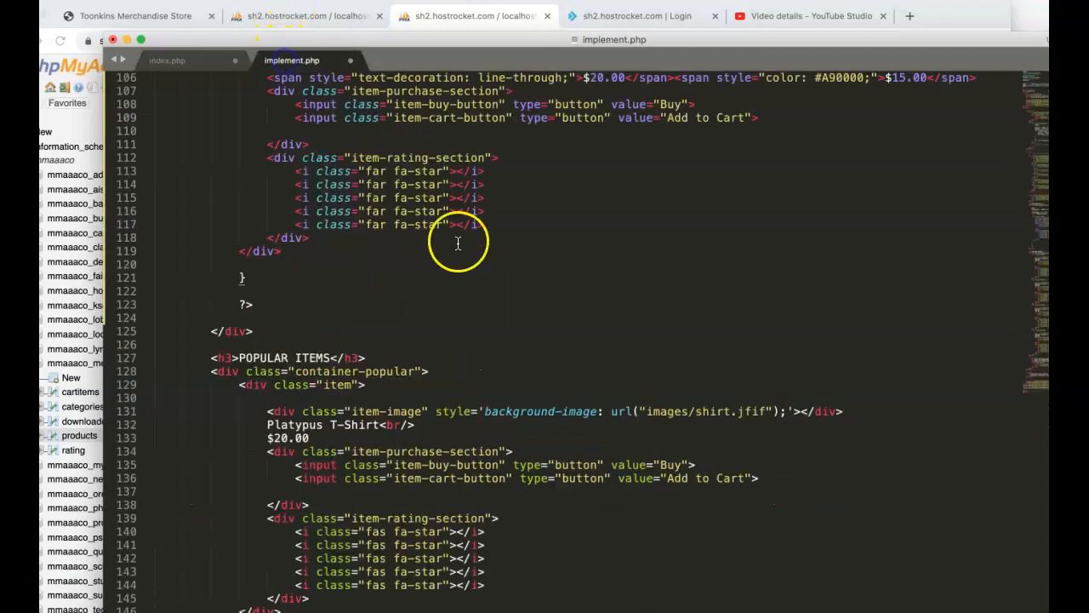
# Step: Replace the while line with $products = $getlatest->fetchAll(); below execute, and view index.php
pyautogui.scroll(3)
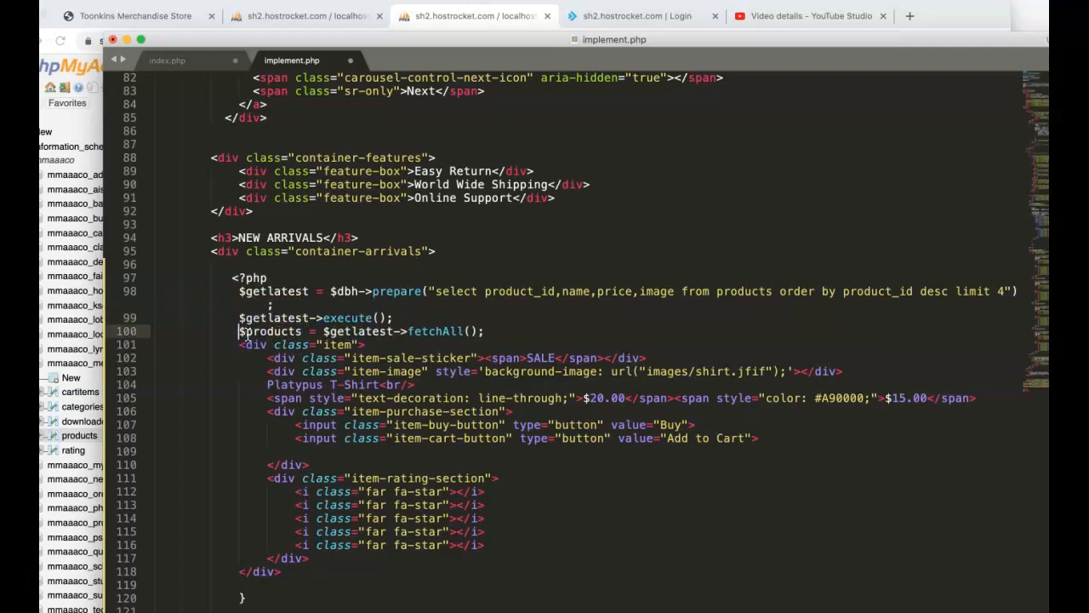
pyautogui.click(167, 60)
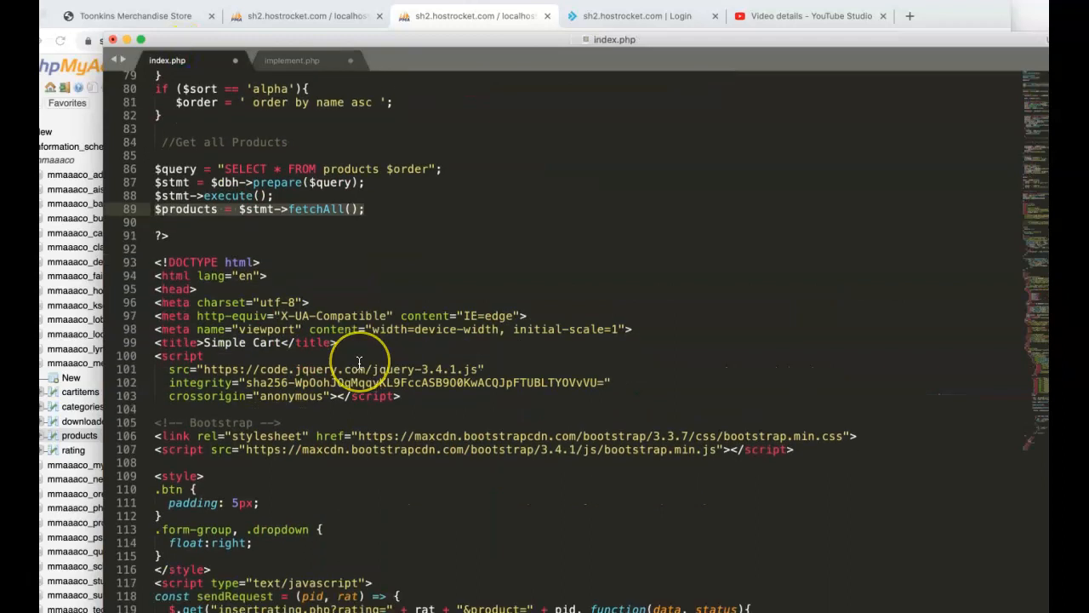
# Step: Copy index.php's foreach over $products into implement.php right after fetchAll()
pyautogui.scroll(-3)
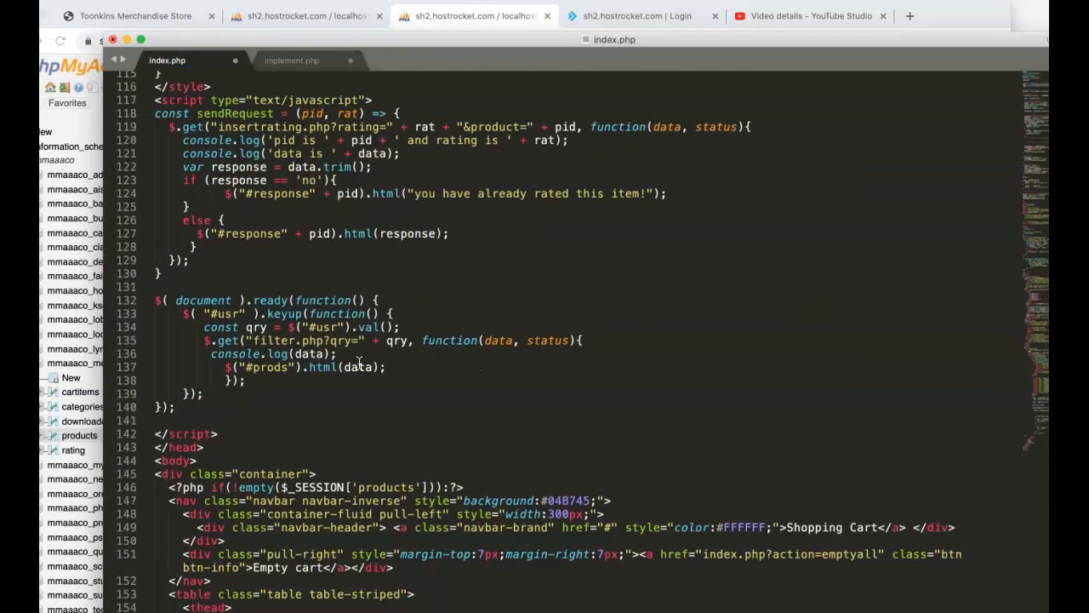
pyautogui.scroll(-3)
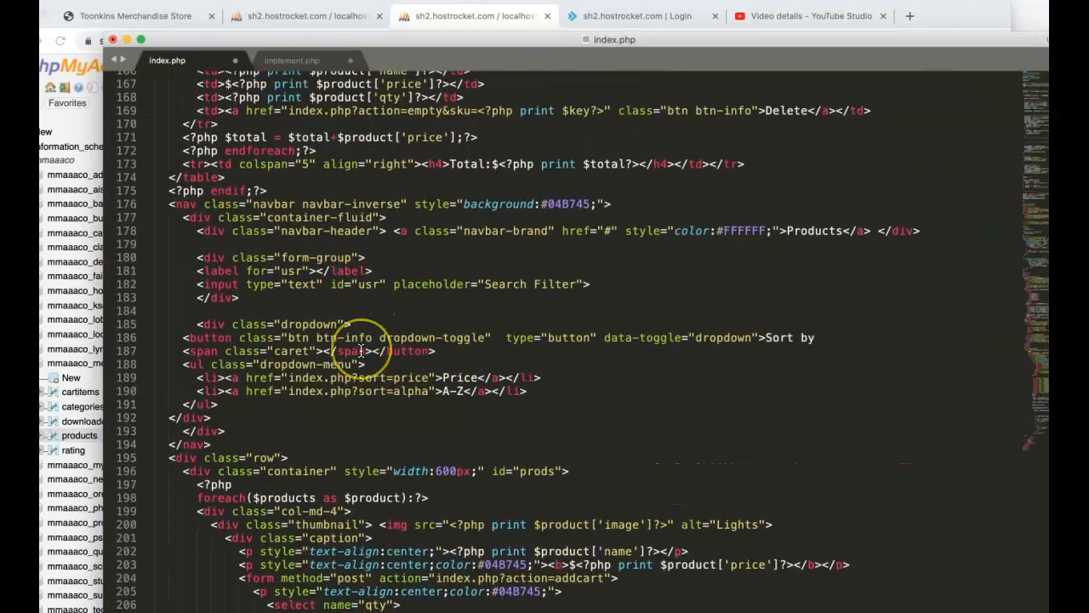
pyautogui.scroll(-3)
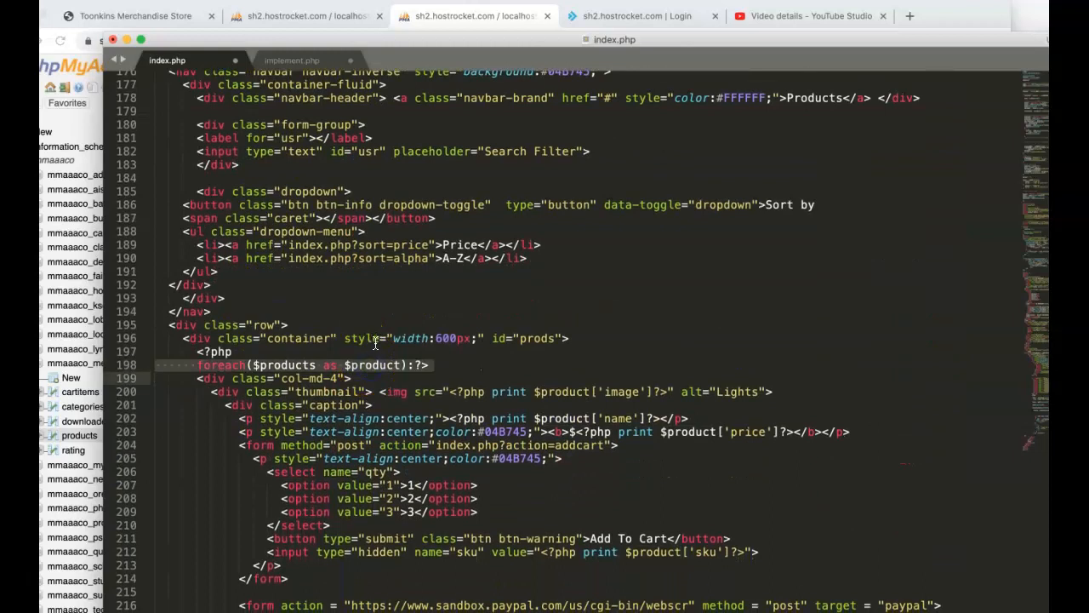
pyautogui.click(292, 60)
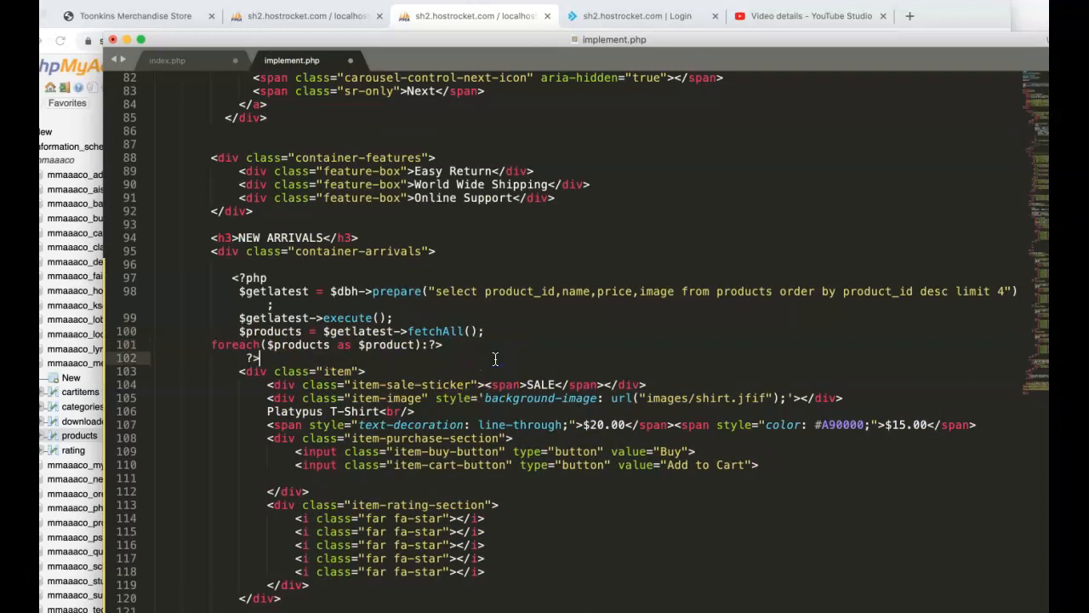
pyautogui.moveTo(613, 393)
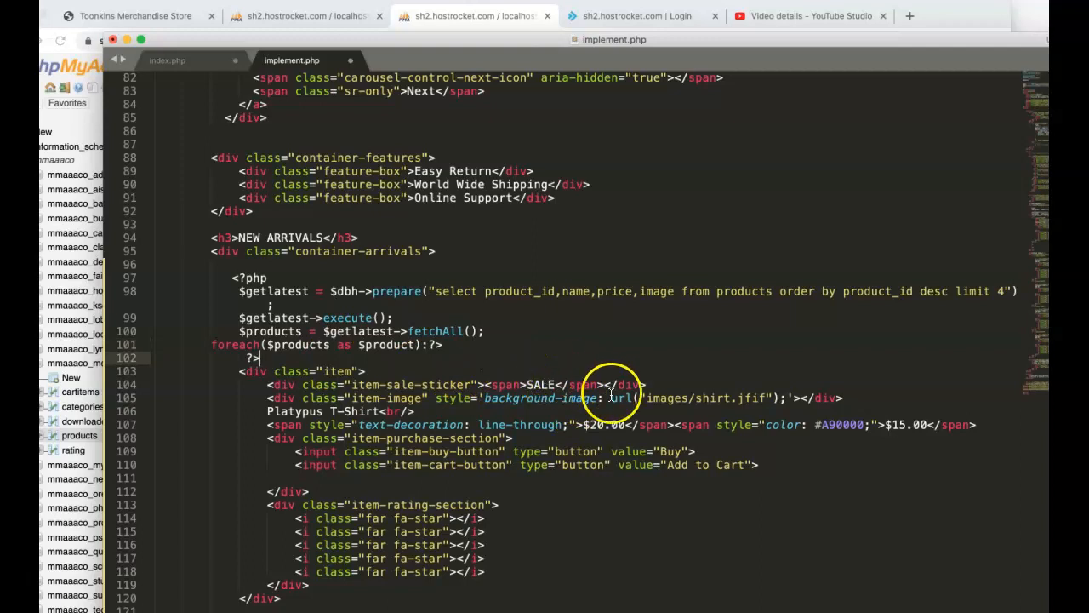
pyautogui.moveTo(600, 399)
pyautogui.write('<?P')
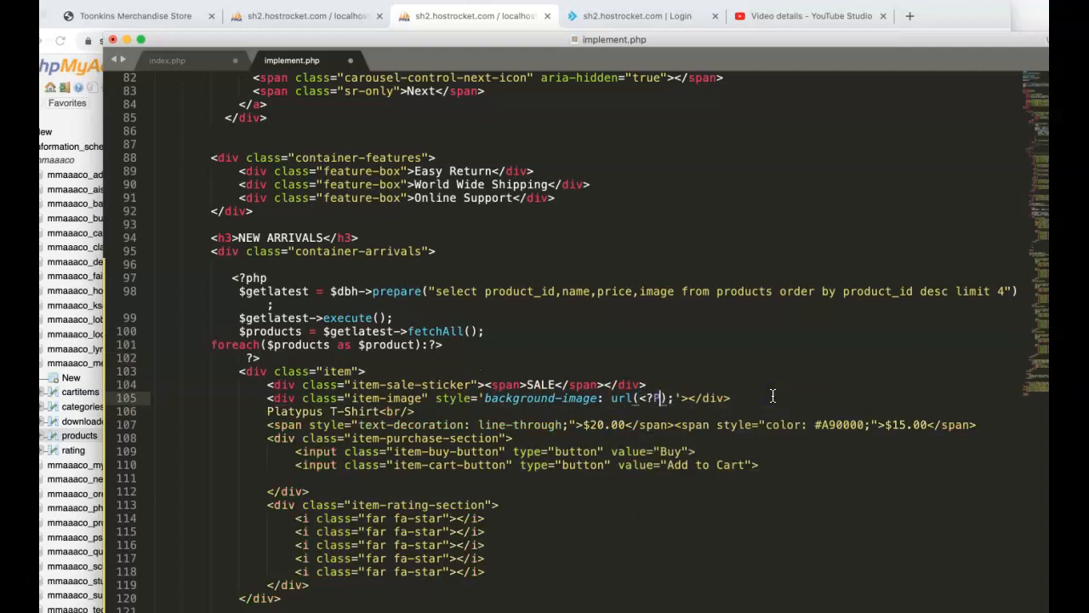
# Step: Replace images/shirt.jfif in the item's url() with <?php echo $product['image'];?>
pyautogui.write('hp')
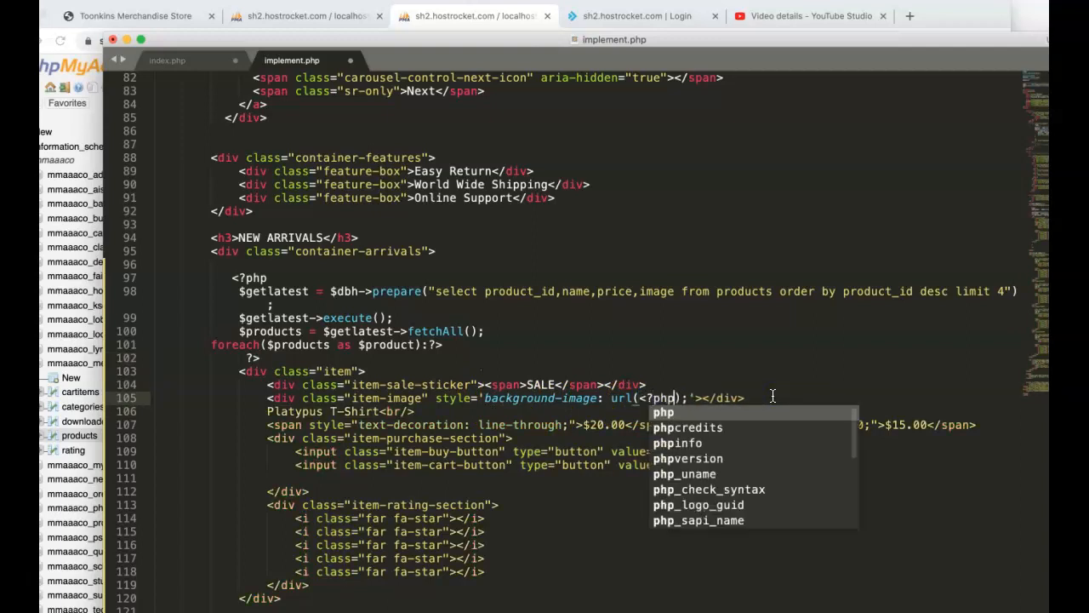
pyautogui.write('echo"')
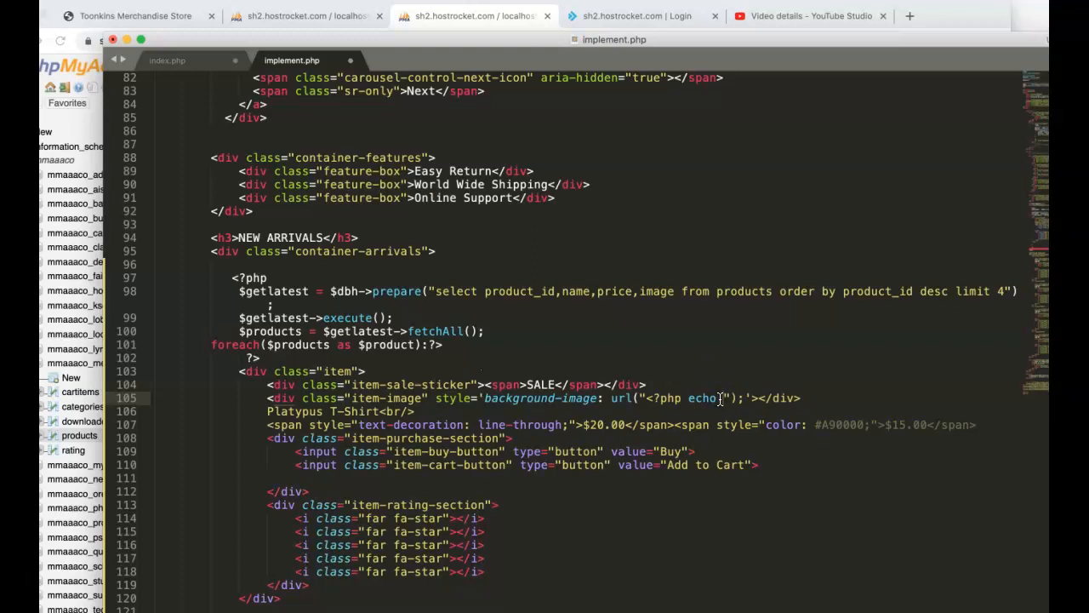
pyautogui.write('$roduct')
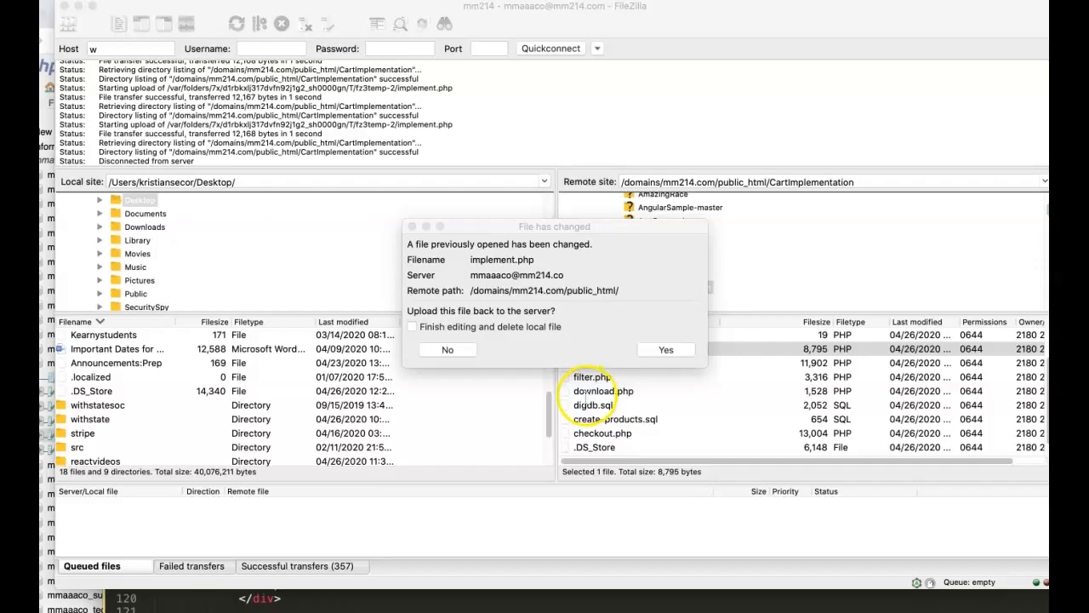
# Step: Confirm uploading the changed implement.php in FileZilla's 'File has changed' dialog
pyautogui.click(665, 350)
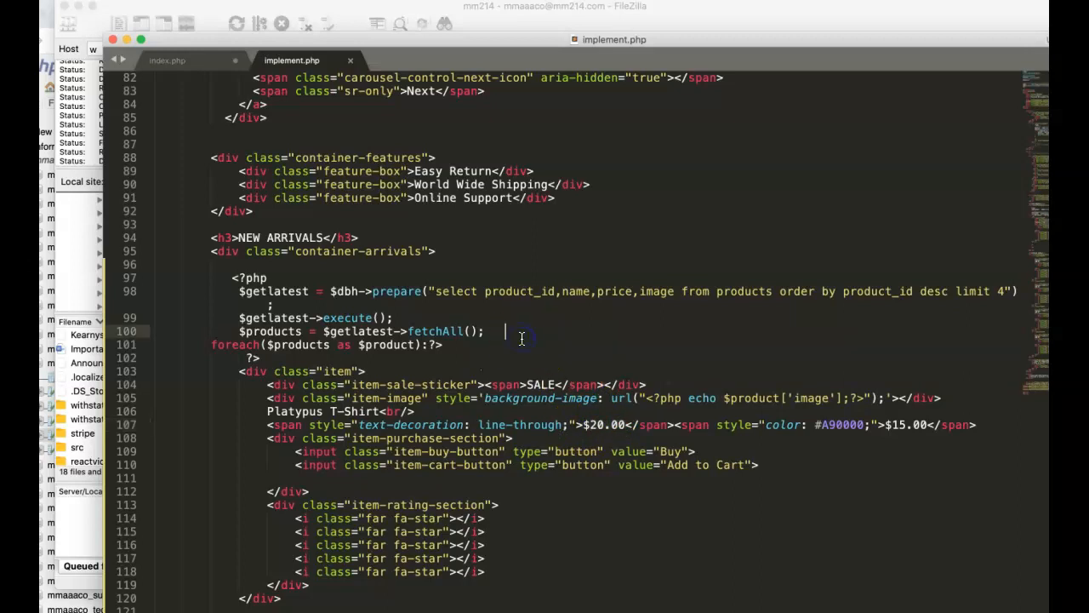
# Step: Add a $currprice variable holding the product's price inside the loop
pyautogui.write('$c')
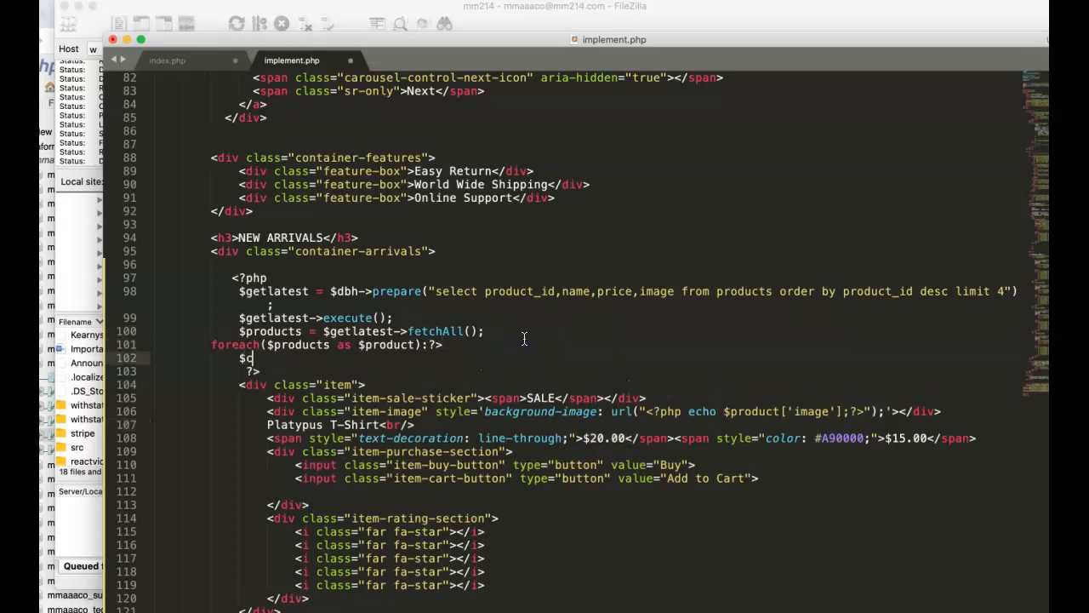
pyautogui.write('urrpr')
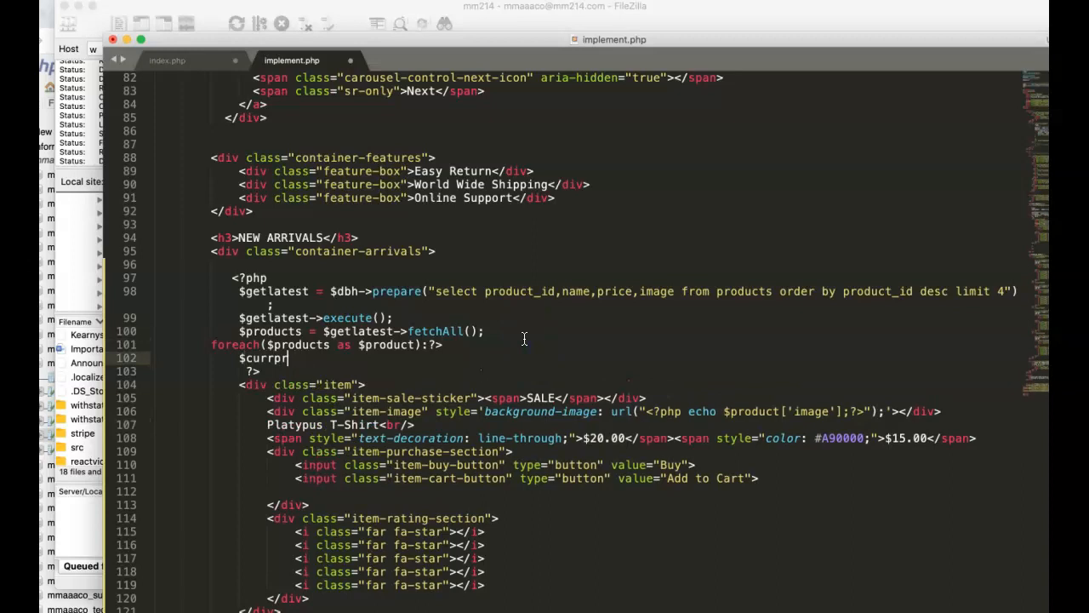
pyautogui.write('ice = $product')
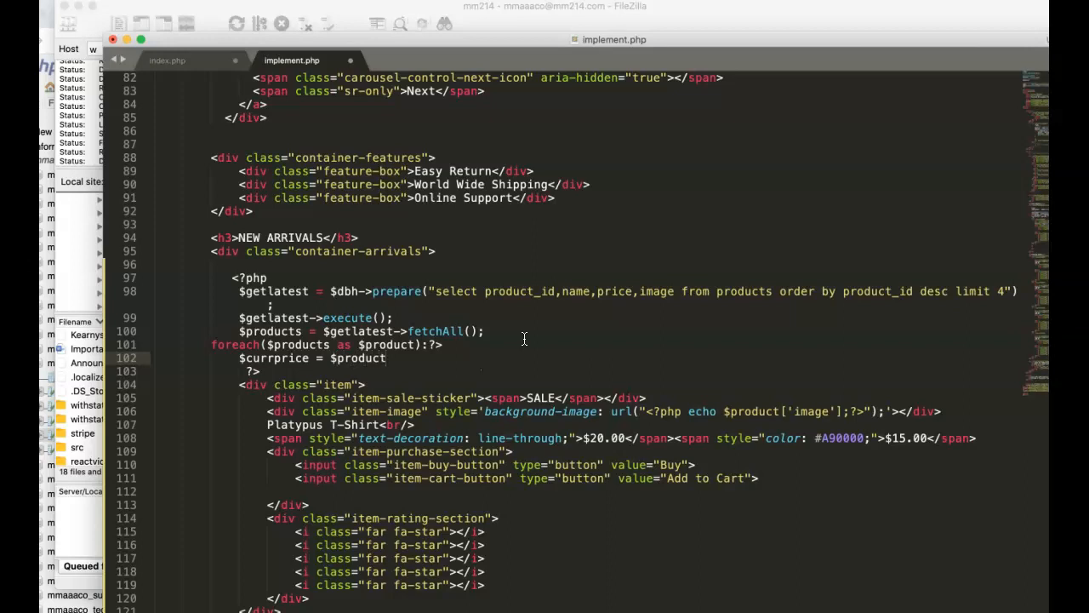
pyautogui.write('price;')
pyautogui.write('$')
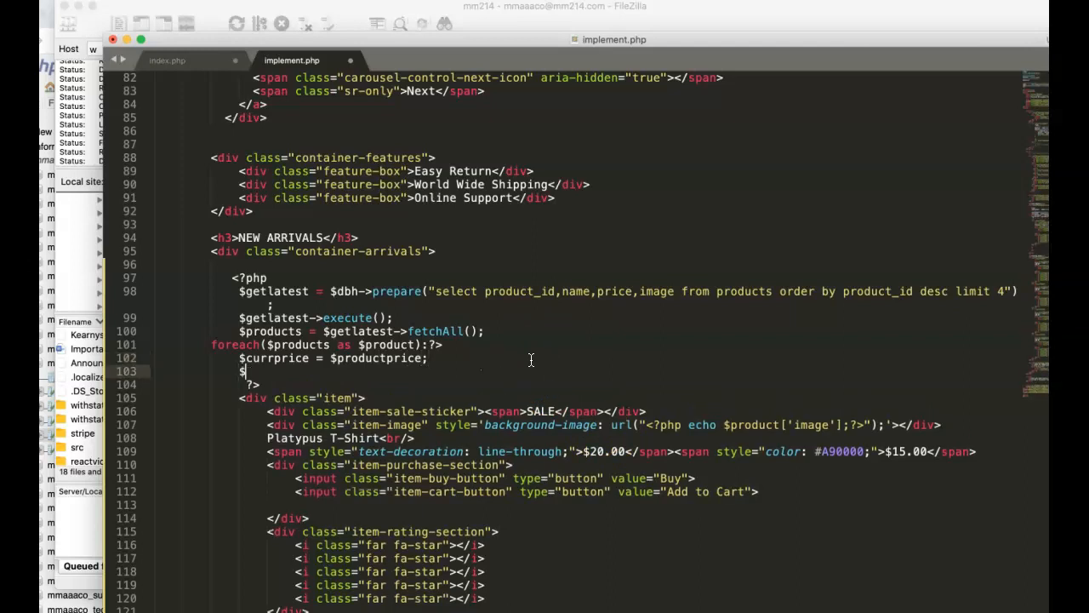
# Step: Define $oldprice as $currprice plus 5 and echo it in place of $20.00
pyautogui.write('oldrice = $produ')
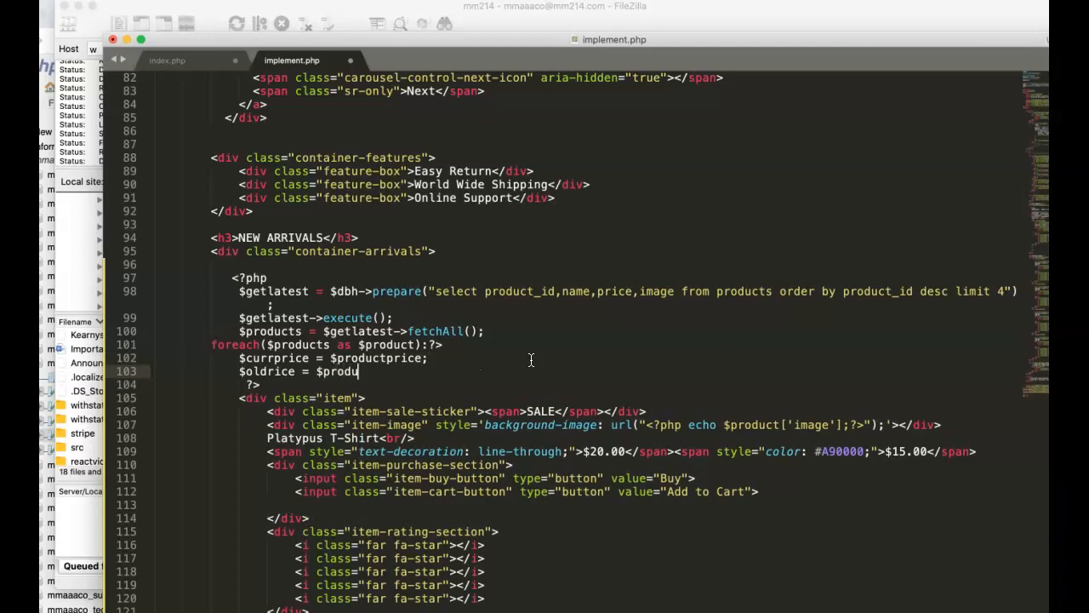
pyautogui.write('ctpru')
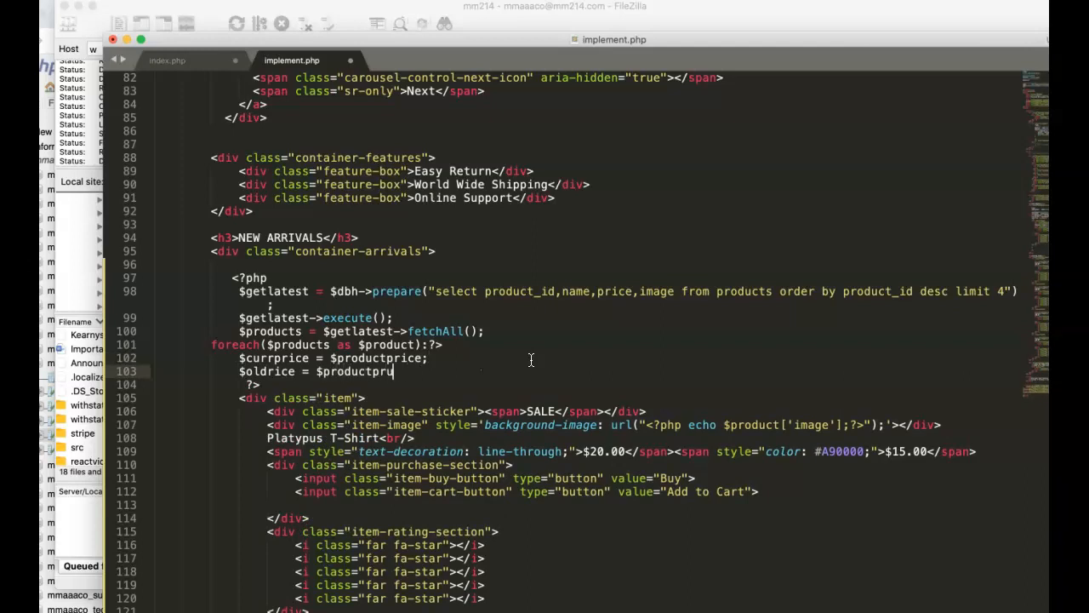
pyautogui.write('ce +')
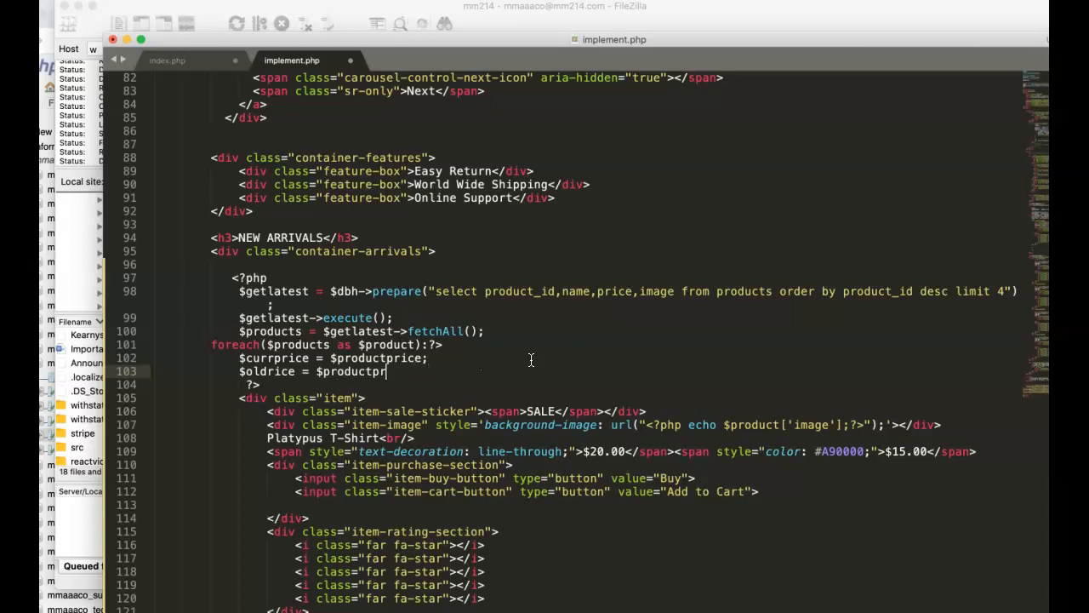
pyautogui.press('Backspace')
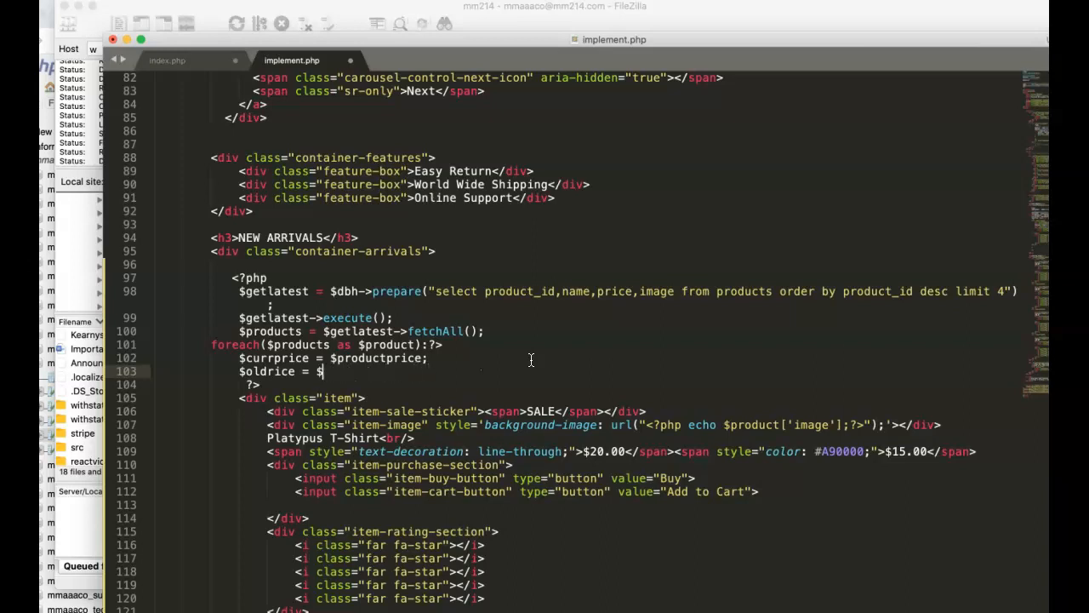
pyautogui.write('currprice')
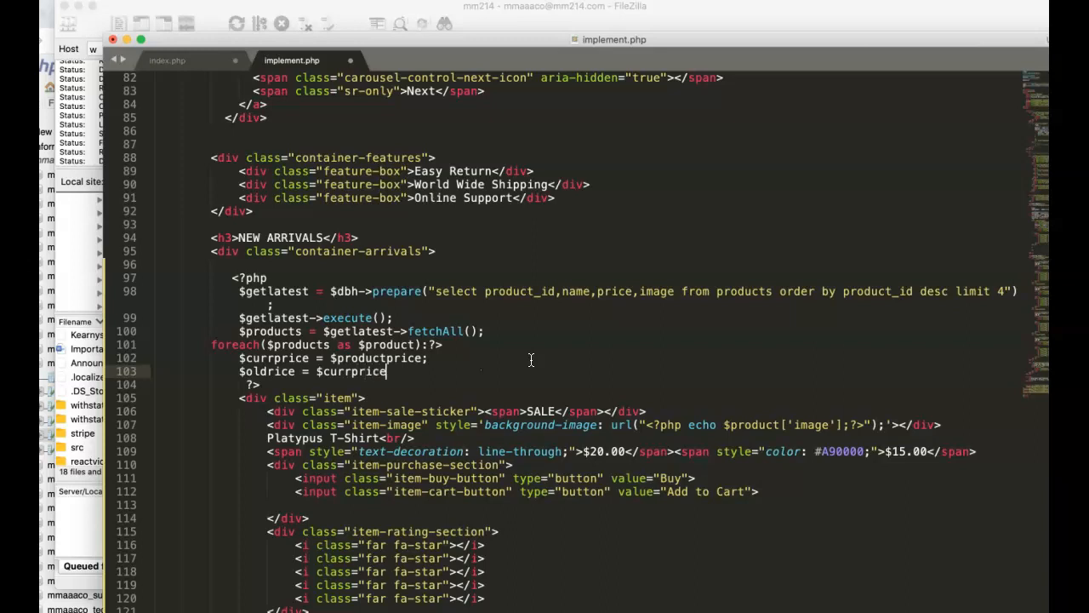
pyautogui.write('+ 4')
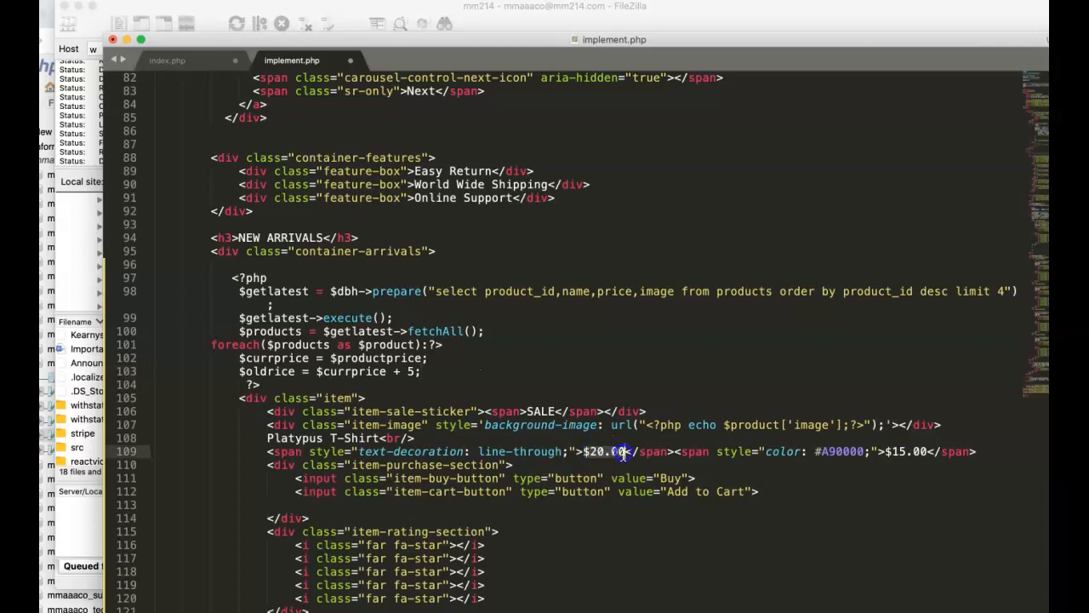
pyautogui.press('Backspace')
pyautogui.write('<?p')
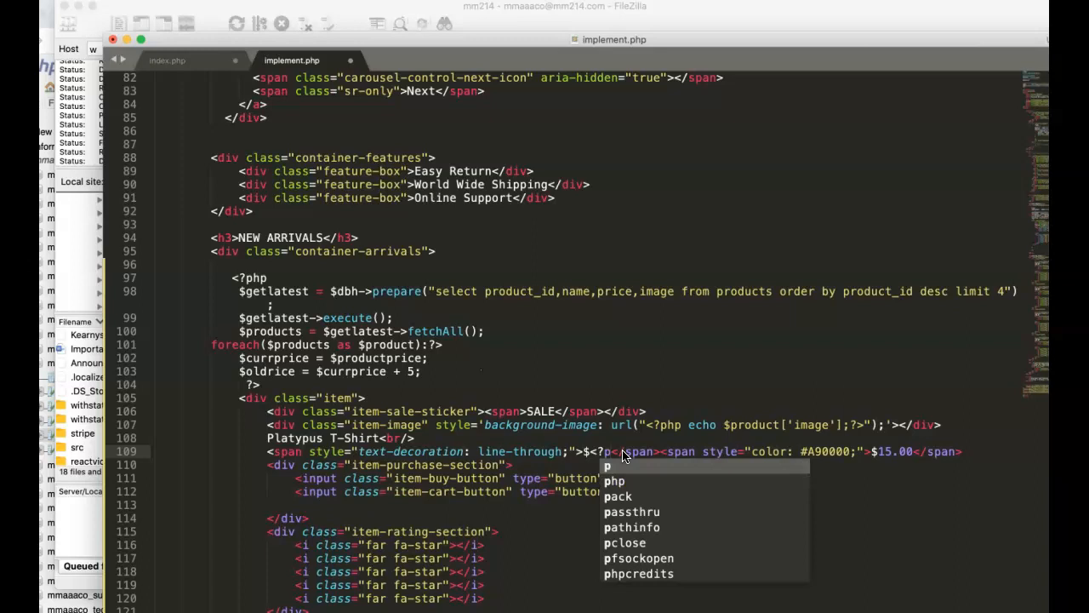
pyautogui.write('echo $oldprice;?>')
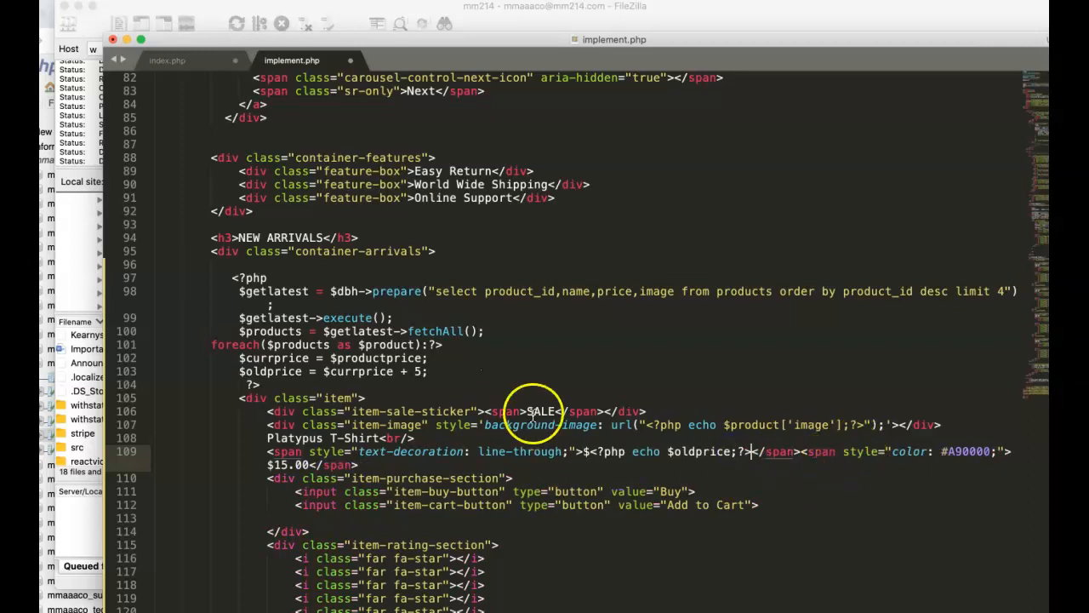
pyautogui.moveTo(274, 464)
pyautogui.write('currprice')
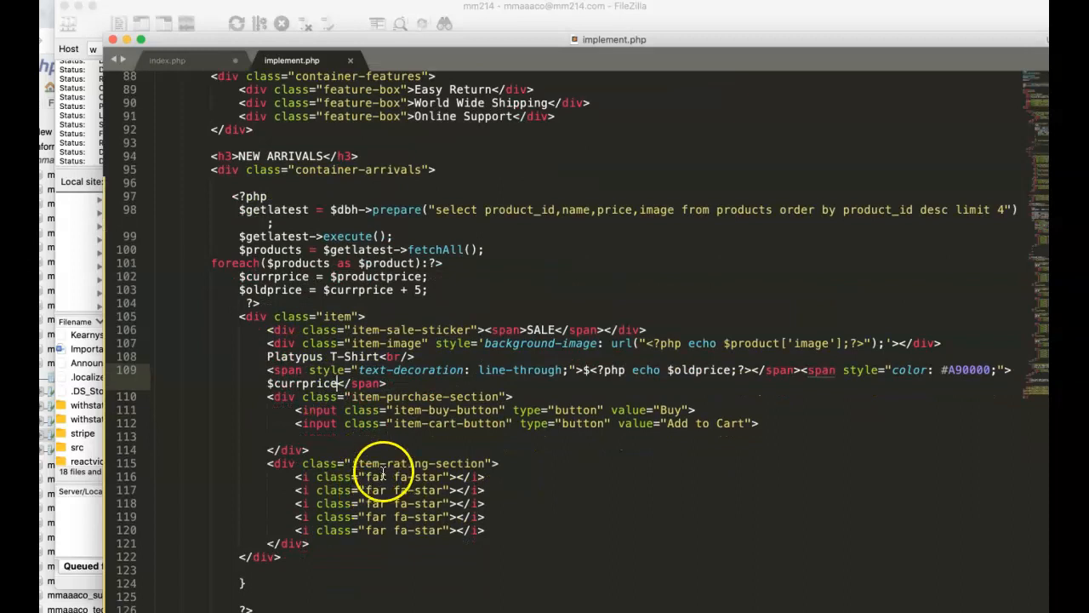
# Step: Check index.php's endforeach, then close implement.php's loop after the item div
pyautogui.scroll(-3)
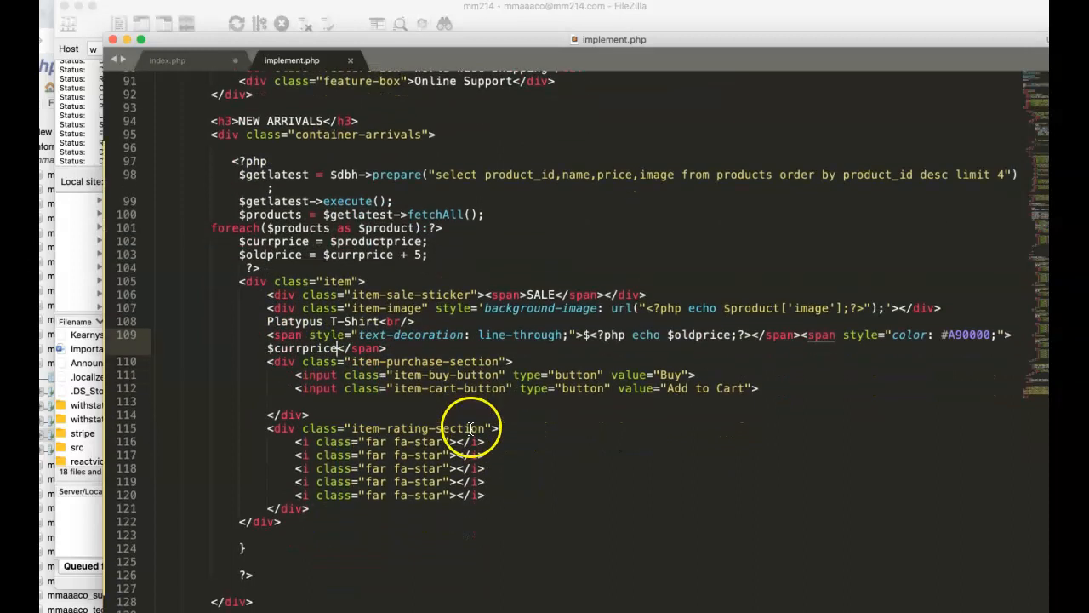
pyautogui.moveTo(676, 593)
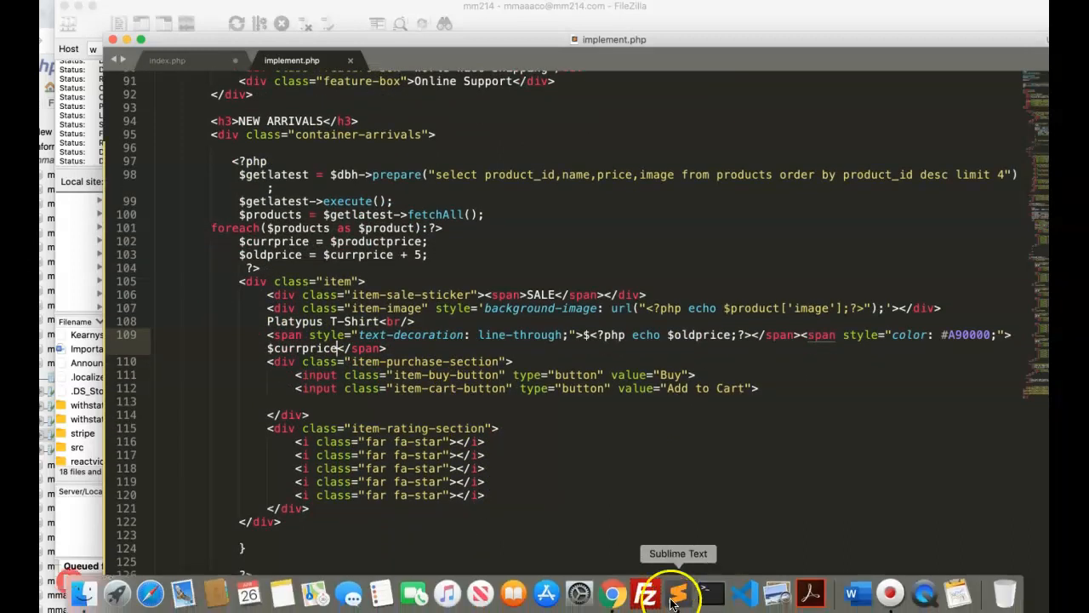
pyautogui.click(645, 594)
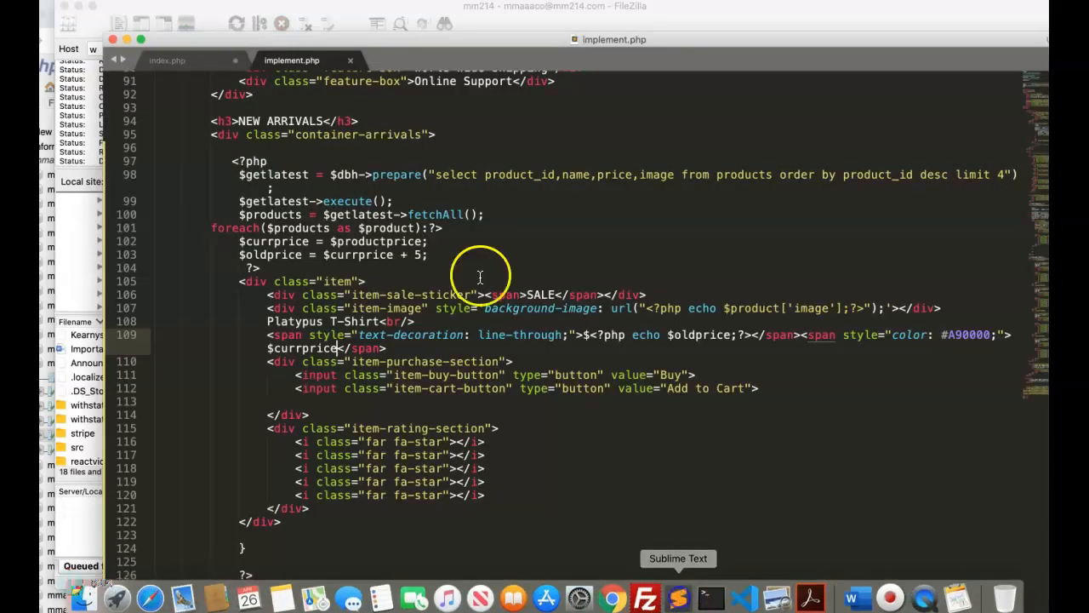
pyautogui.click(167, 60)
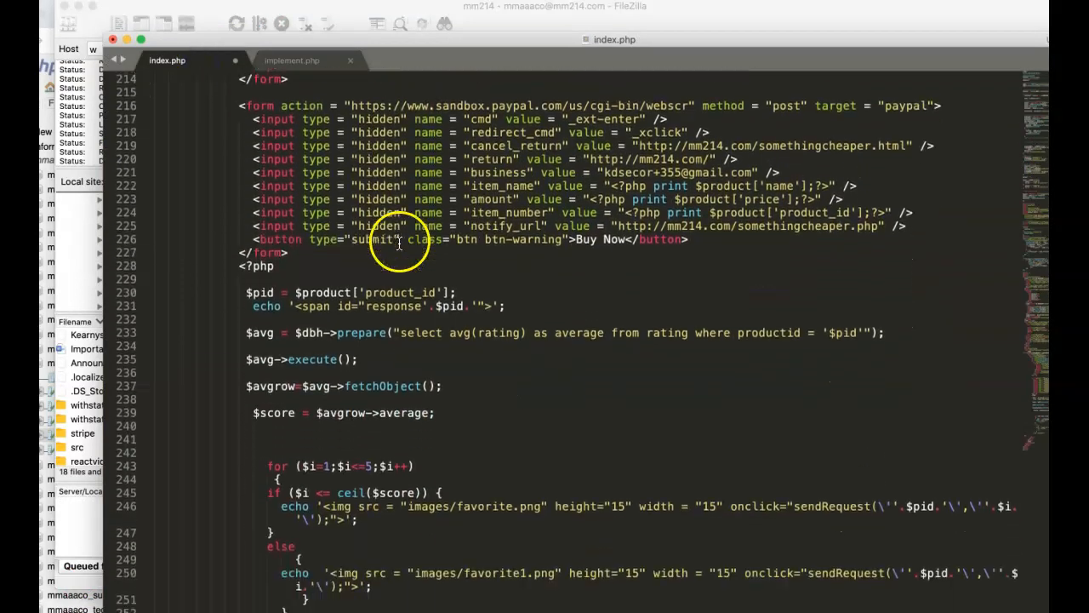
pyautogui.scroll(-3)
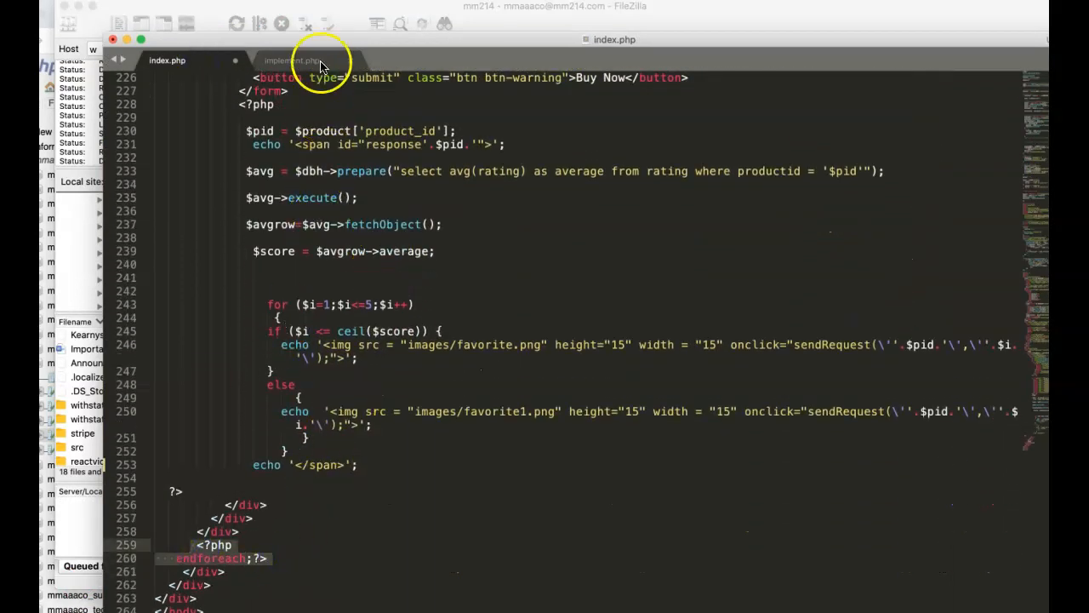
pyautogui.click(292, 61)
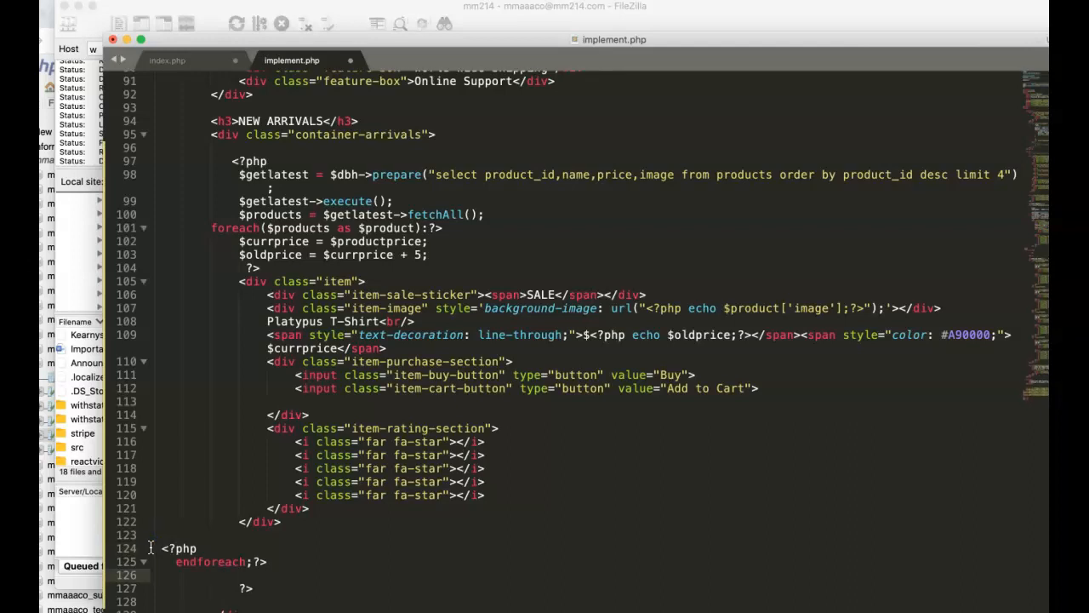
pyautogui.scroll(-3)
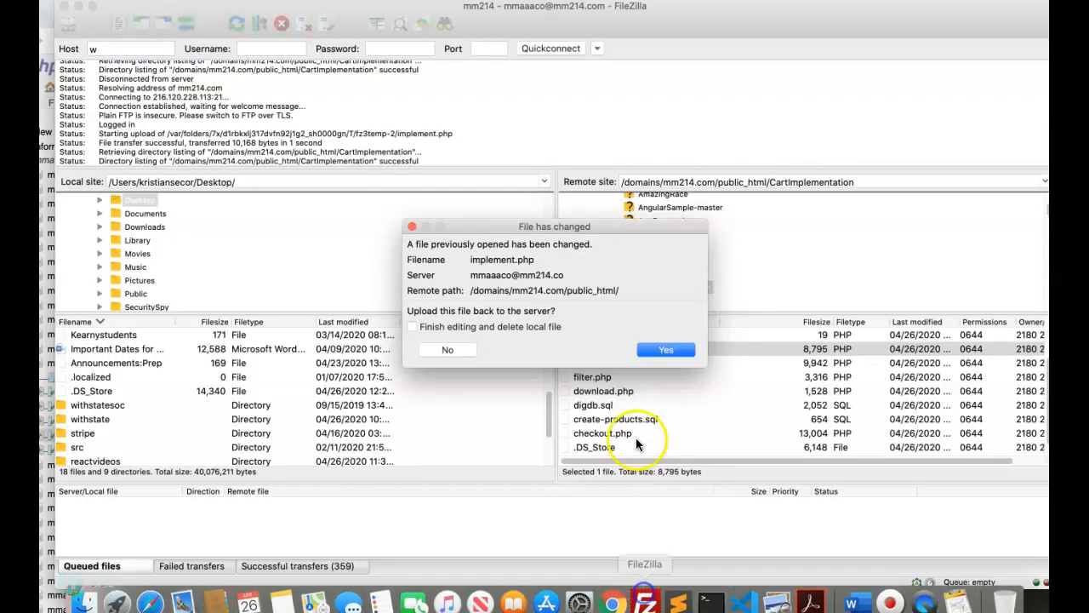
# Step: Load mm214.com/CartImplementation/implement.php in a new Chrome tab and scroll to New Arrivals
pyautogui.click(667, 349)
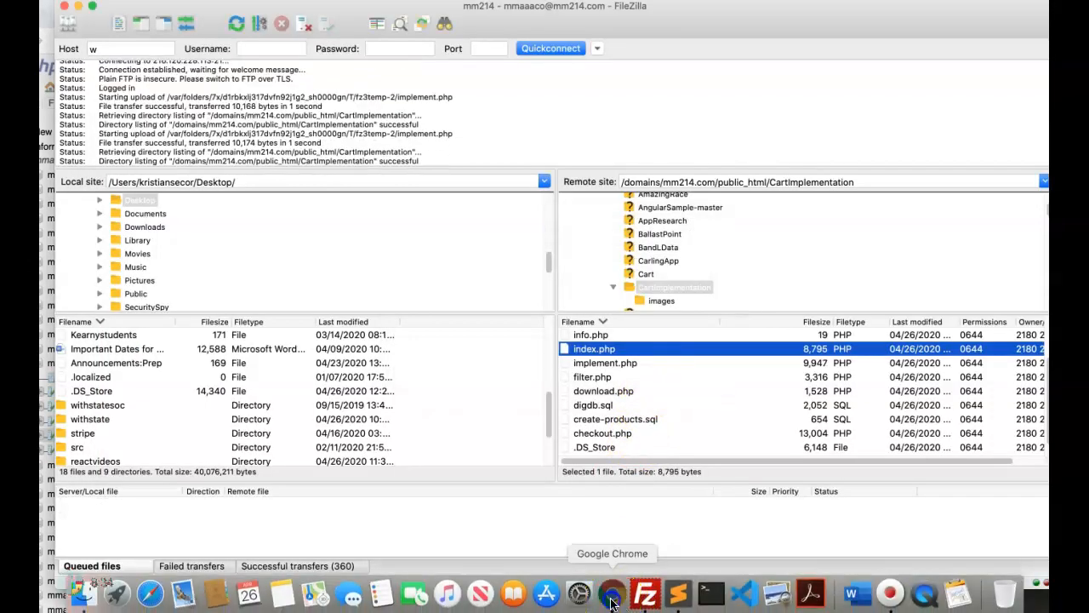
pyautogui.click(612, 593)
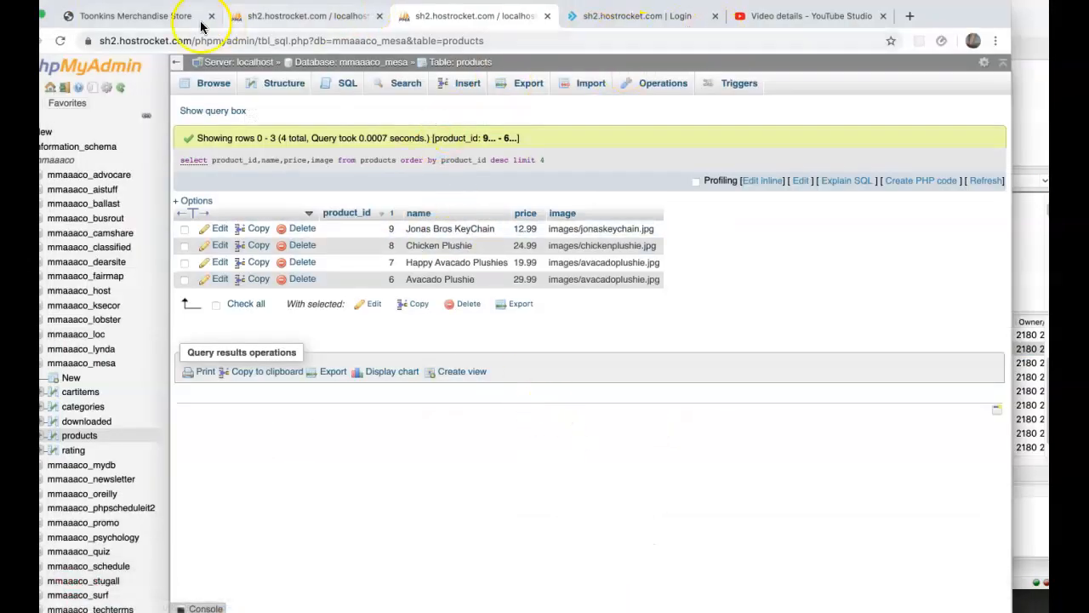
pyautogui.click(910, 15)
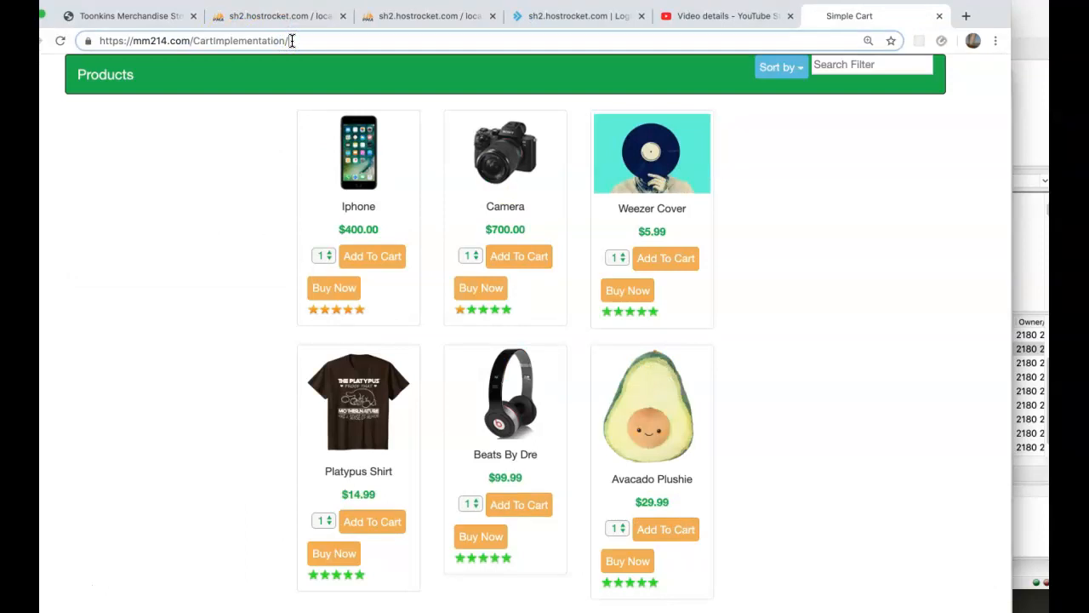
pyautogui.write('implement.php')
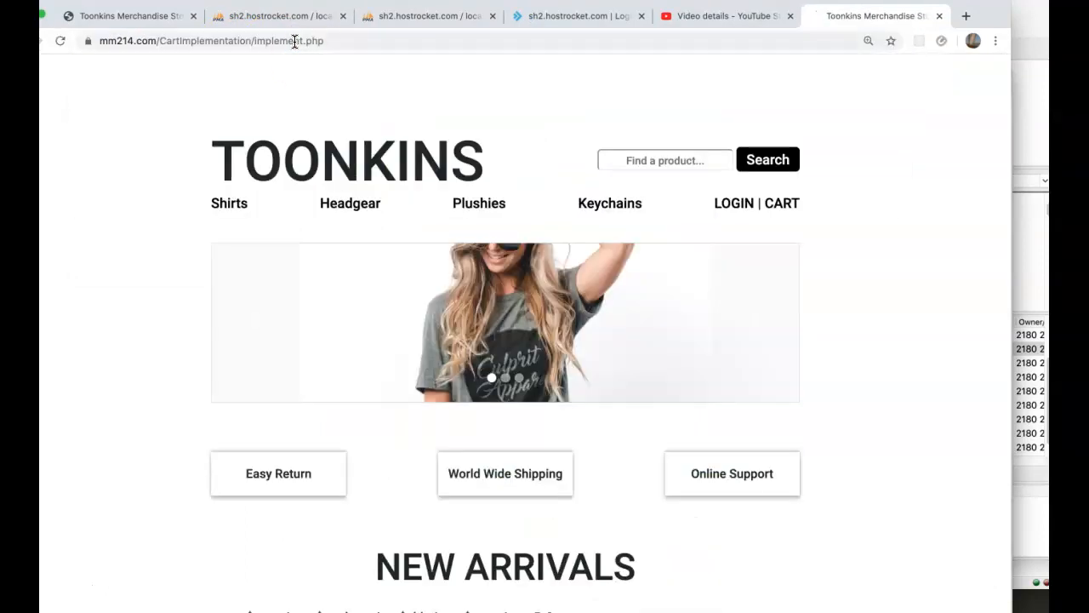
pyautogui.scroll(-3)
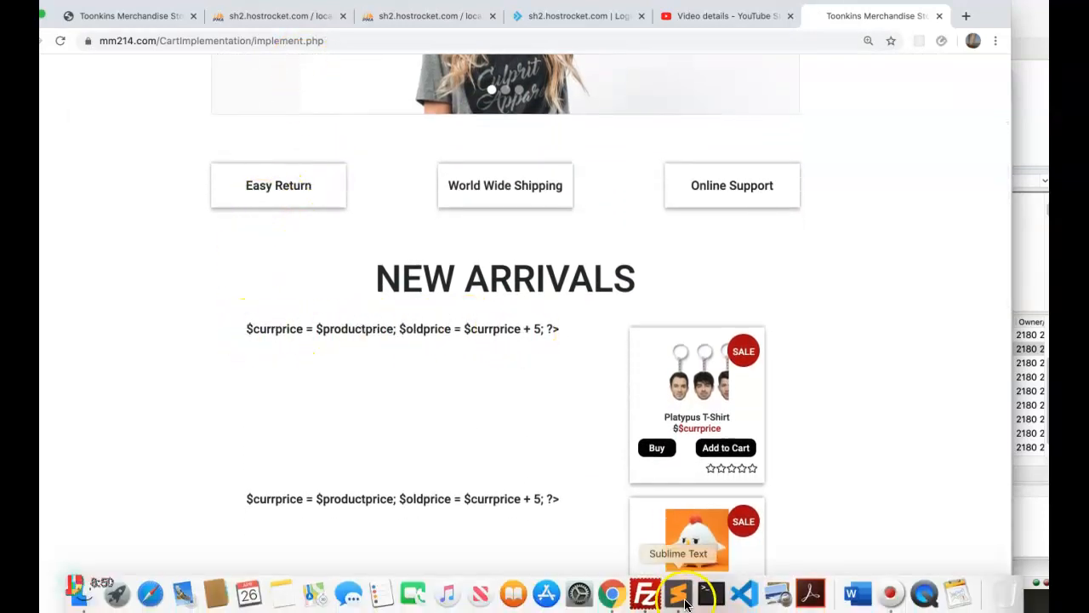
# Step: Delete the extra '?>' after the foreach line and recheck the page in the browser
pyautogui.click(685, 594)
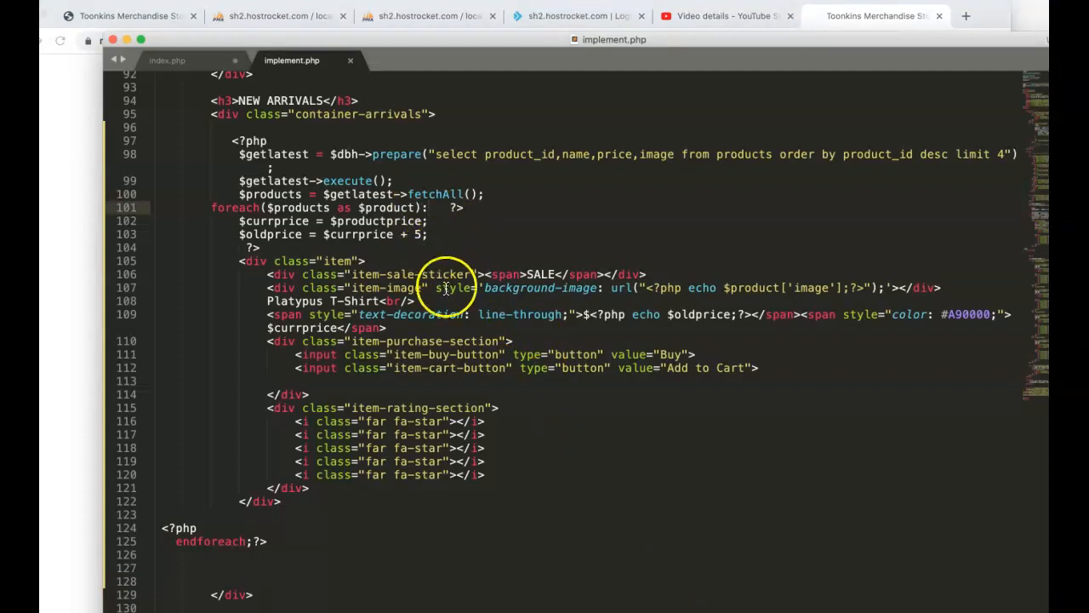
pyautogui.moveTo(426, 235)
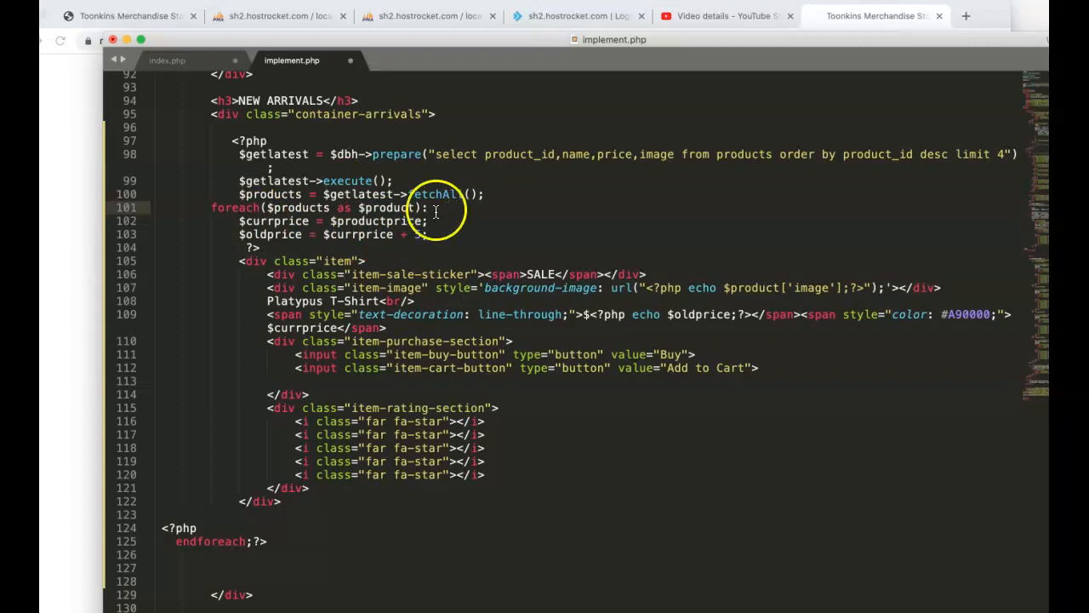
pyautogui.moveTo(613, 591)
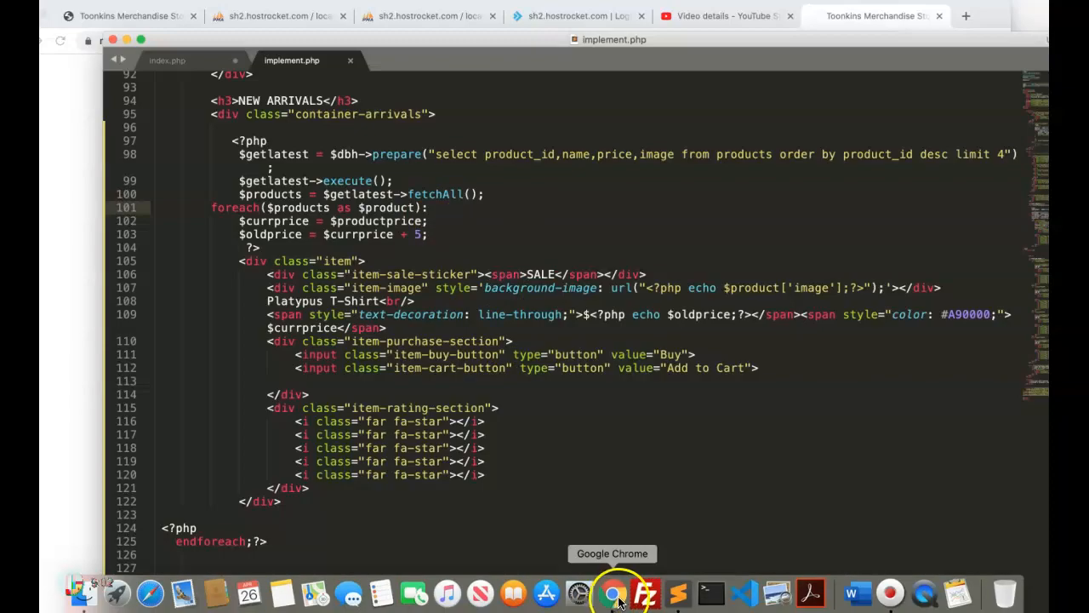
pyautogui.click(645, 593)
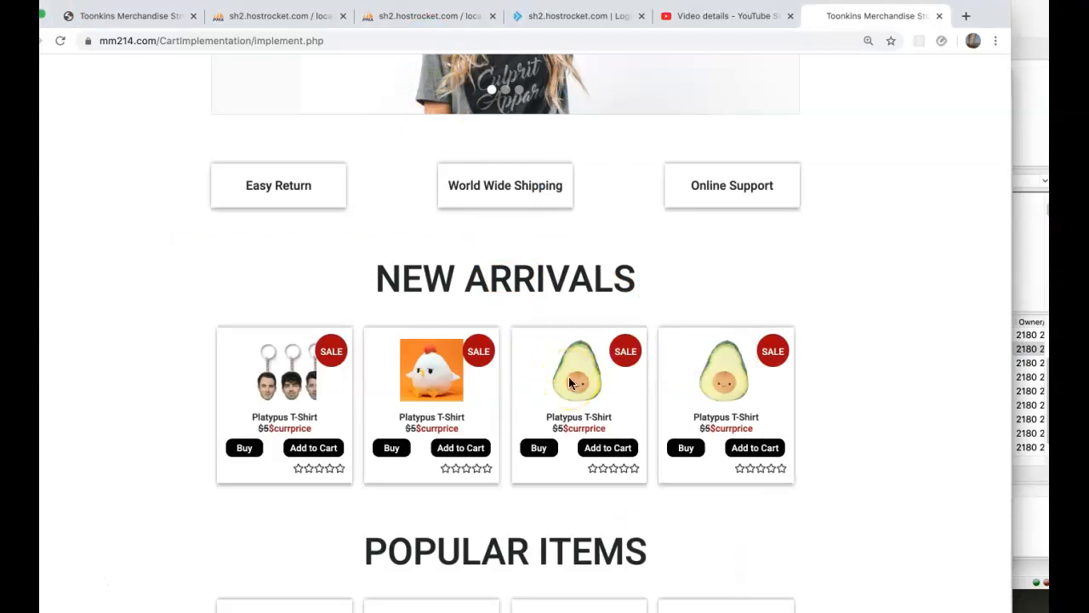
pyautogui.moveTo(432, 387)
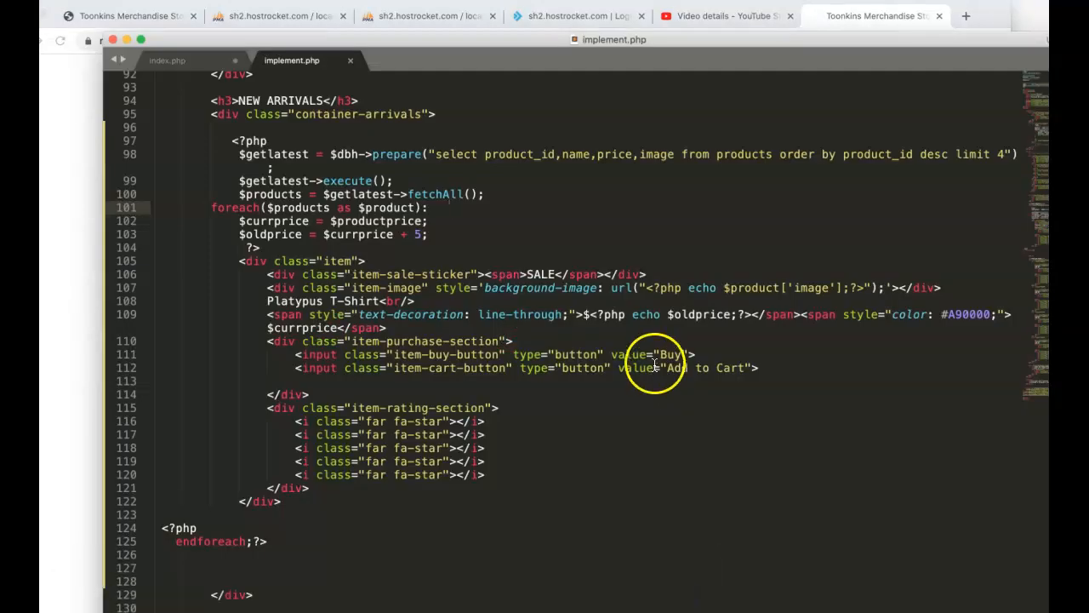
pyautogui.moveTo(417, 222)
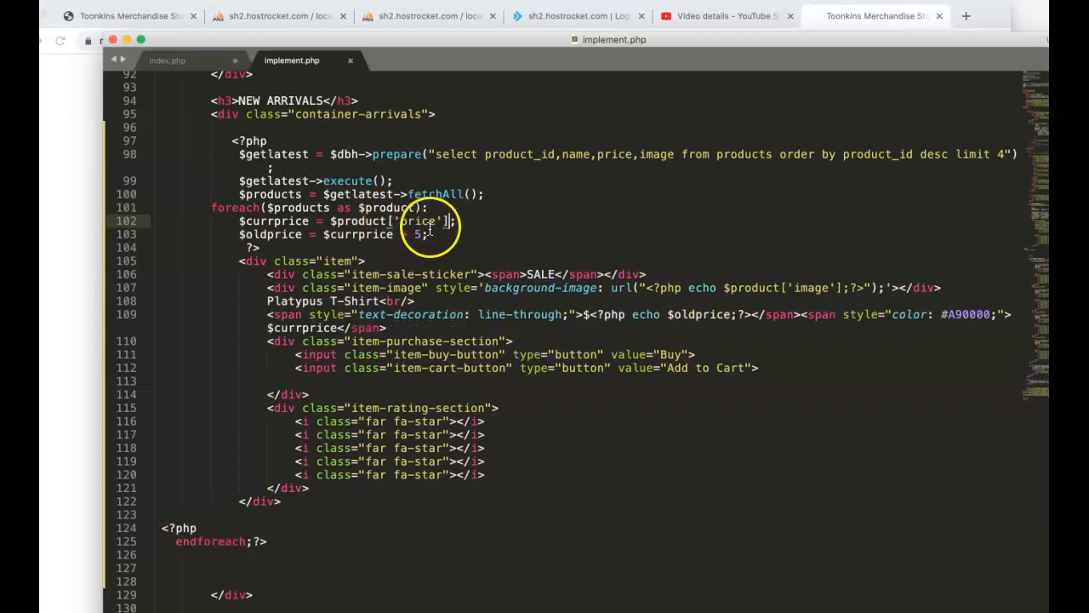
pyautogui.moveTo(645, 590)
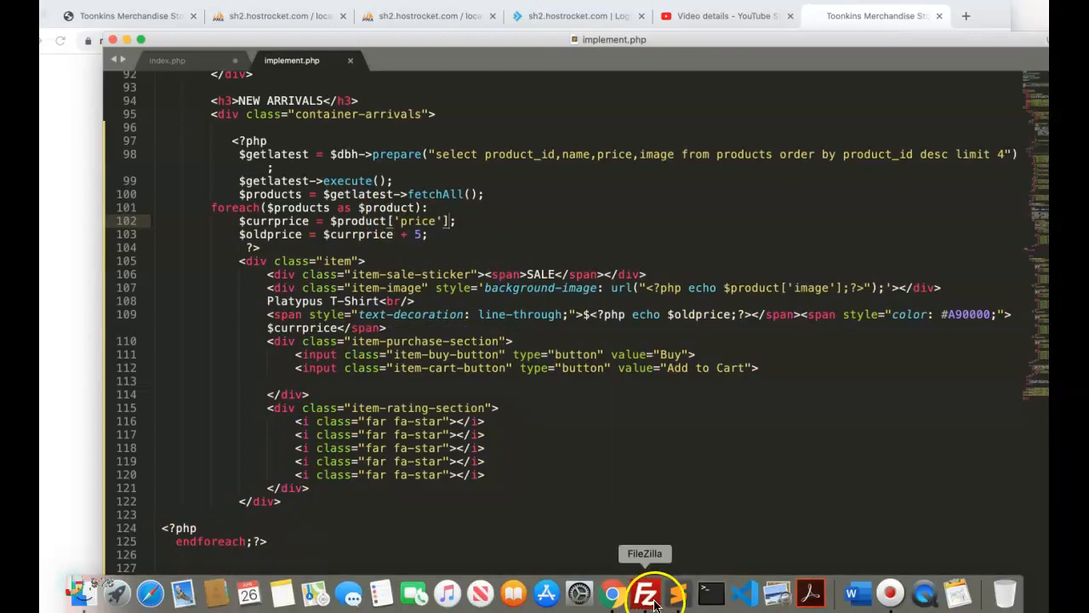
# Step: Set $currprice to $product['price'], upload via FileZilla, and review the refreshed cards
pyautogui.click(645, 593)
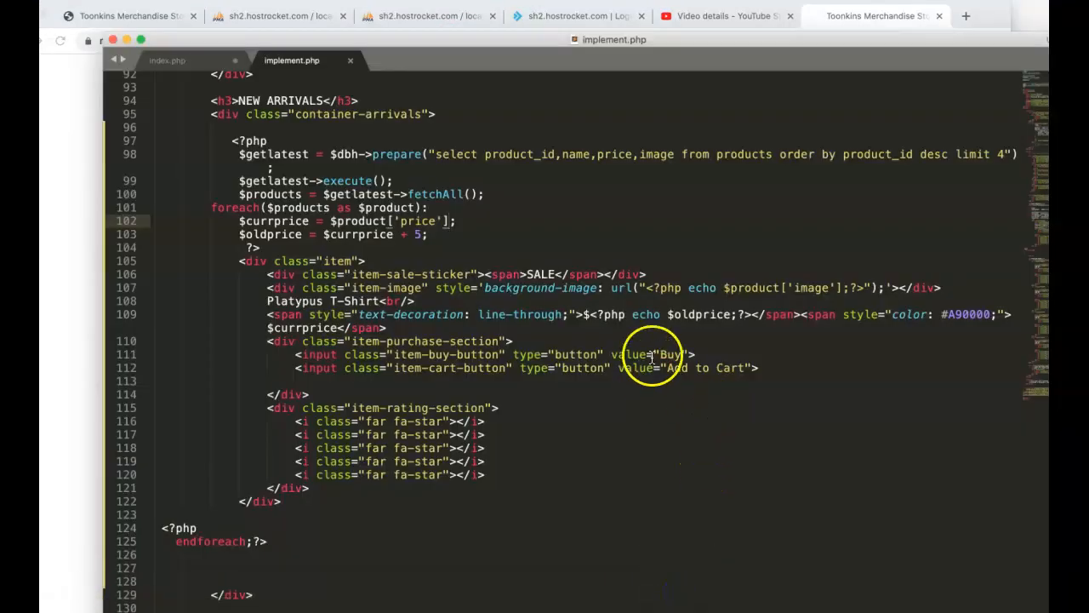
pyautogui.moveTo(263, 338)
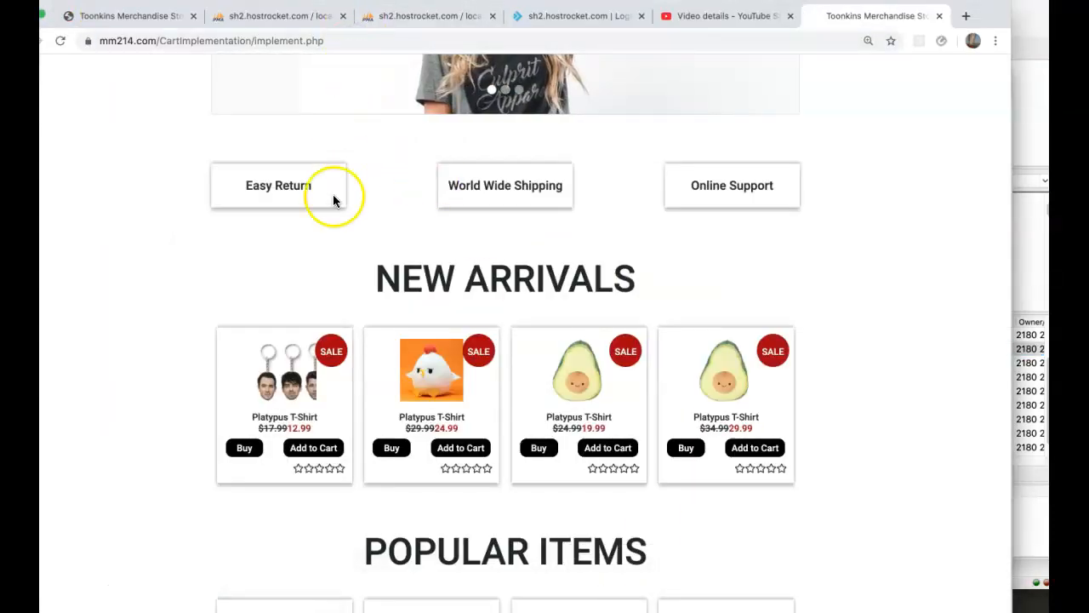
pyautogui.moveTo(285, 421)
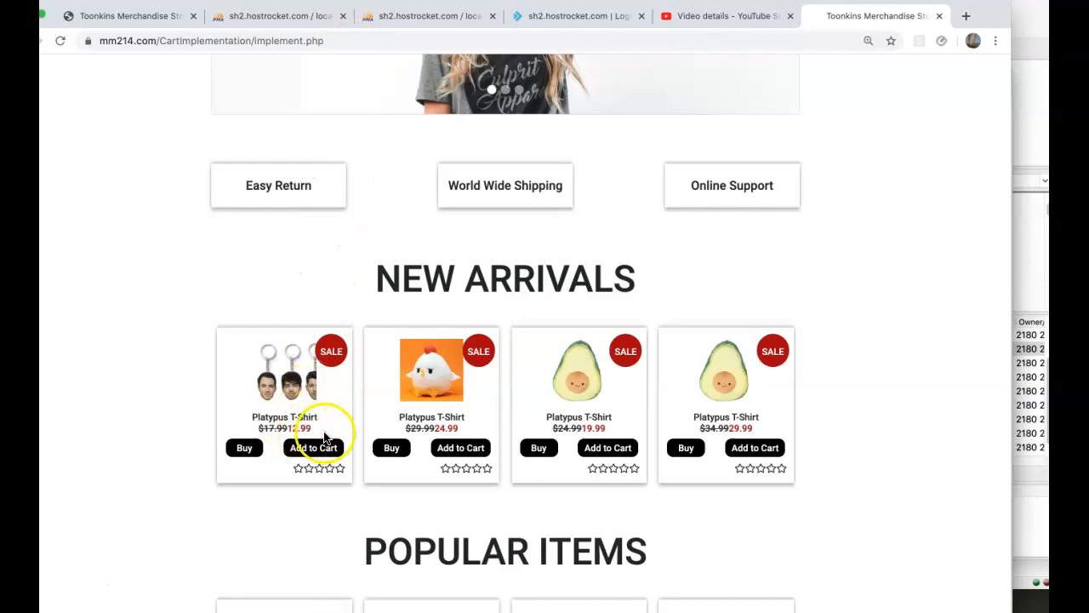
pyautogui.scroll(-3)
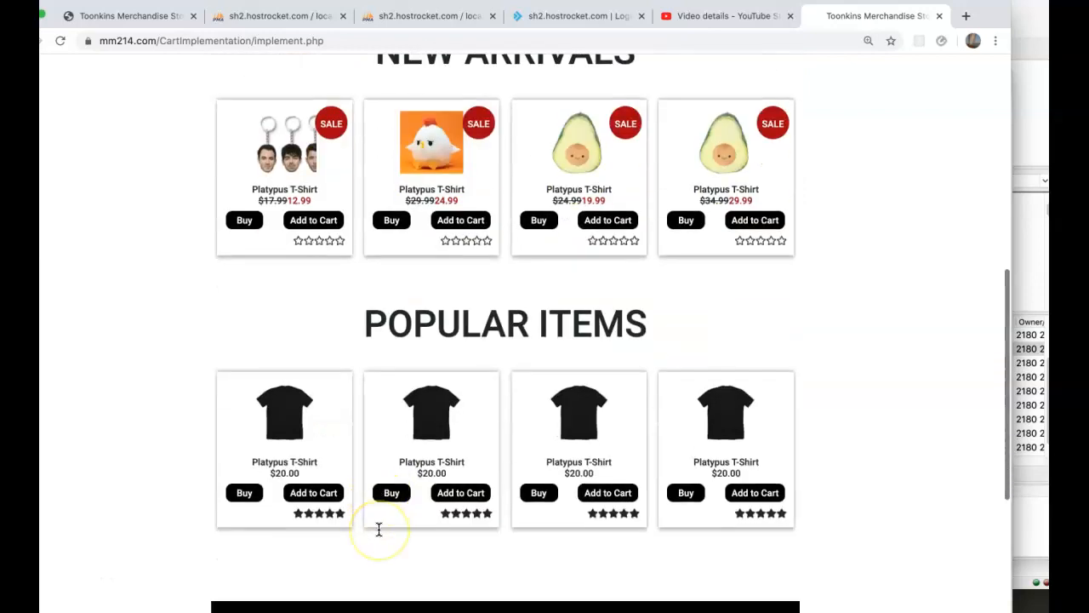
pyautogui.scroll(3)
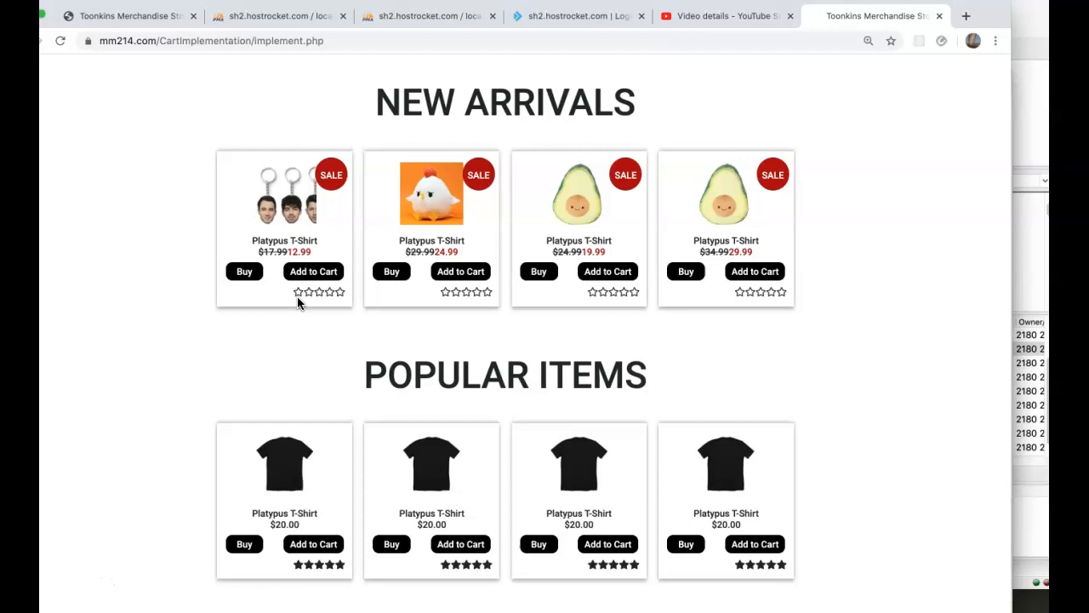
pyautogui.moveTo(579, 217)
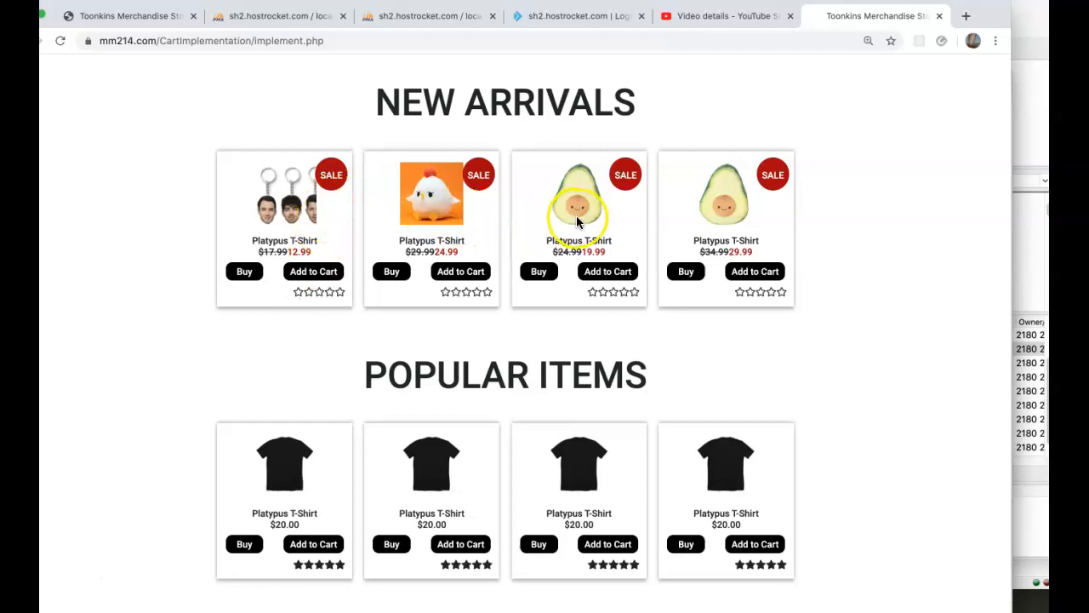
pyautogui.moveTo(679, 593)
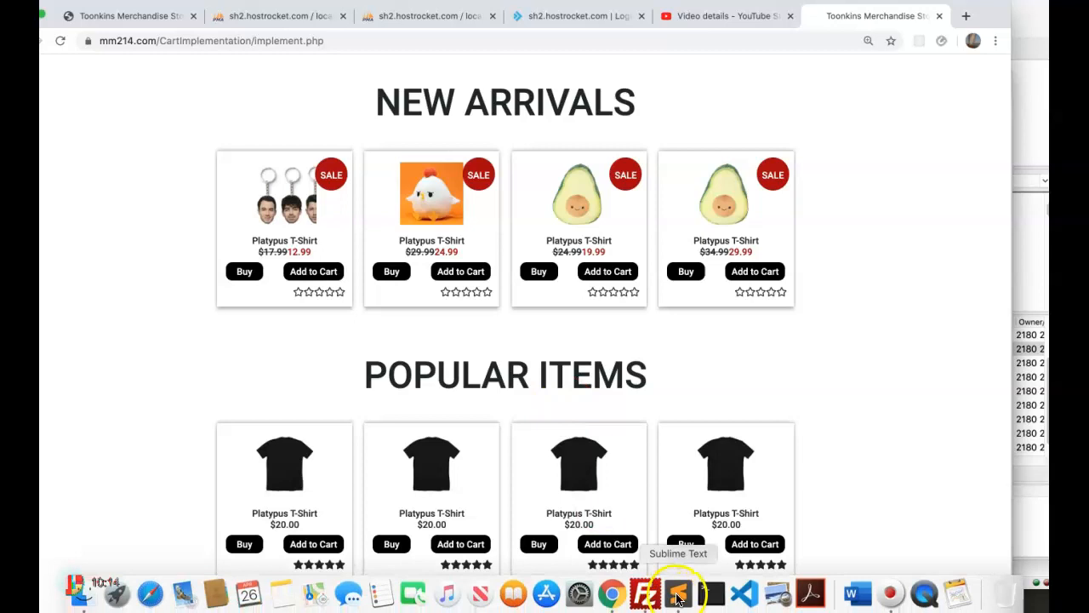
# Step: Echo $product['name'] instead of 'Platypus T-Shirt' and echo $currprice, then check Chrome
pyautogui.click(679, 594)
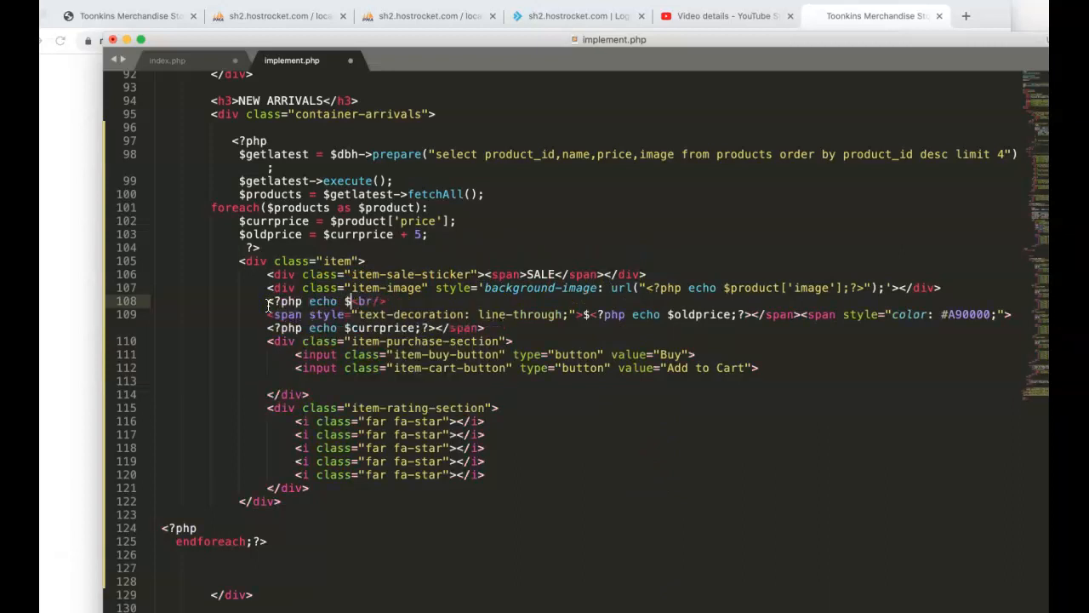
pyautogui.write("product['name'];?>")
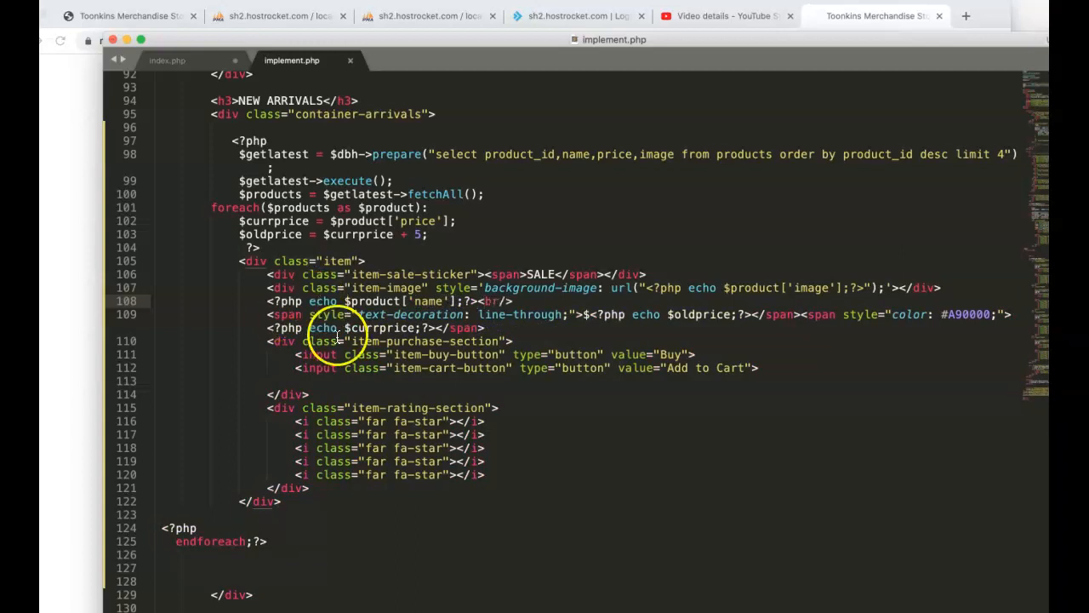
pyautogui.moveTo(543, 437)
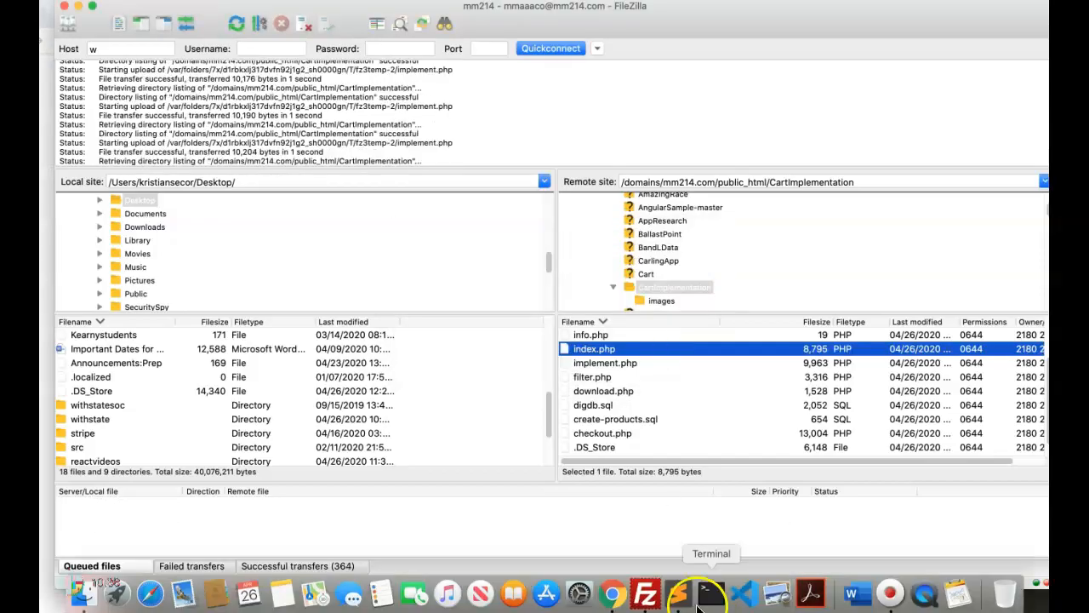
pyautogui.click(612, 593)
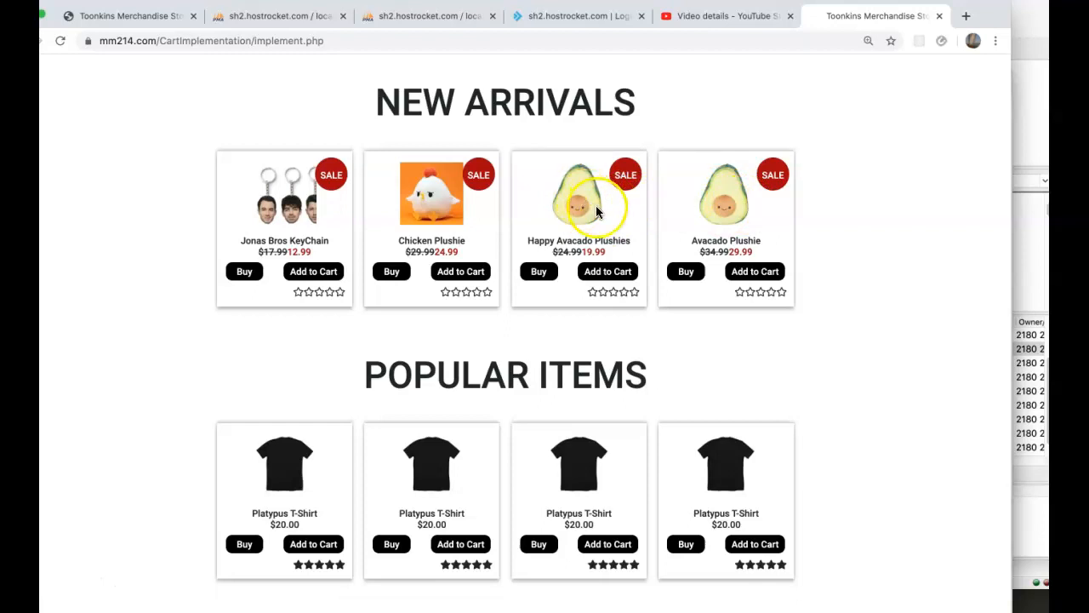
pyautogui.moveTo(382, 247)
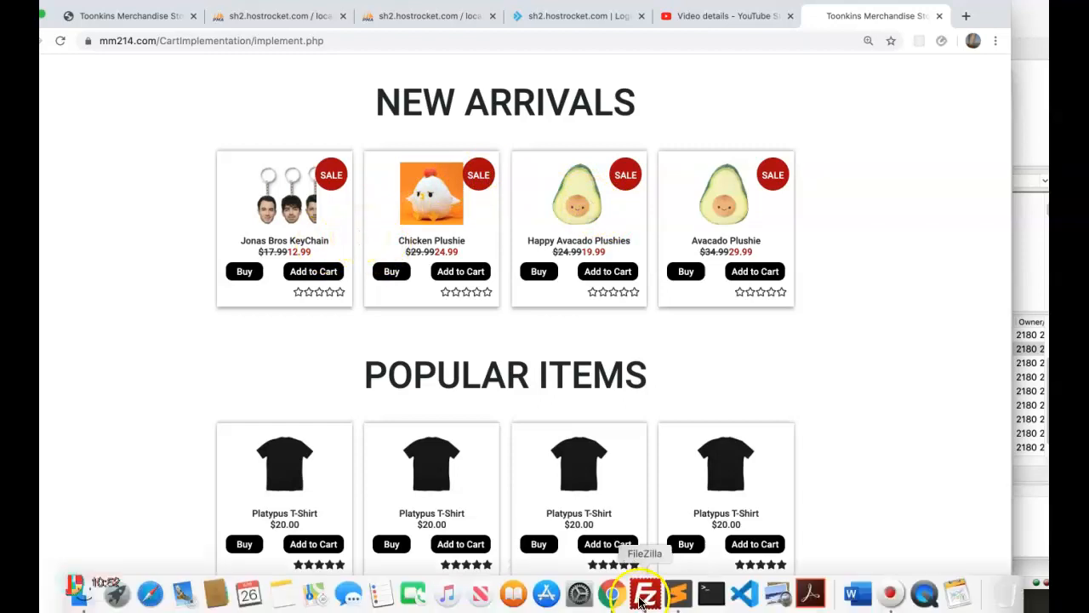
pyautogui.click(677, 593)
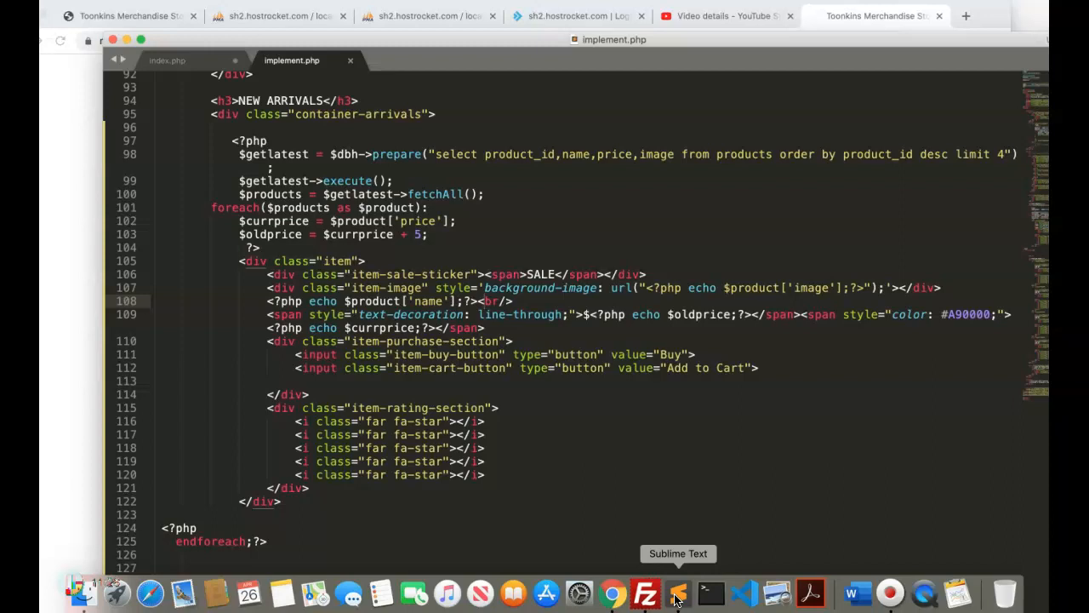
pyautogui.moveTo(711, 592)
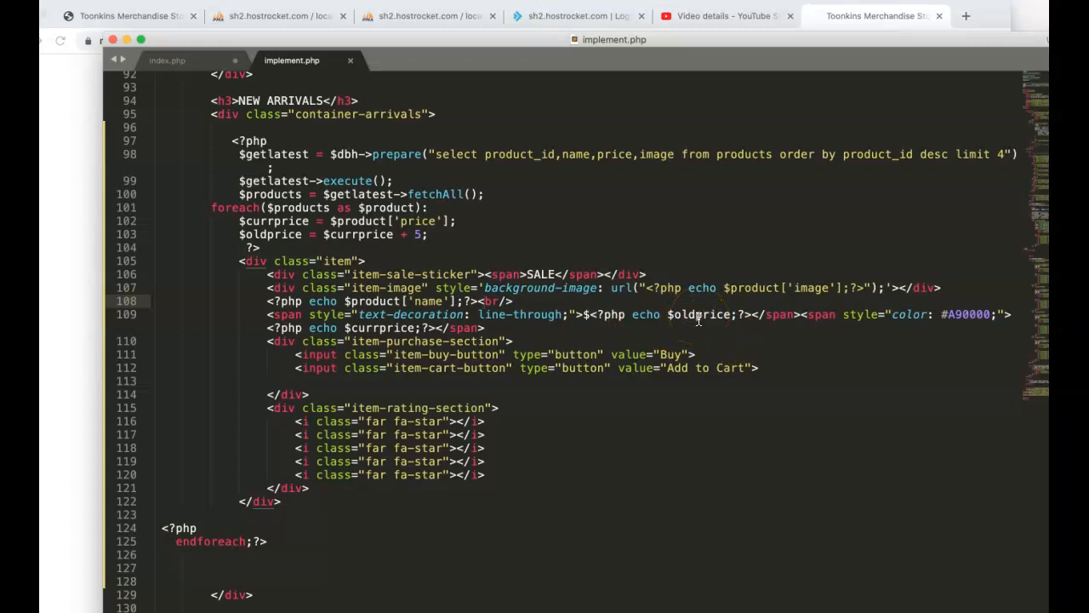
pyautogui.scroll(3)
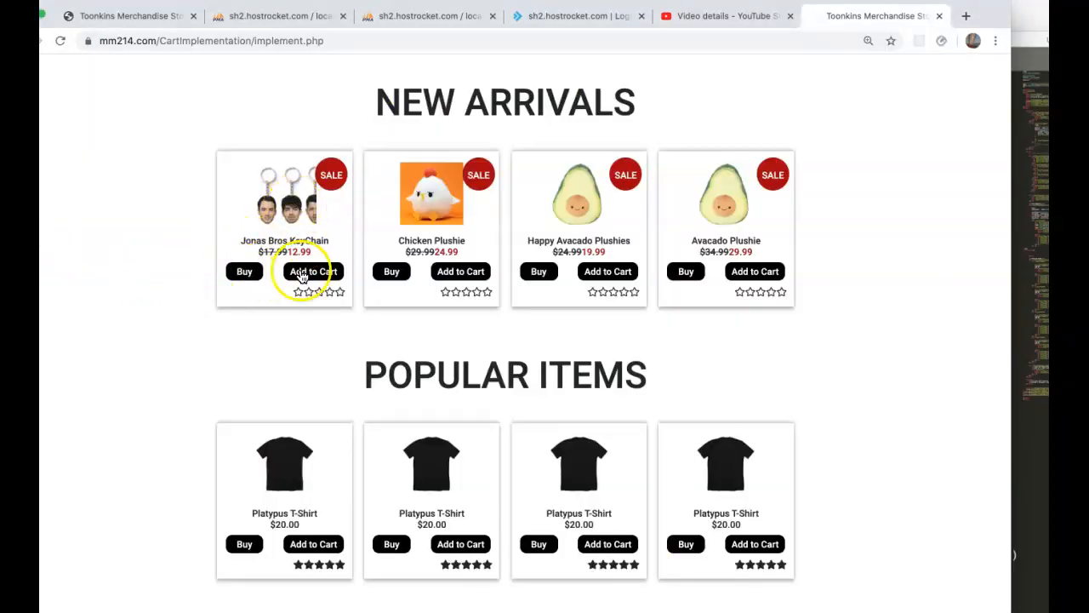
pyautogui.moveTo(340, 298)
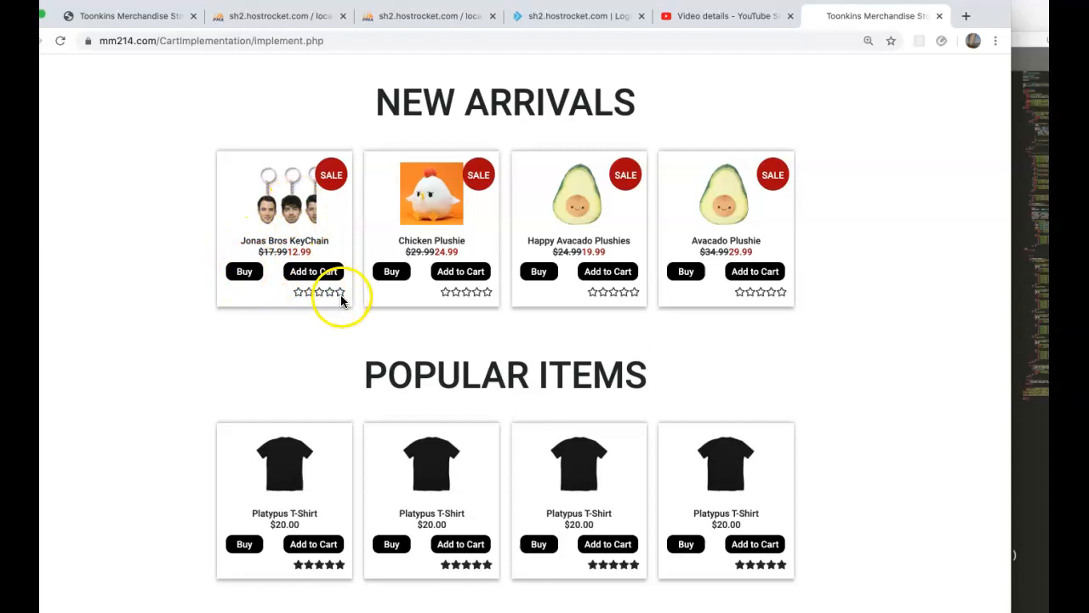